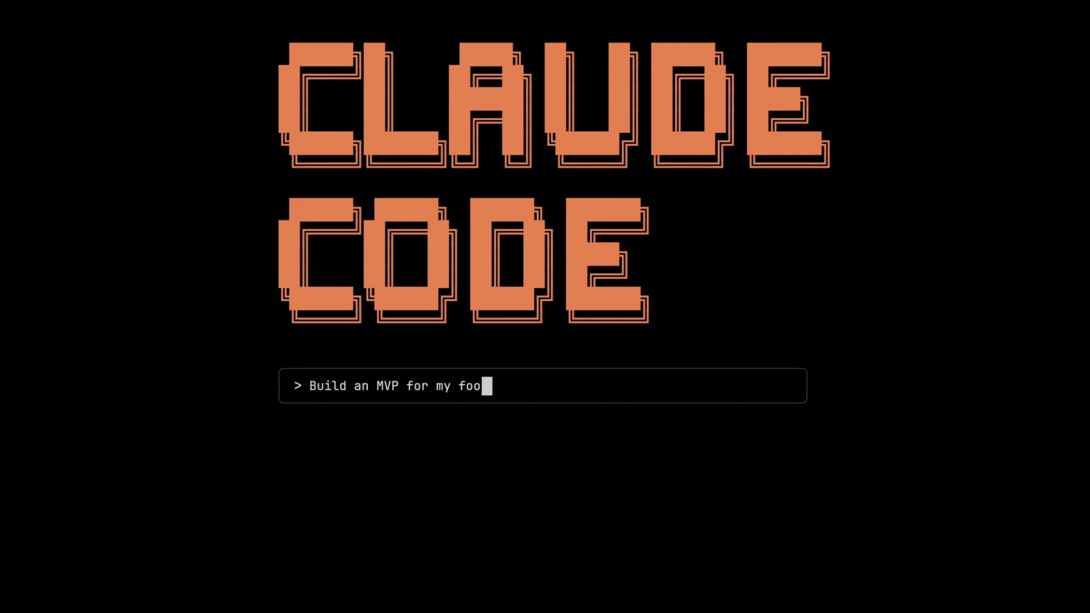
# Step: Submit the delivery app request and scroll the Subagents page to 'What are subagents?'
pyautogui.write('d delivery app')
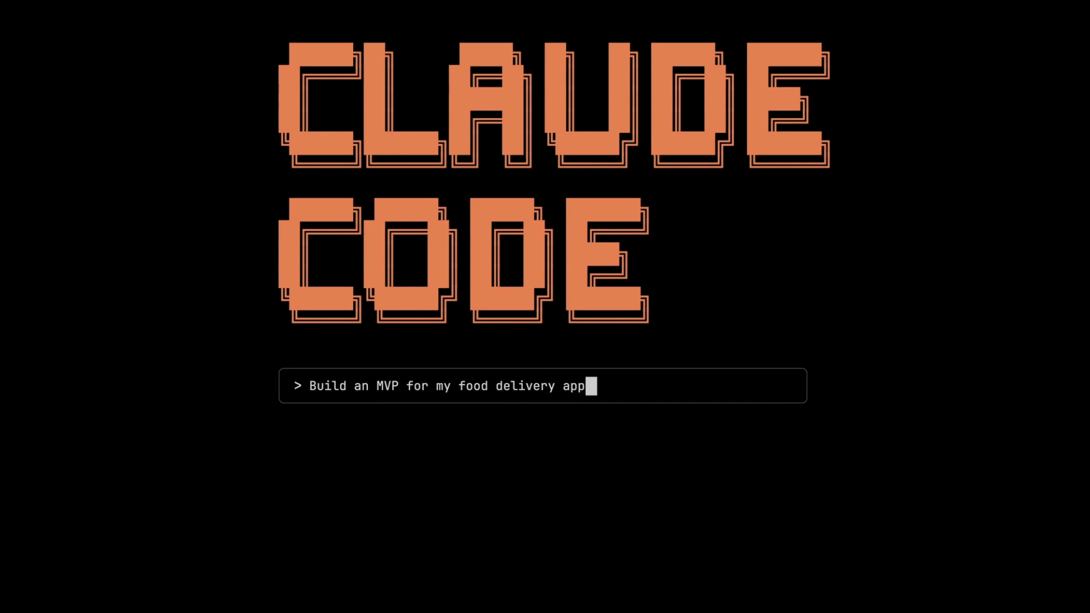
pyautogui.press('Return')
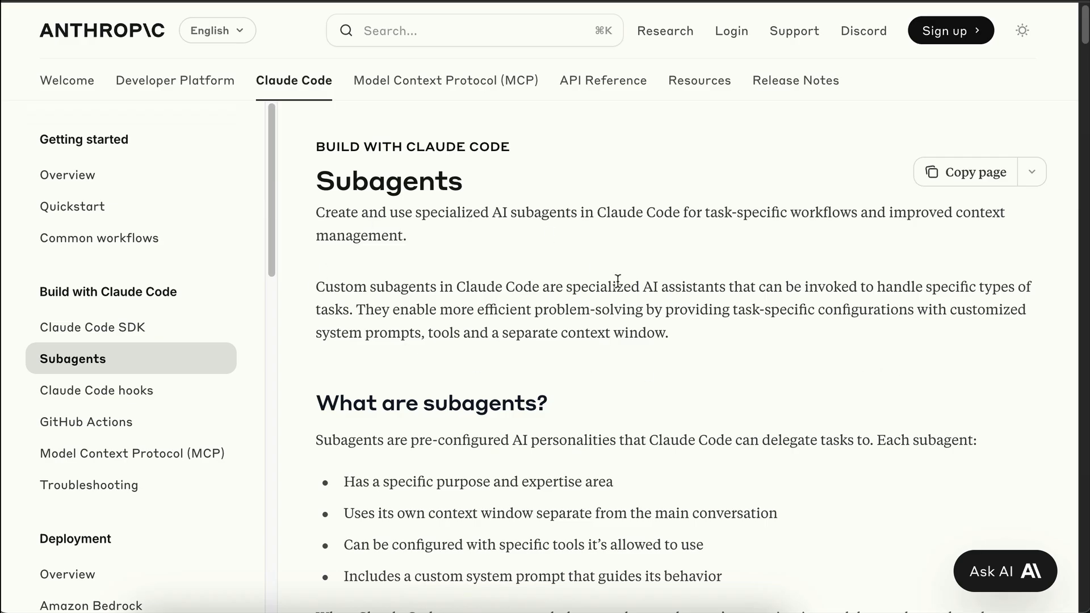
pyautogui.scroll(-3)
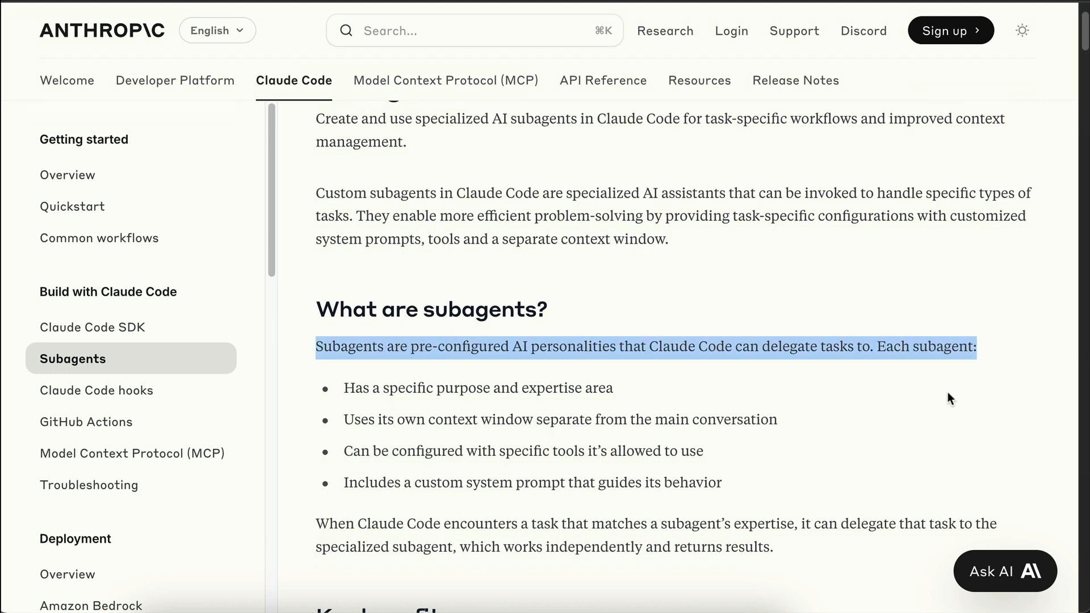
pyautogui.scroll(-3)
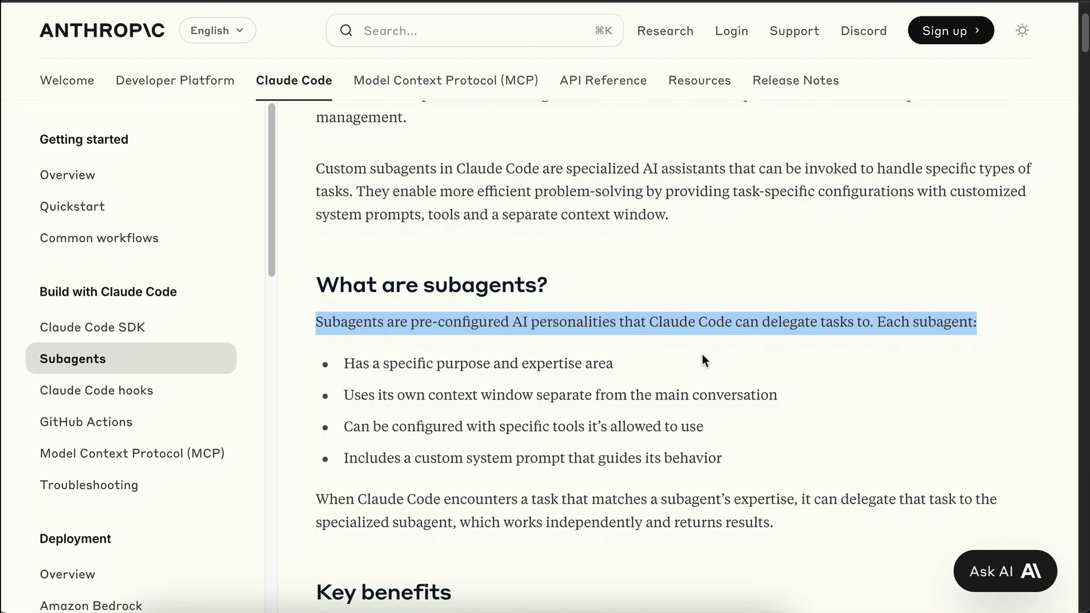
pyautogui.scroll(-3)
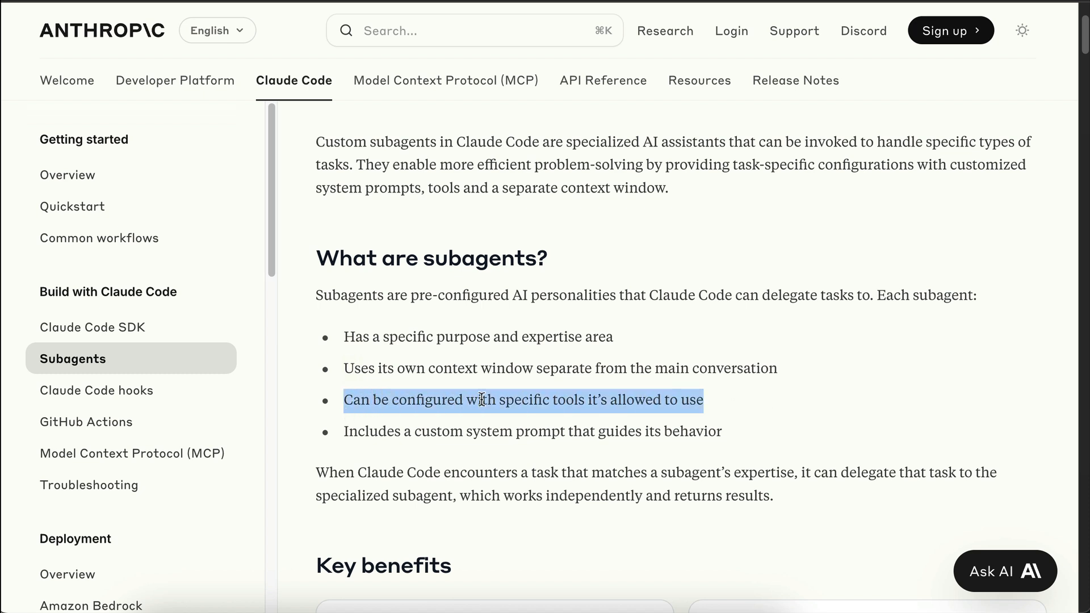
pyautogui.moveTo(784, 408)
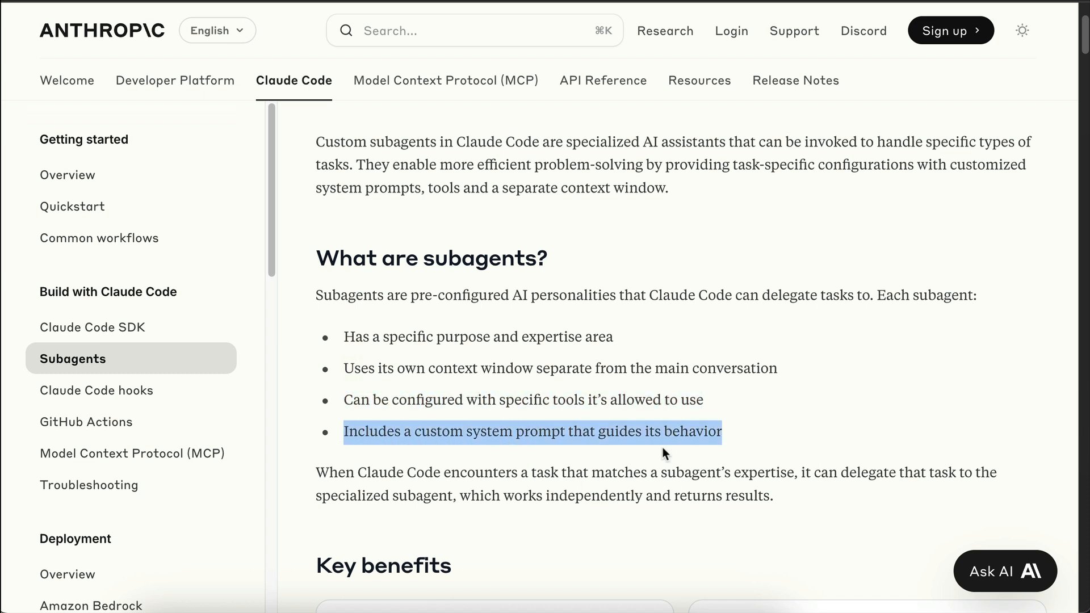
pyautogui.moveTo(798, 373)
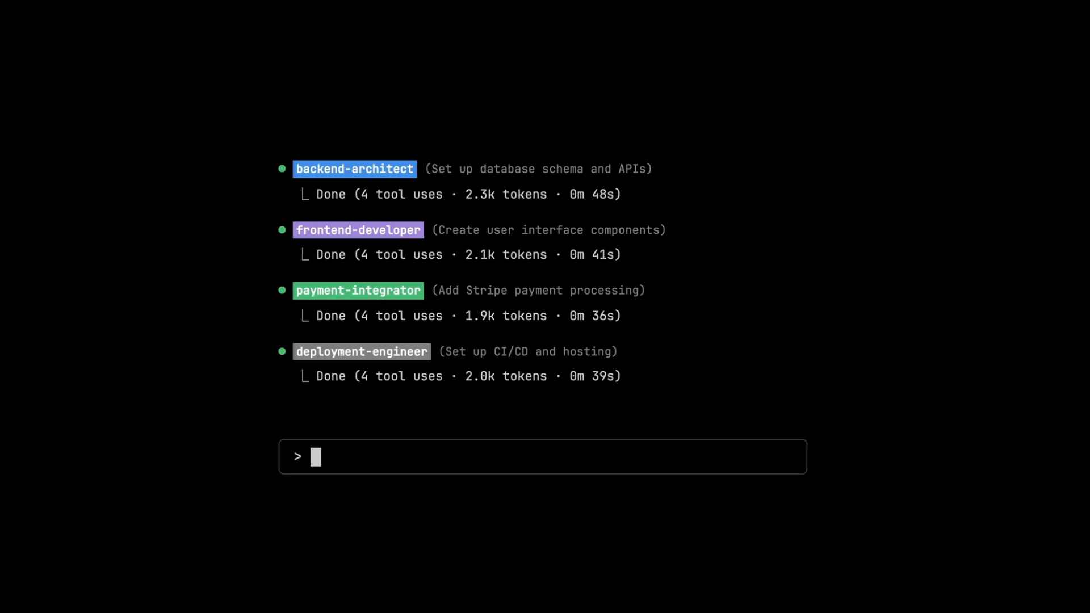
# Step: Scroll the Subagents page down through the four Key benefits cards
pyautogui.write('/agents')
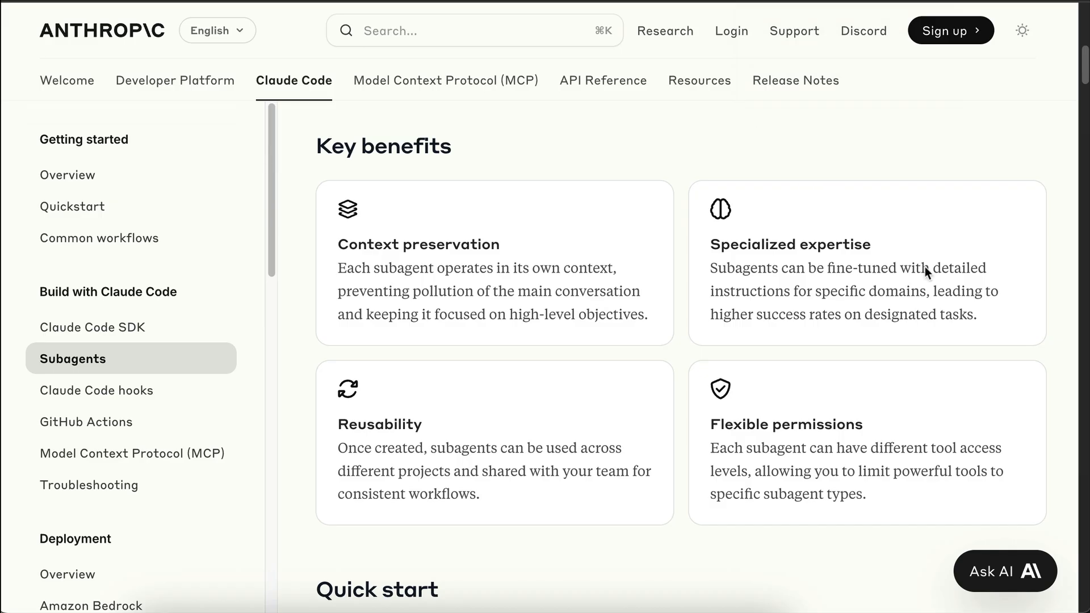
pyautogui.moveTo(330, 262)
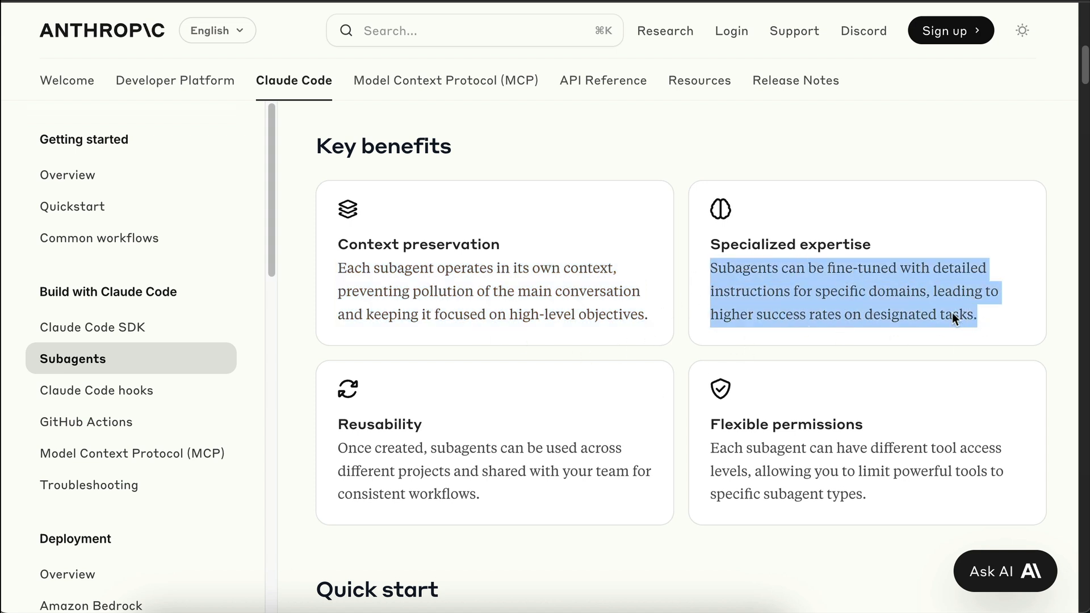
pyautogui.click(521, 429)
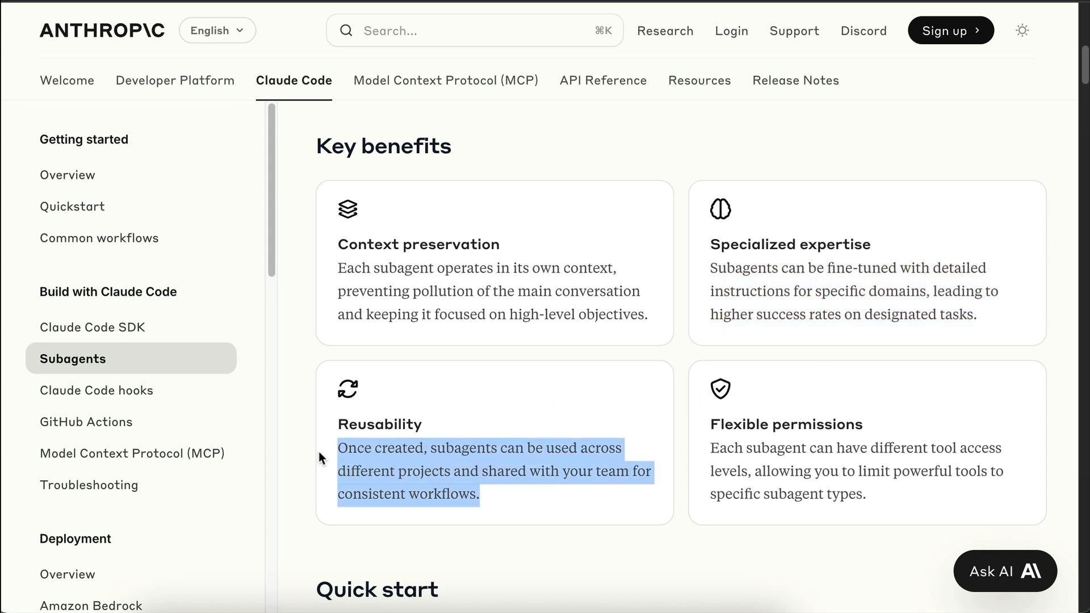
pyautogui.moveTo(584, 501)
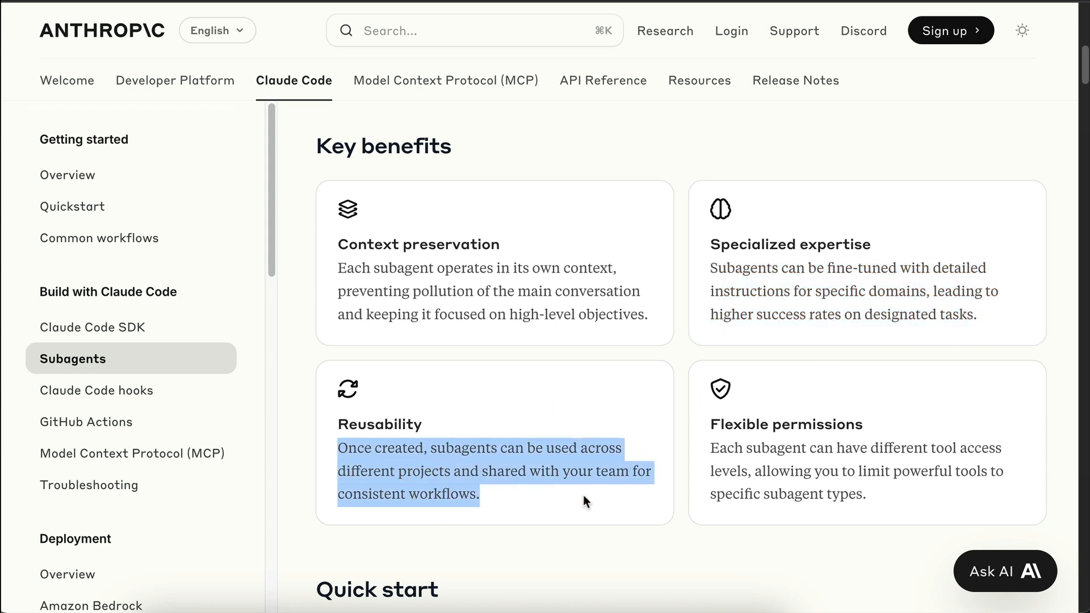
pyautogui.moveTo(809, 492)
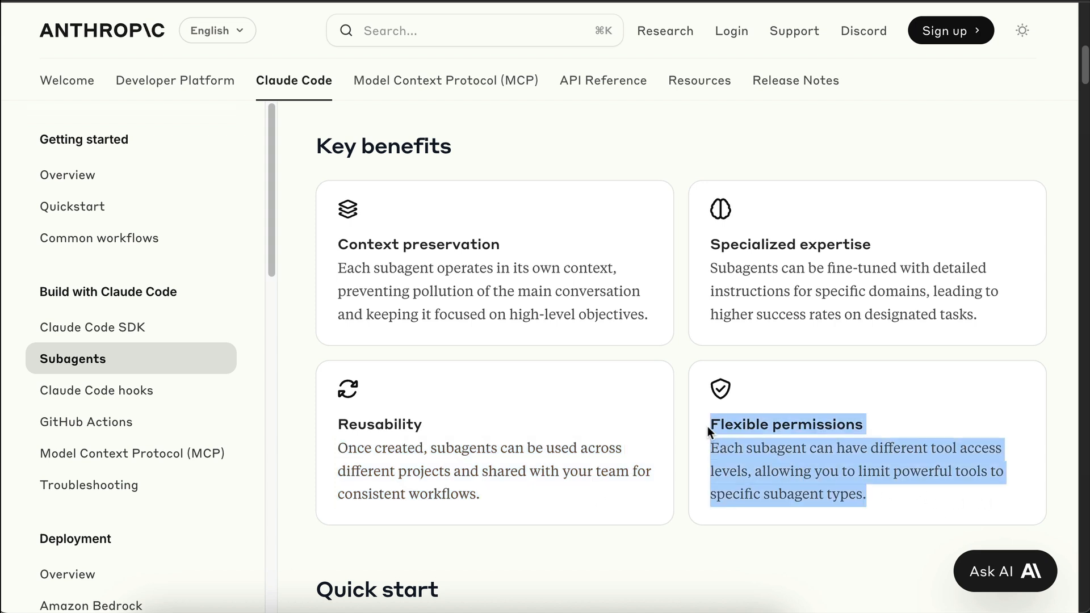
pyautogui.moveTo(1012, 418)
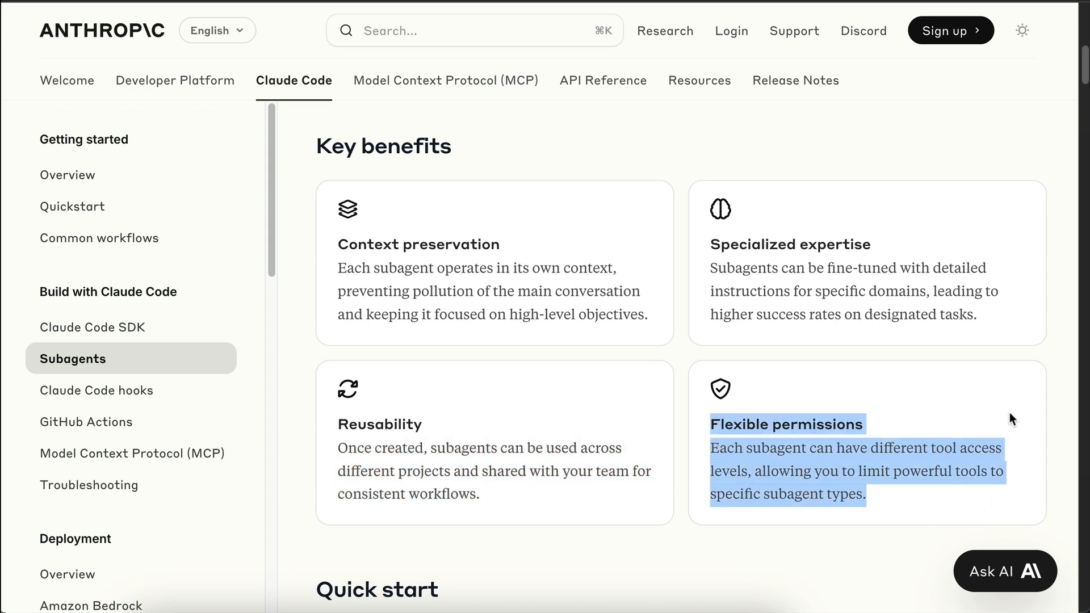
pyautogui.moveTo(1012, 413)
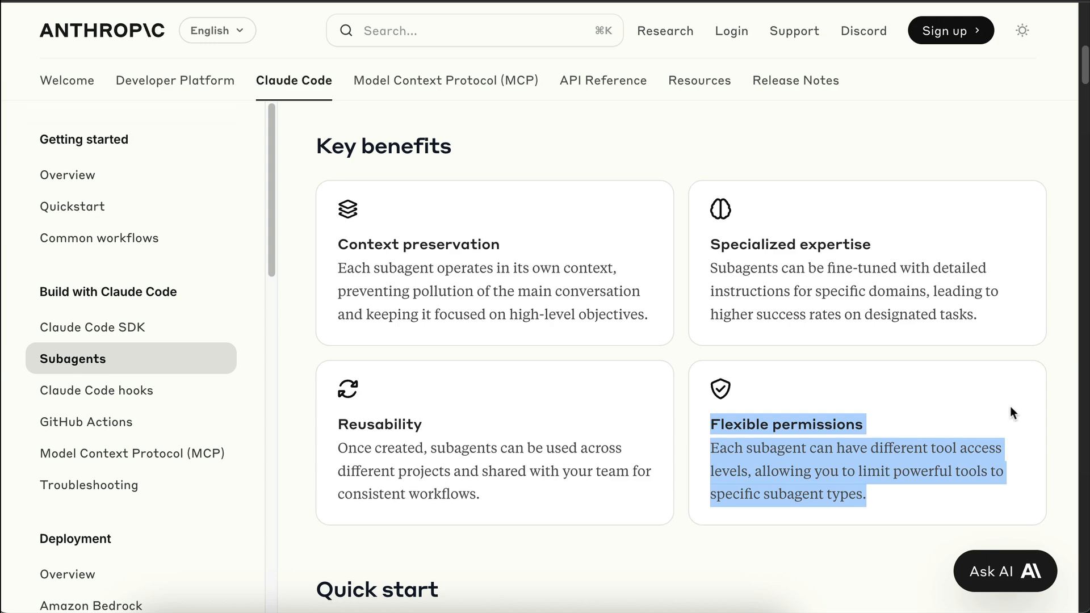
pyautogui.scroll(-3)
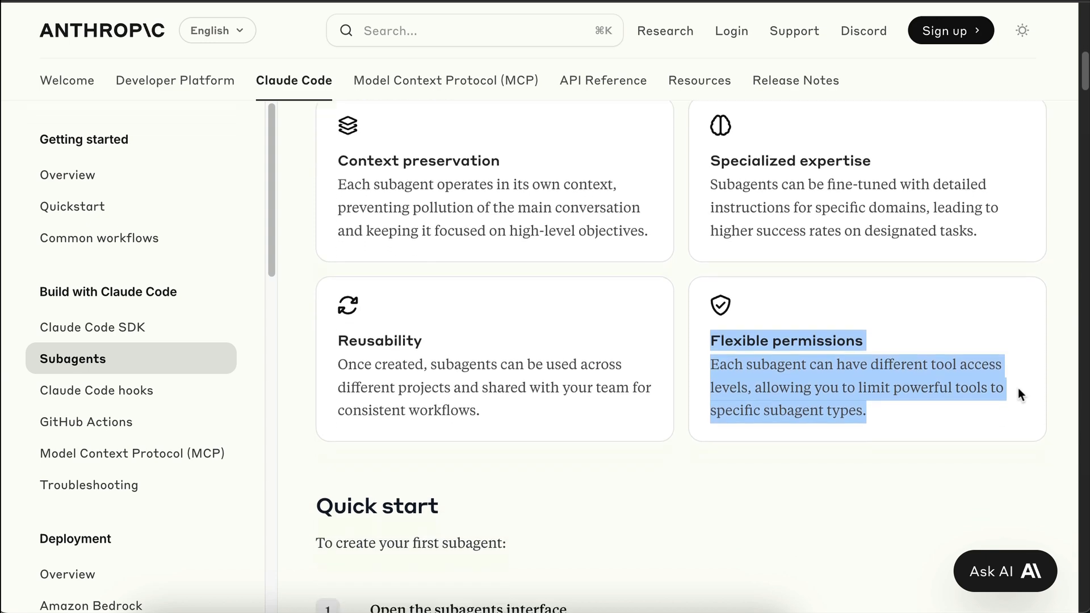
pyautogui.scroll(-3)
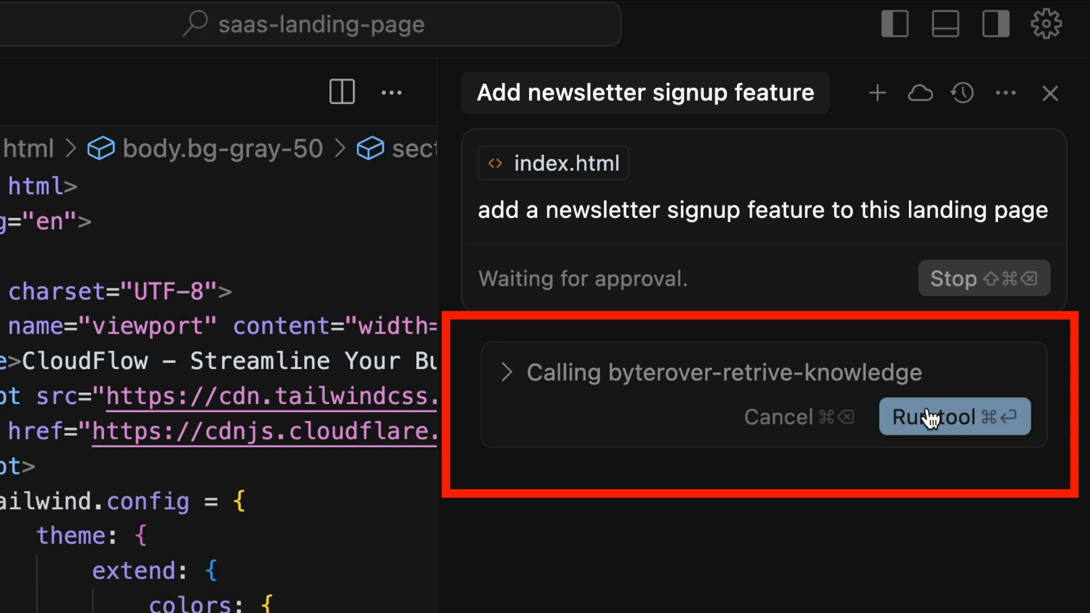
# Step: Approve the byterover retrieve-knowledge and store-knowledge tool calls for the landing page project
pyautogui.click(954, 416)
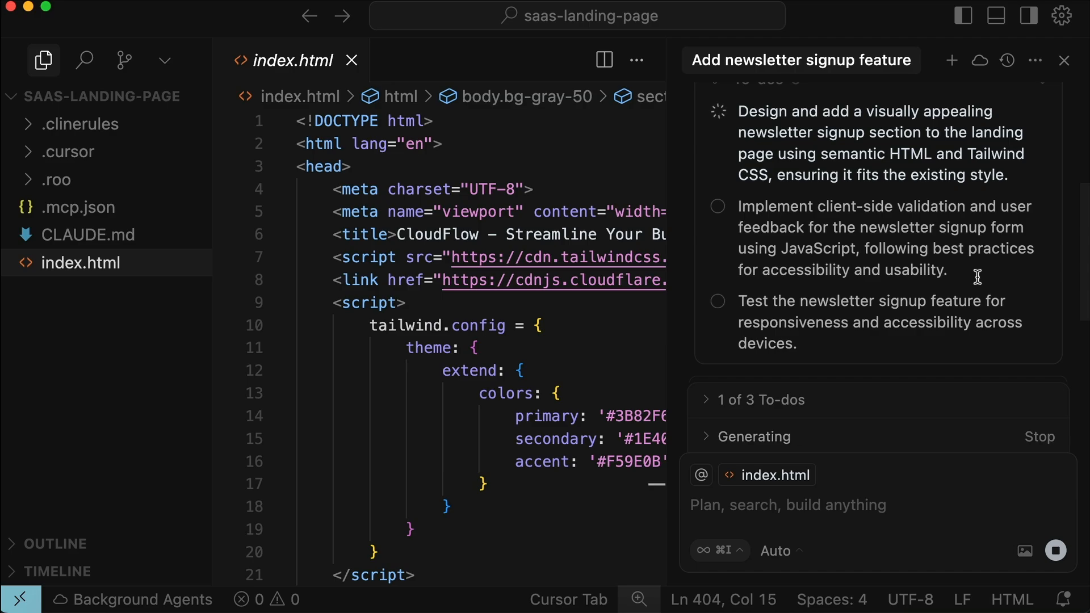
pyautogui.click(952, 61)
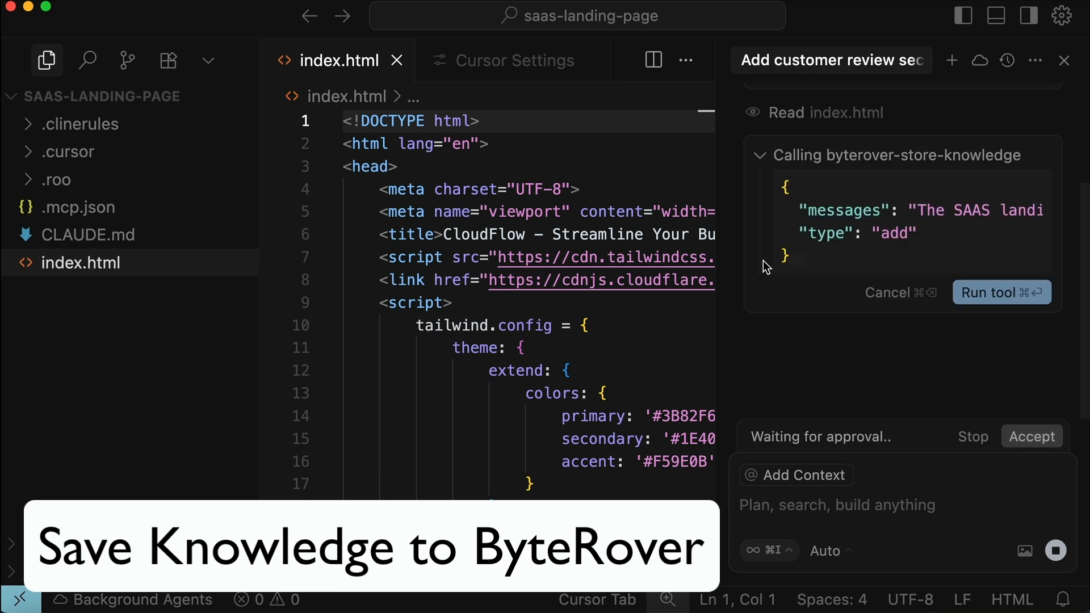
pyautogui.click(1002, 292)
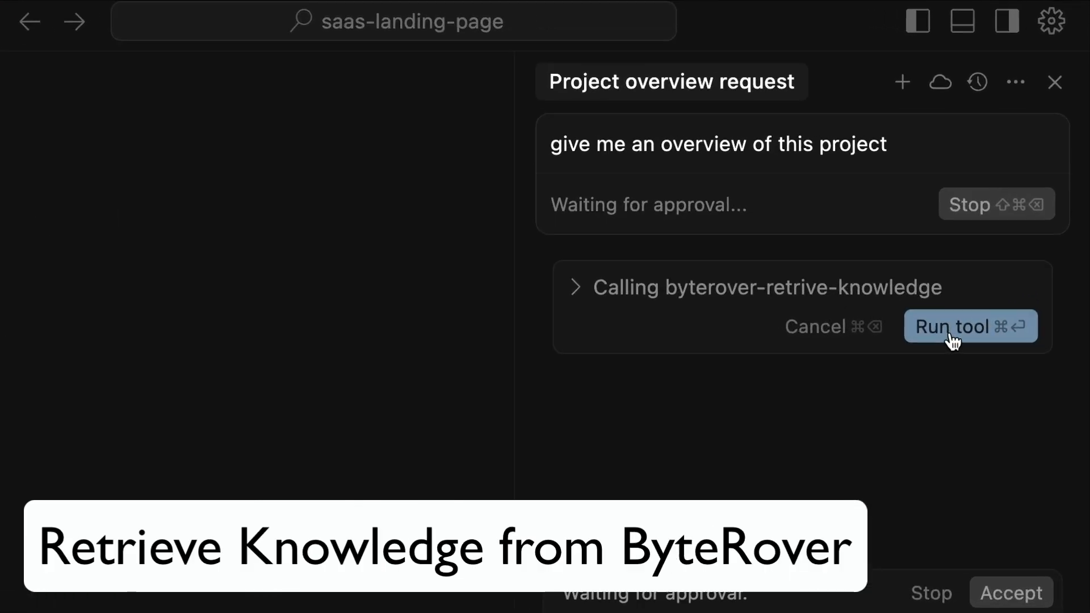
pyautogui.click(963, 326)
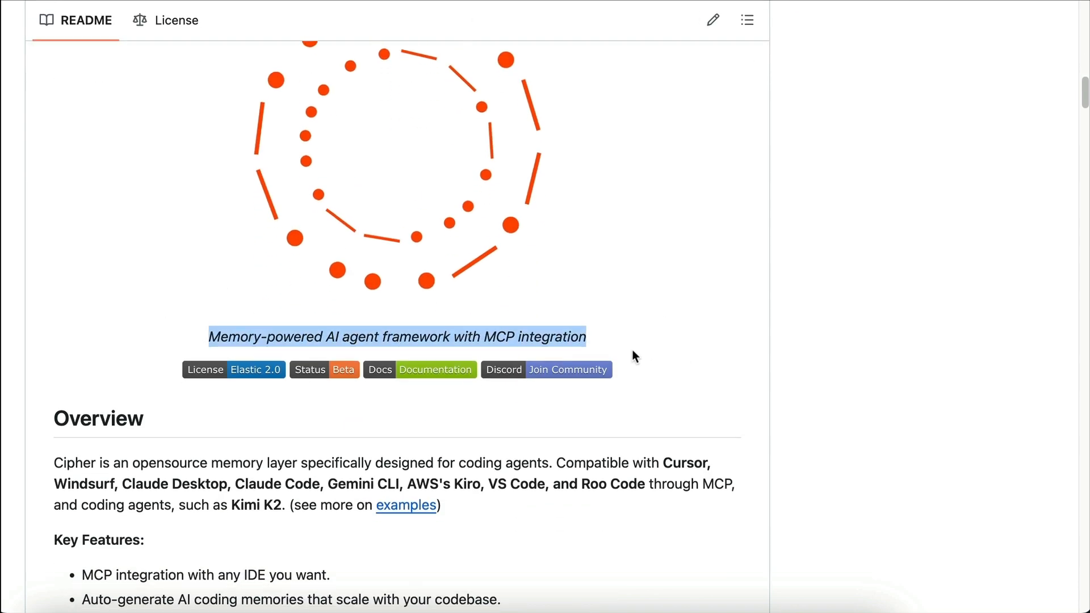
# Step: Ask ask_cipher to store FEATURE_SUMMARY.md in memory, then retrieve the Event System summary
pyautogui.scroll(-3)
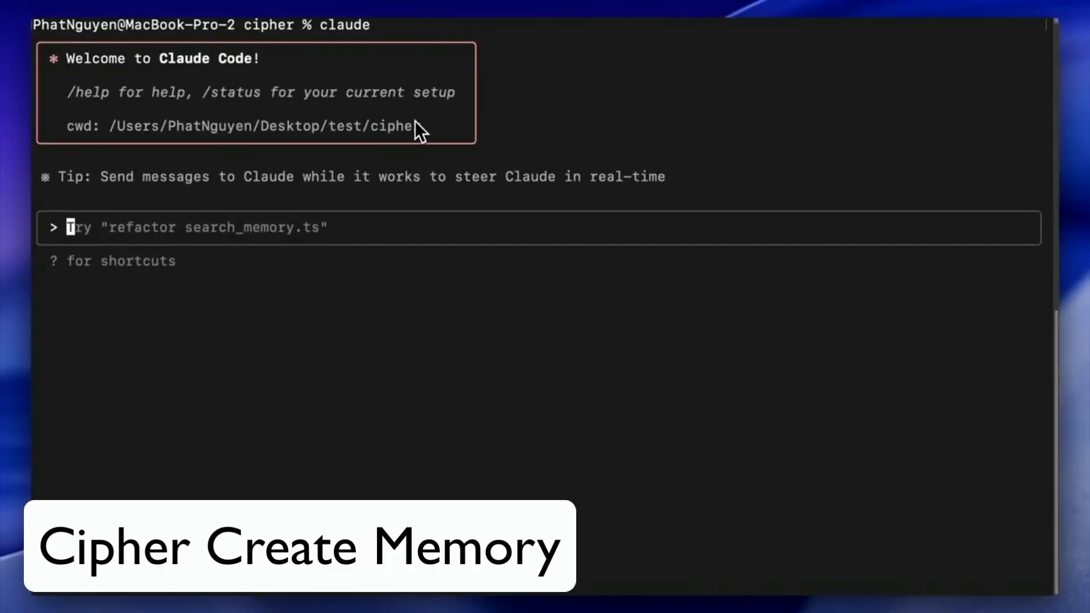
pyautogui.write("Let's read the FEATURE_SUMMARY.md file and store this into memory using ask_cipher tool!")
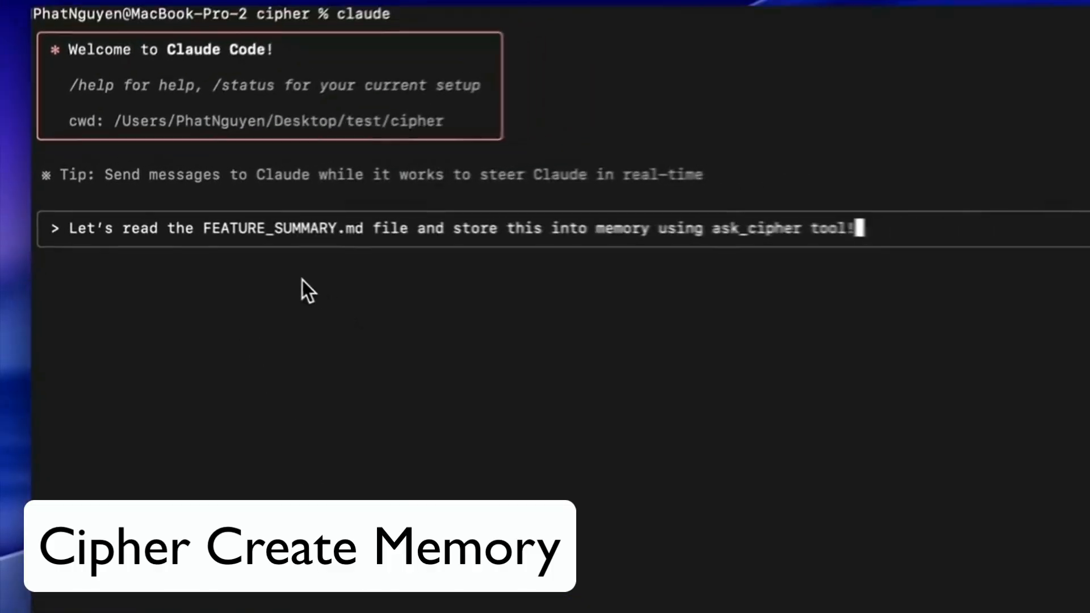
pyautogui.press('Return')
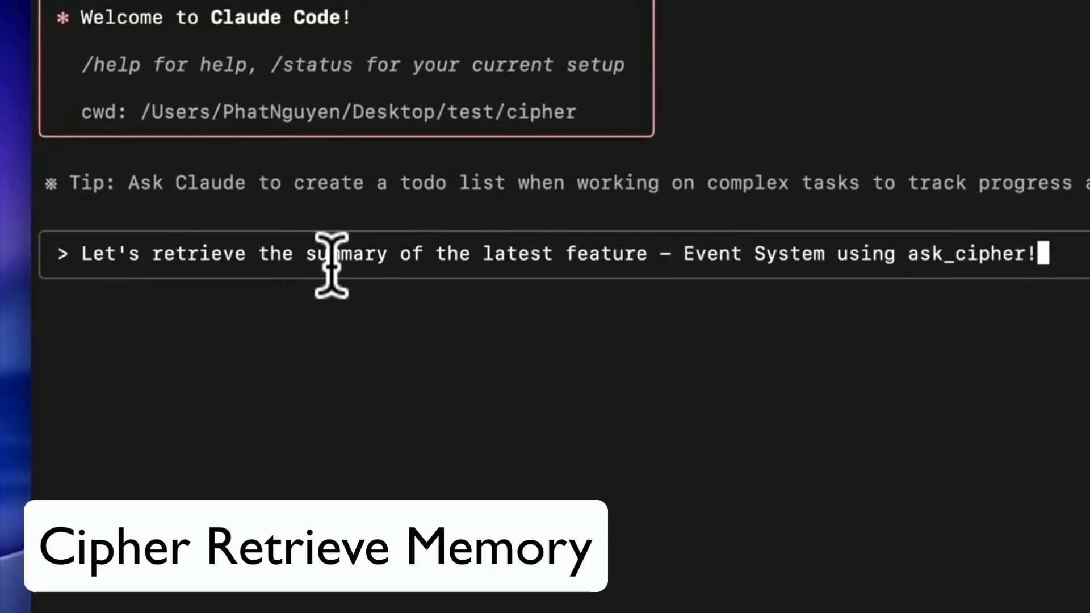
pyautogui.press('Return')
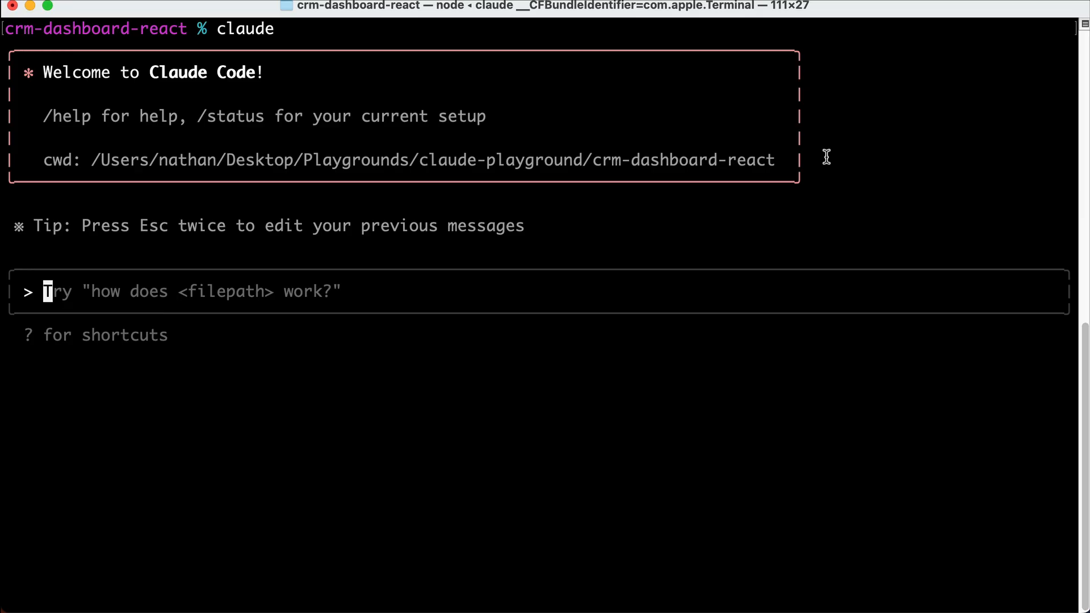
pyautogui.moveTo(277, 57)
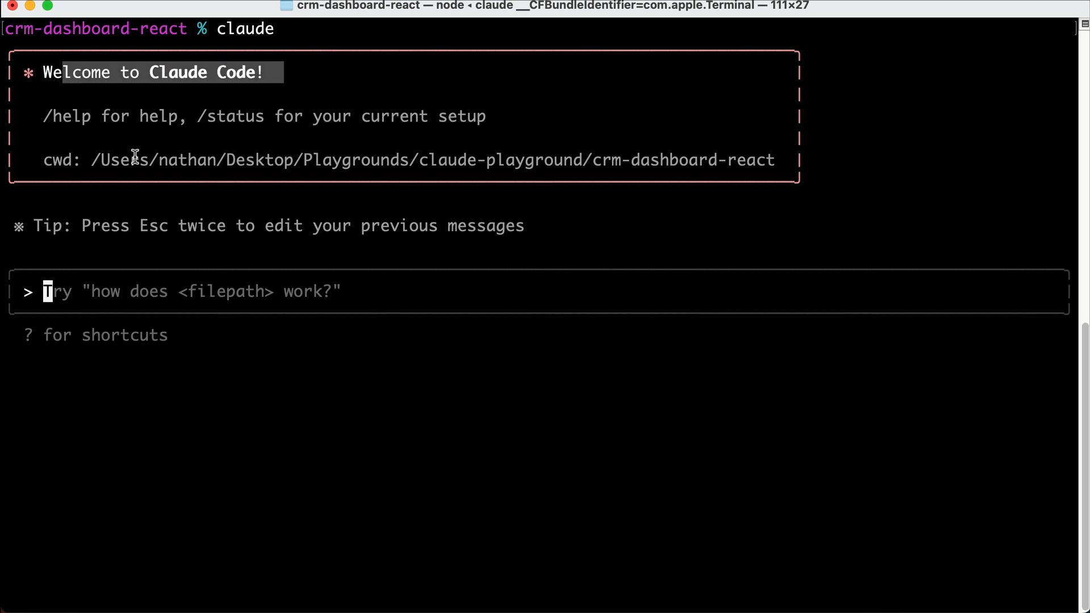
pyautogui.moveTo(511, 293)
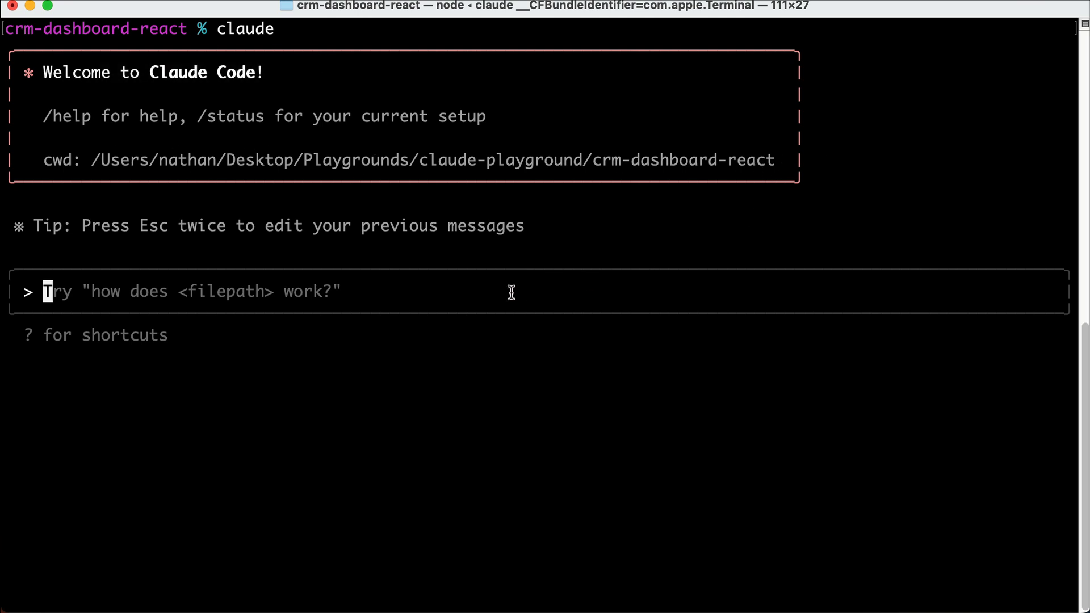
# Step: Run /agents to show the agents manager for crm-dashboard-react
pyautogui.write('/')
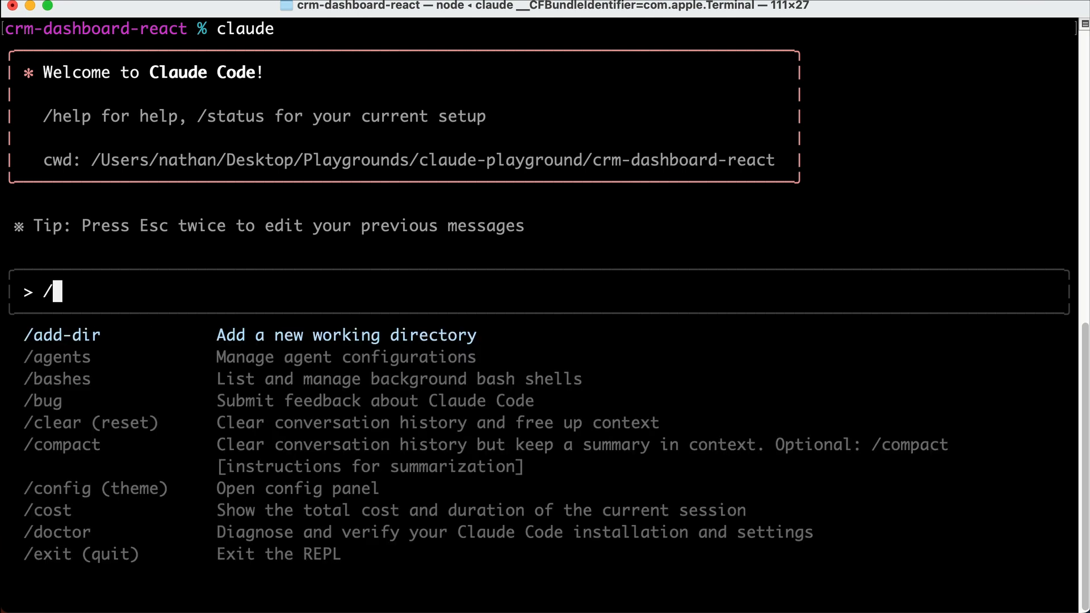
pyautogui.write('agents')
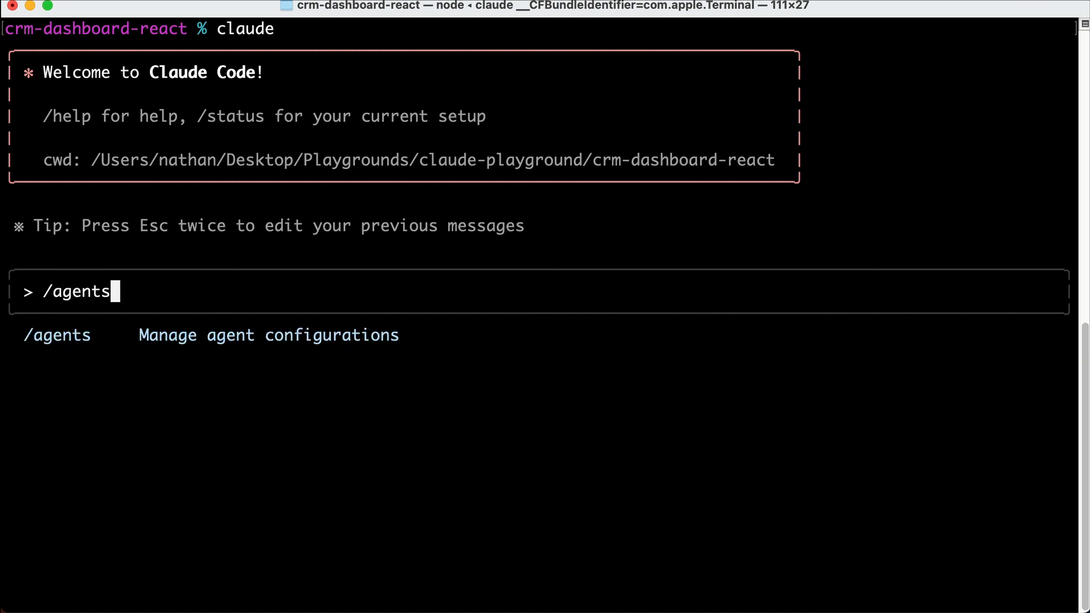
pyautogui.press('Return')
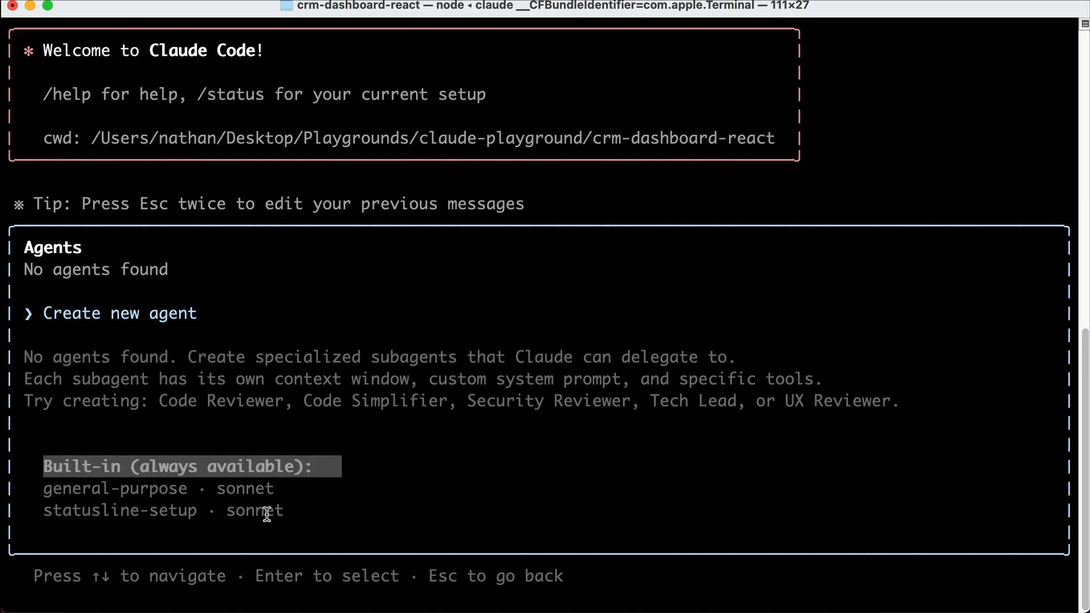
pyautogui.moveTo(361, 472)
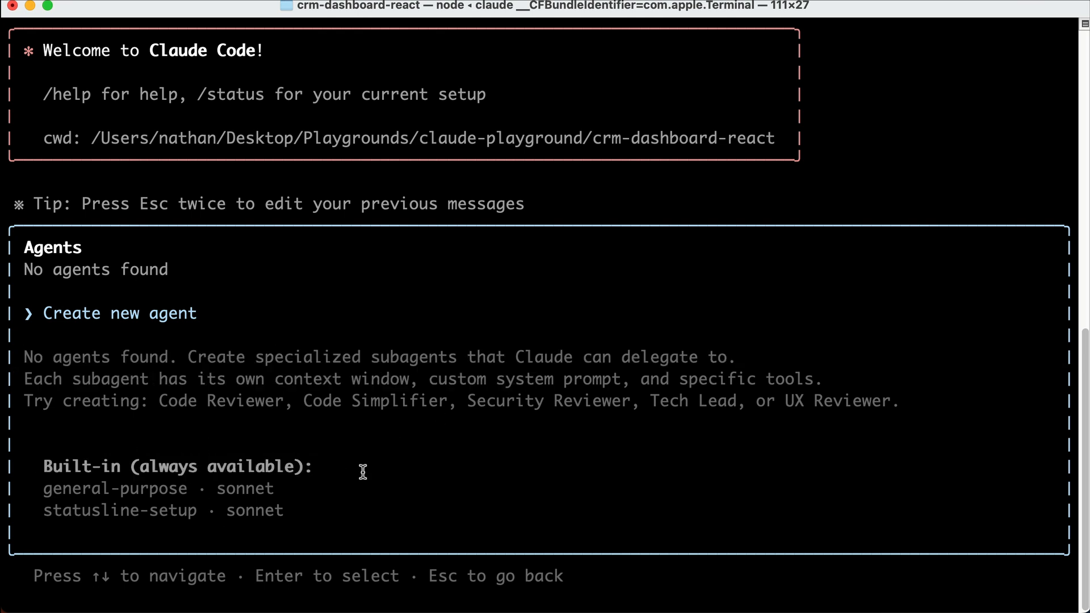
pyautogui.moveTo(256, 332)
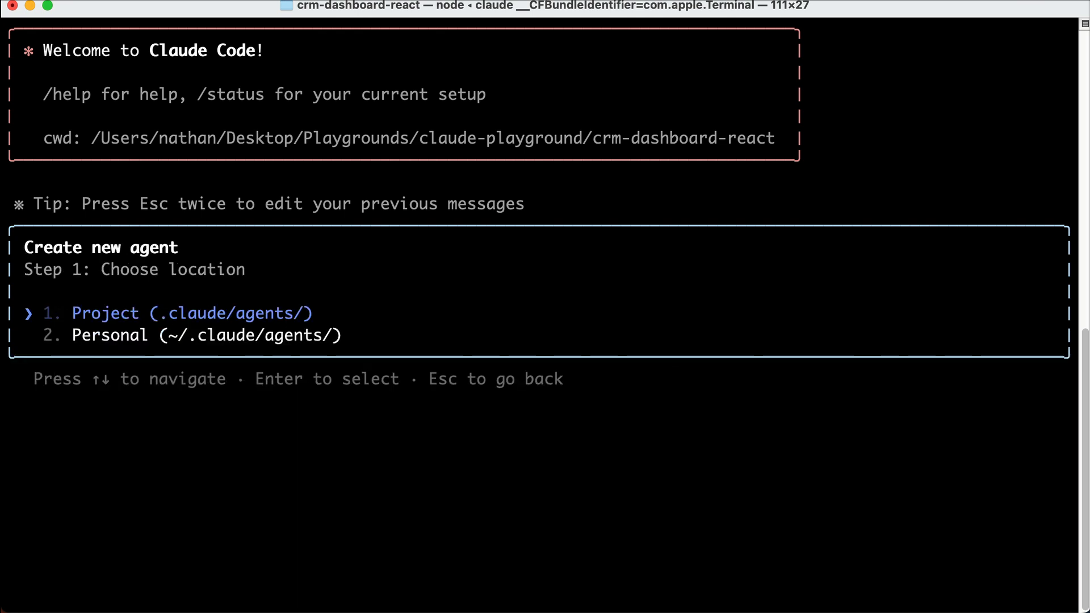
# Step: Create a personal agent, generated by Claude, described as an expert front-end React developer
pyautogui.press('Down')
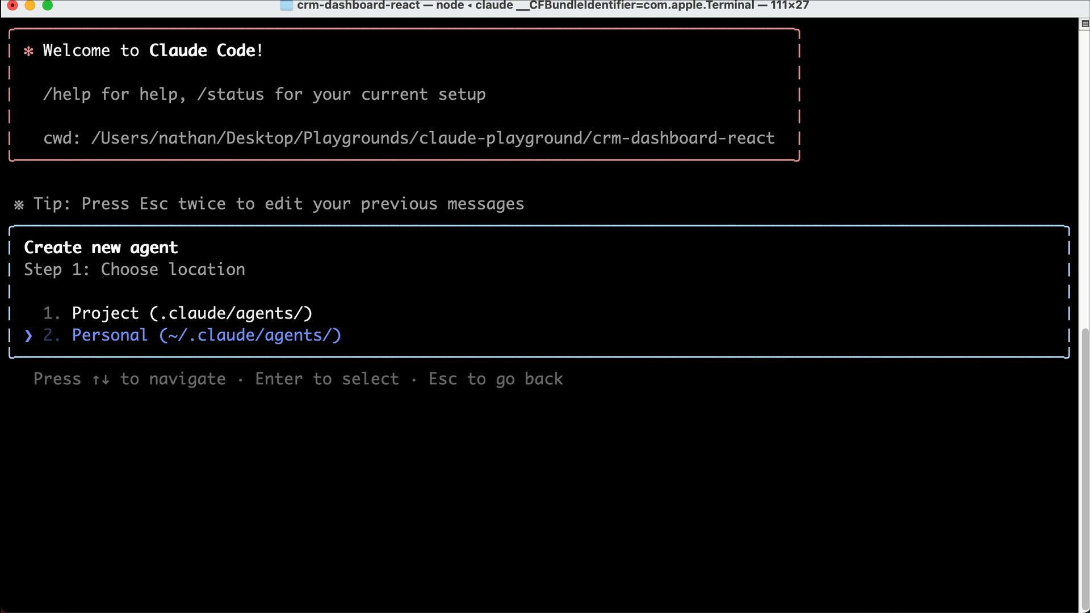
pyautogui.press('up')
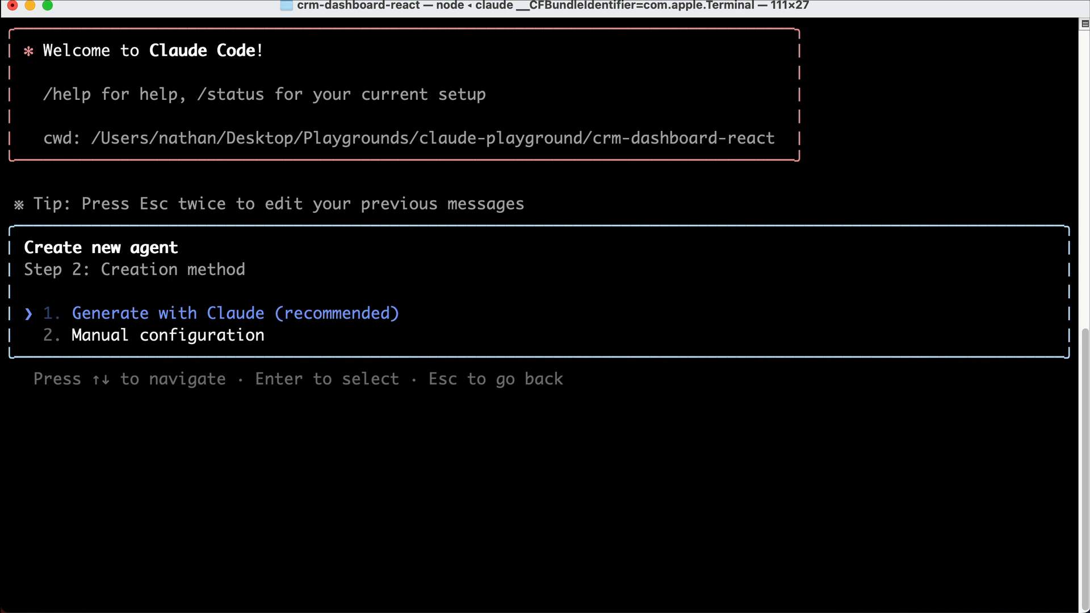
pyautogui.press('Down')
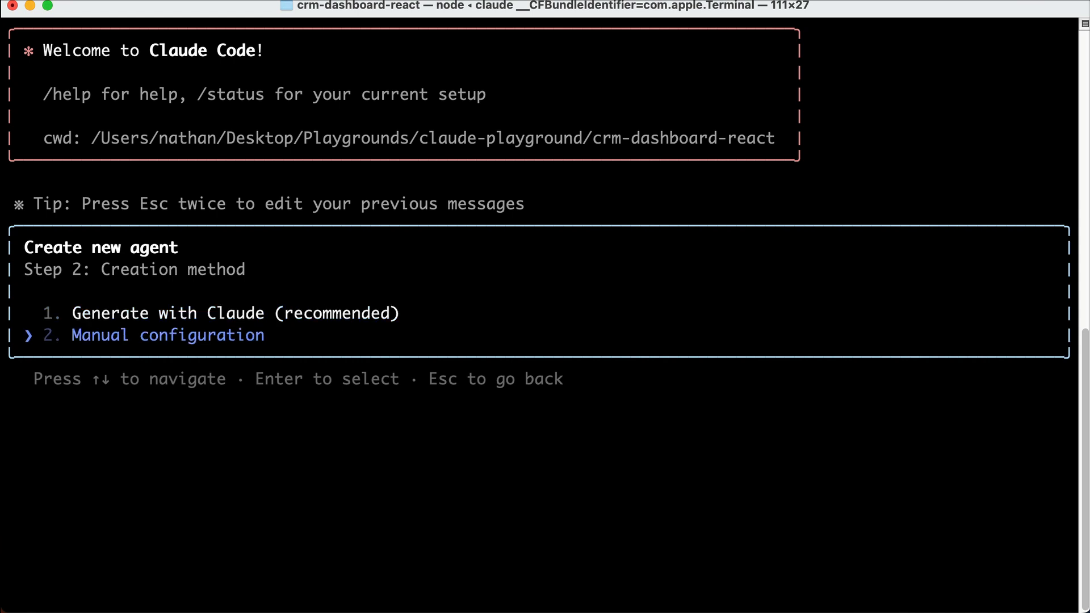
pyautogui.press('up')
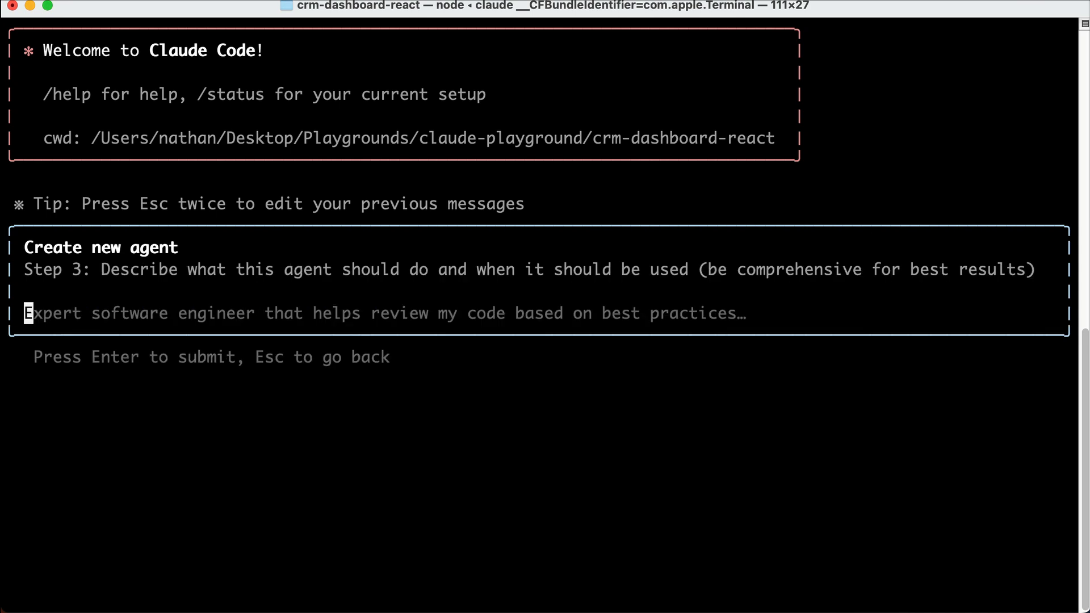
pyautogui.moveTo(171, 312)
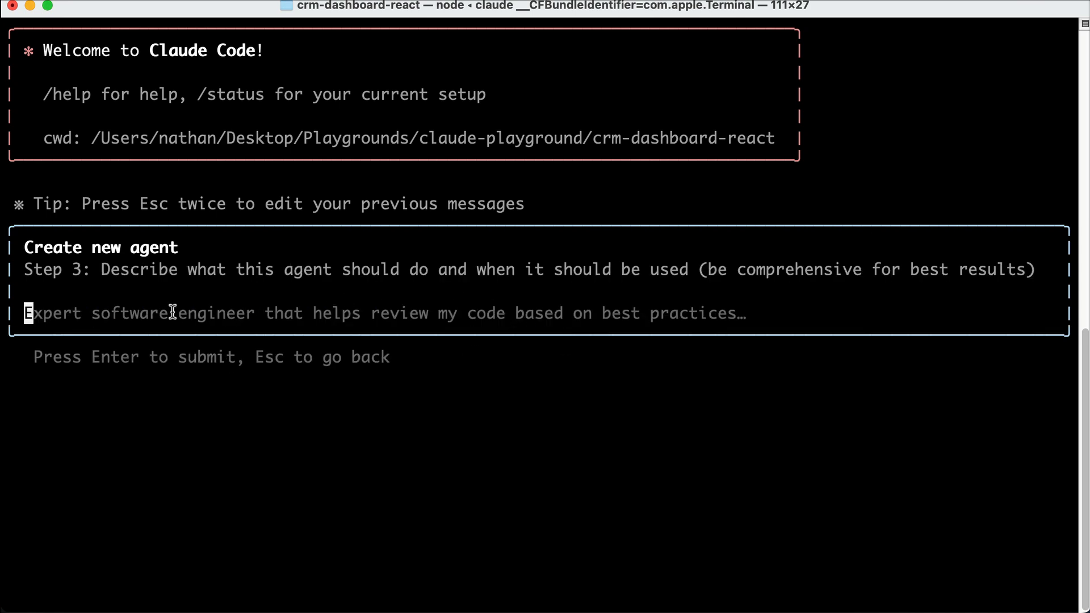
pyautogui.moveTo(10, 322)
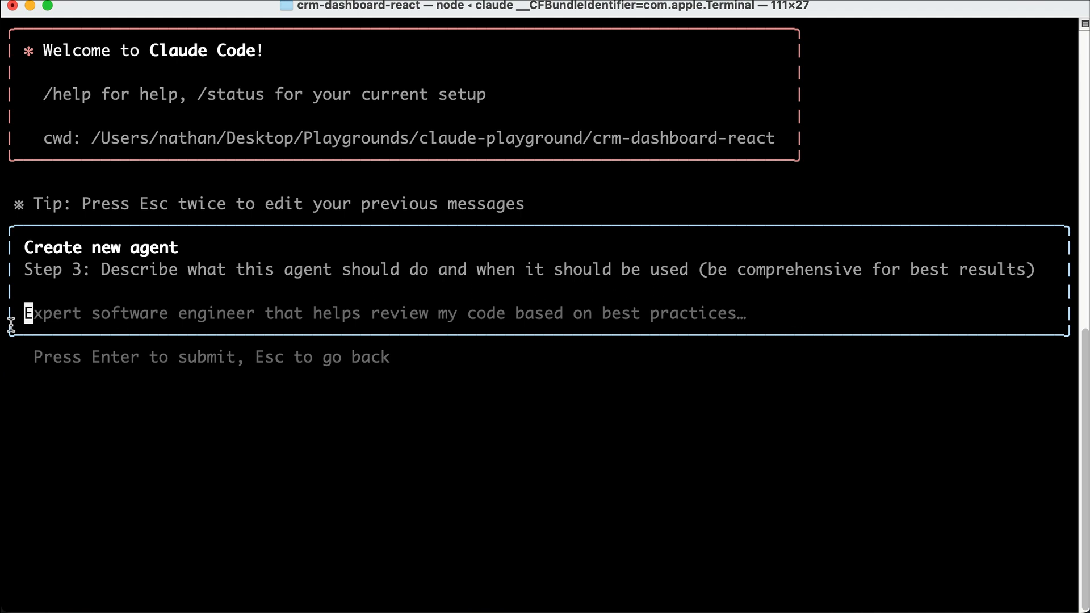
pyautogui.moveTo(243, 313)
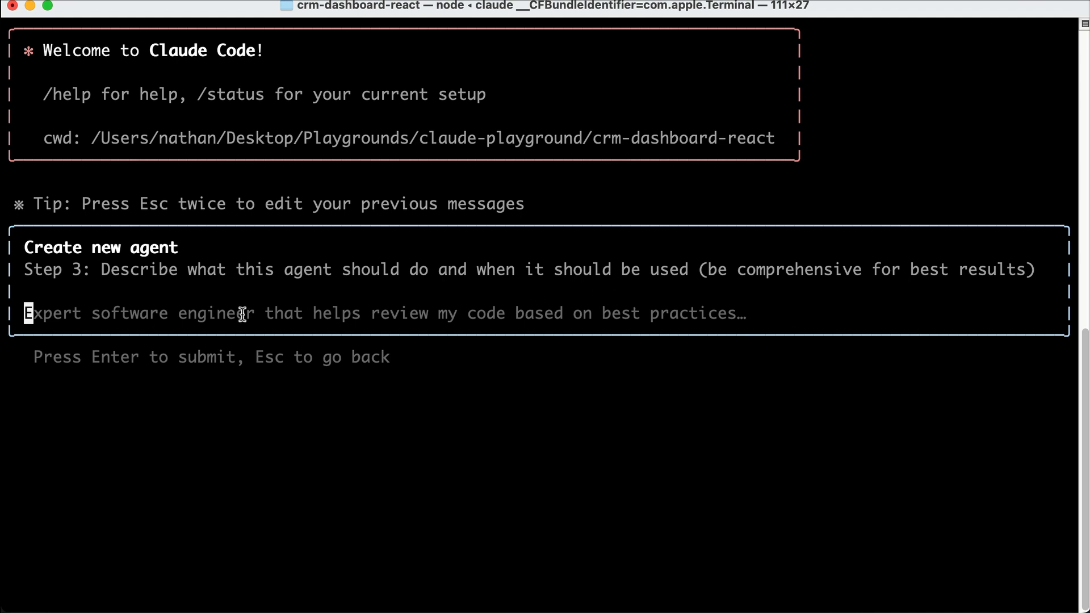
pyautogui.write('Expert front-end developer that code high-quality React components prioritizing maintainability, user experience and aesthetics')
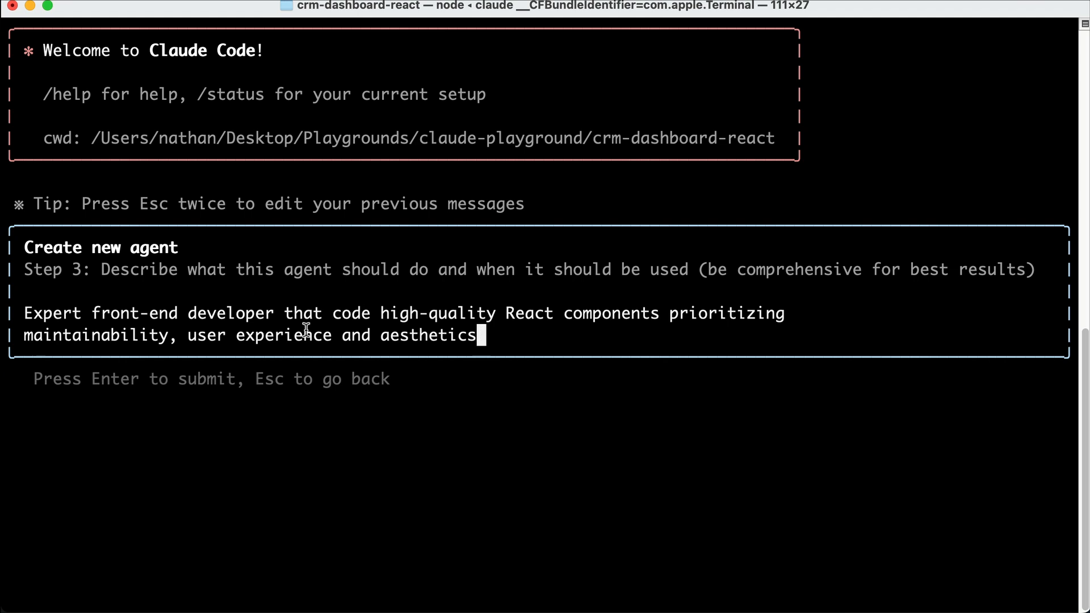
pyautogui.moveTo(619, 337)
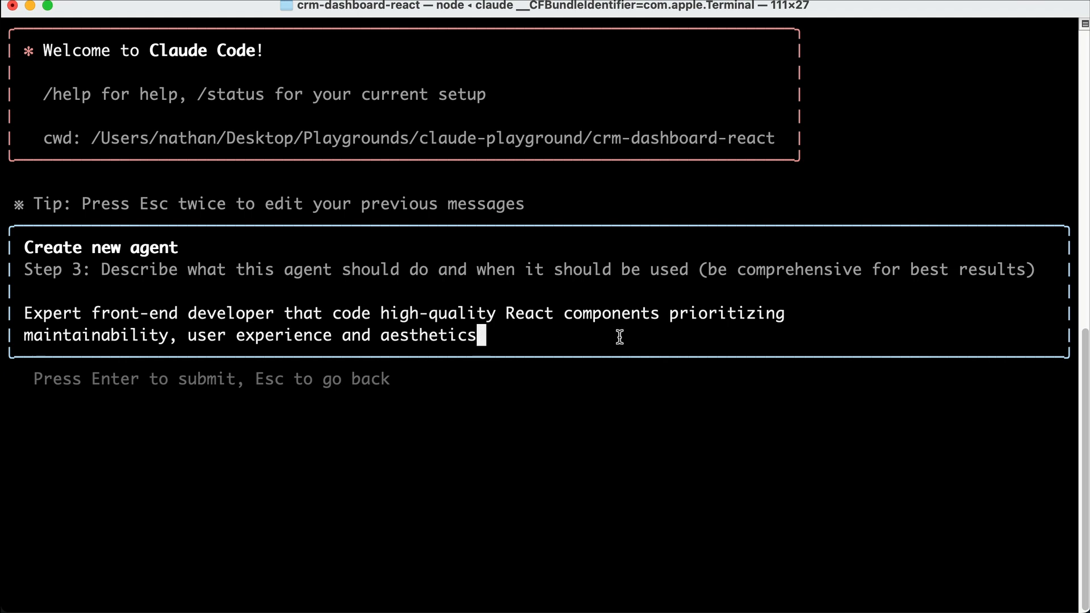
pyautogui.press('Return')
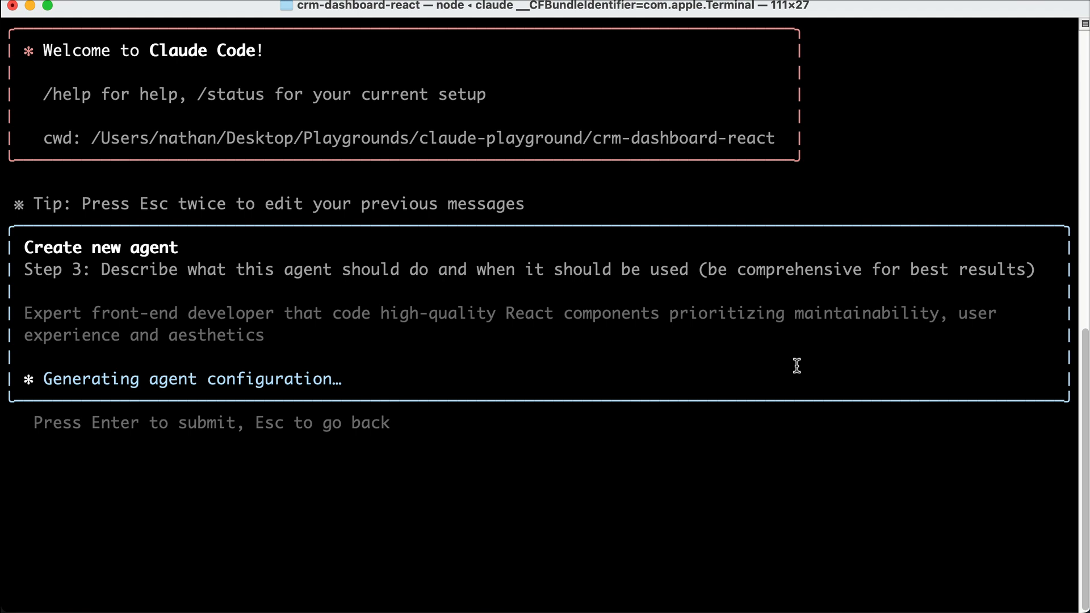
pyautogui.moveTo(486, 370)
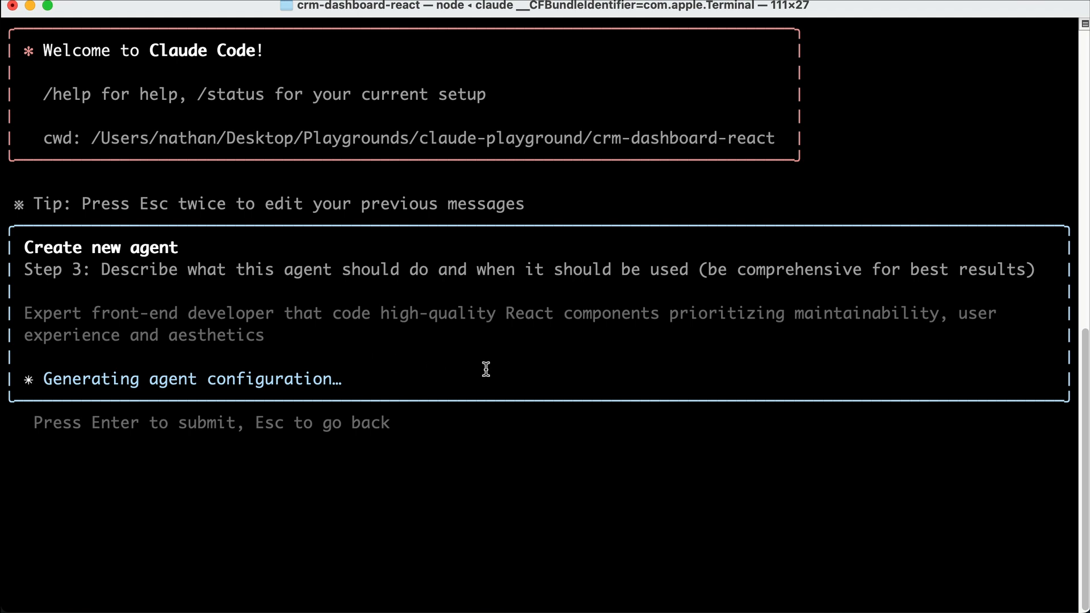
# Step: Review individual tools and MCP servers, keep All tools selected and continue
pyautogui.press('Return')
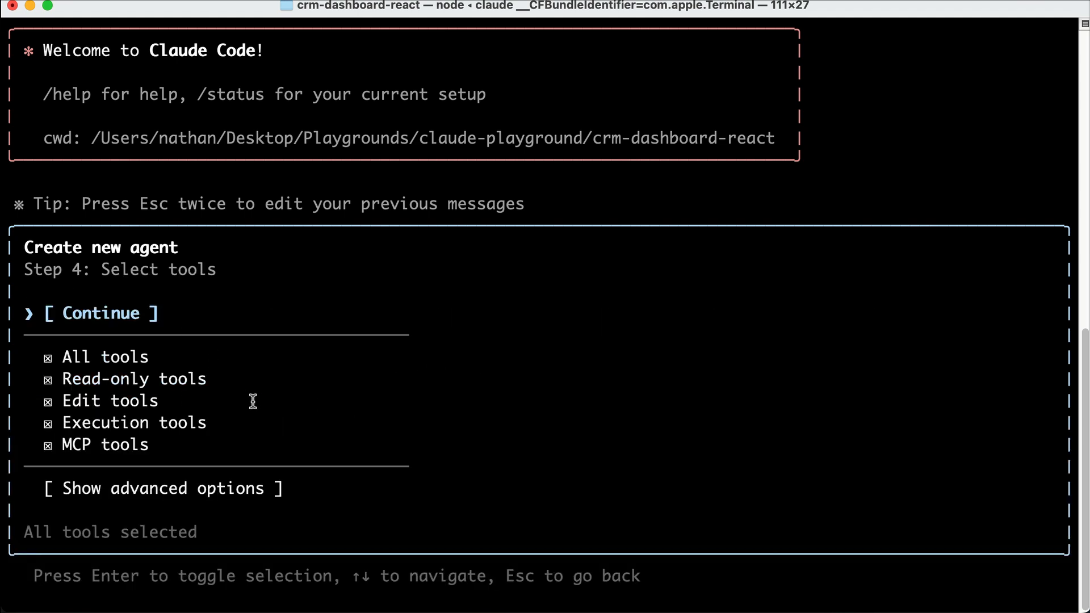
pyautogui.press('Down')
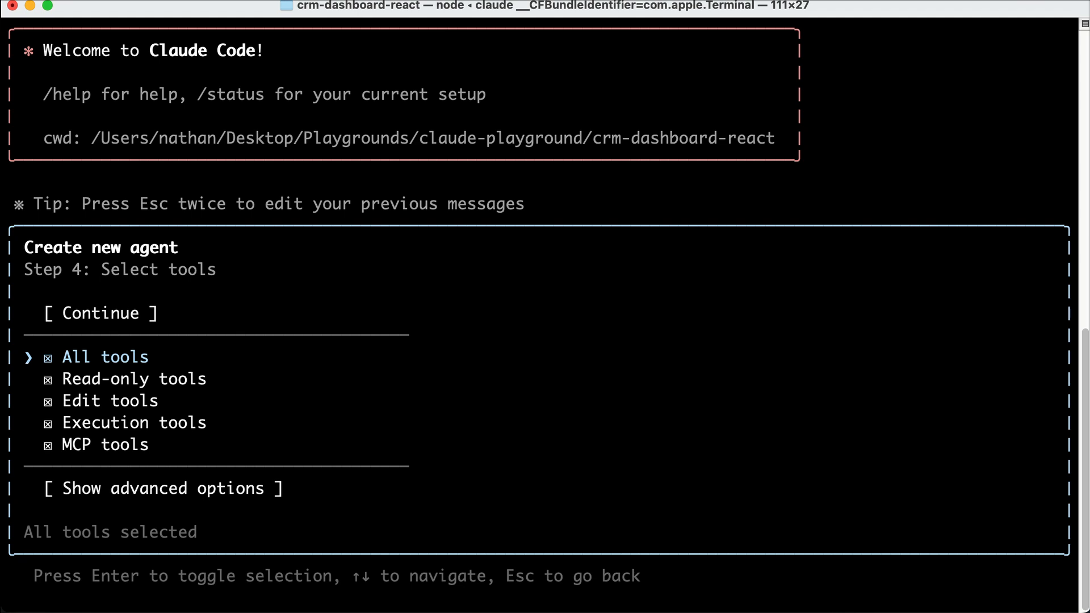
pyautogui.press('Down')
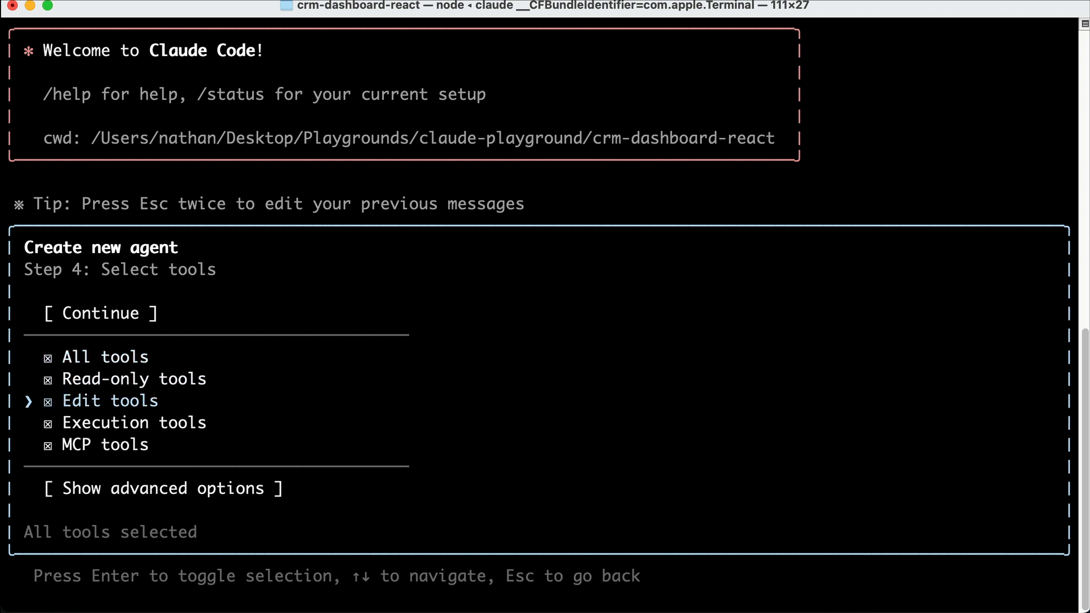
pyautogui.press('down')
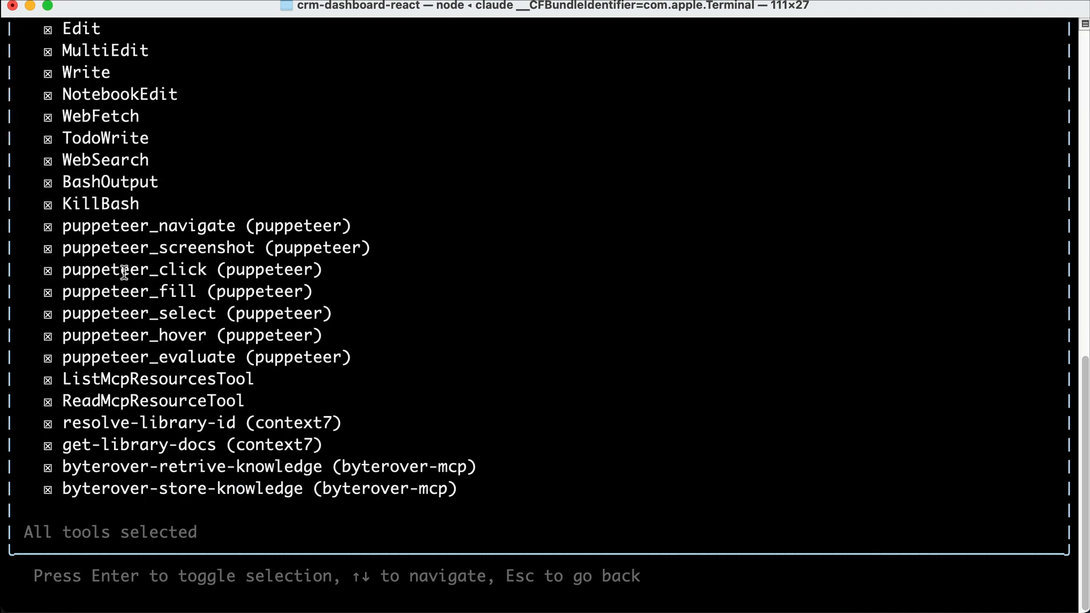
pyautogui.scroll(3)
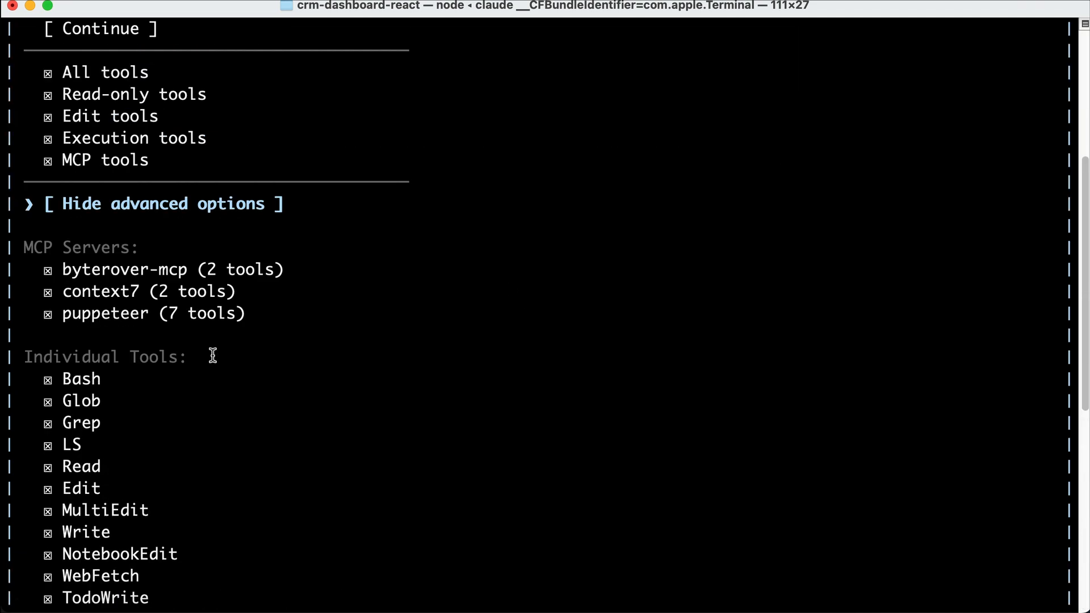
pyautogui.scroll(-3)
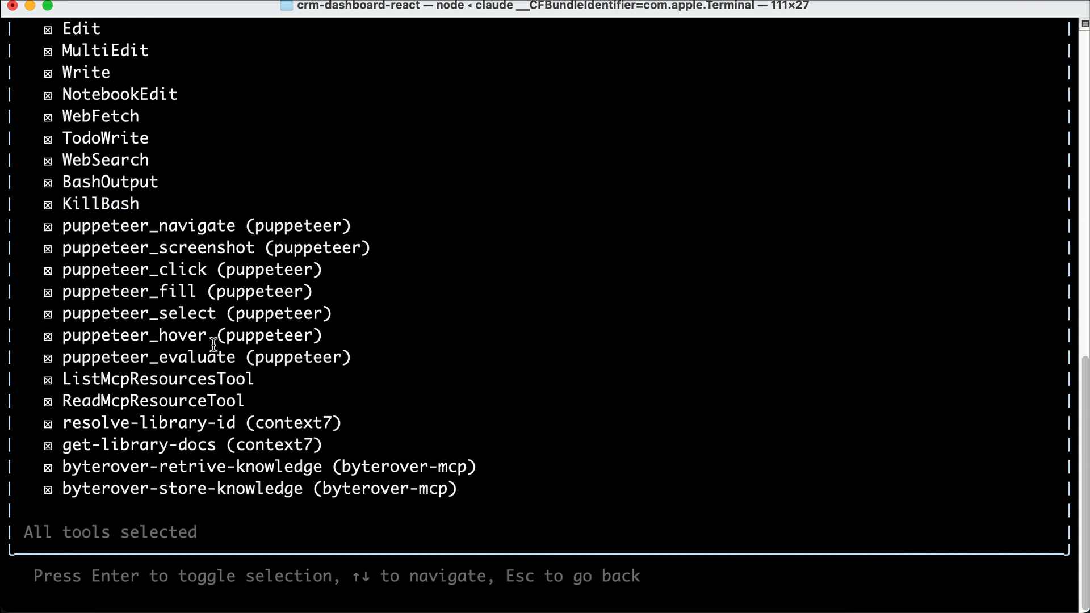
pyautogui.scroll(3)
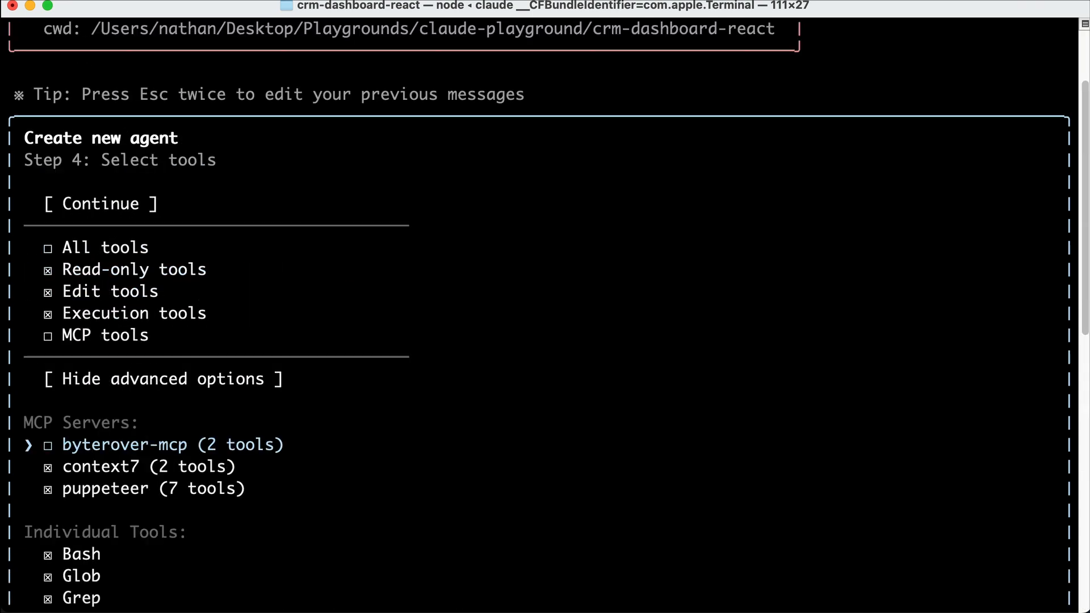
pyautogui.scroll(-3)
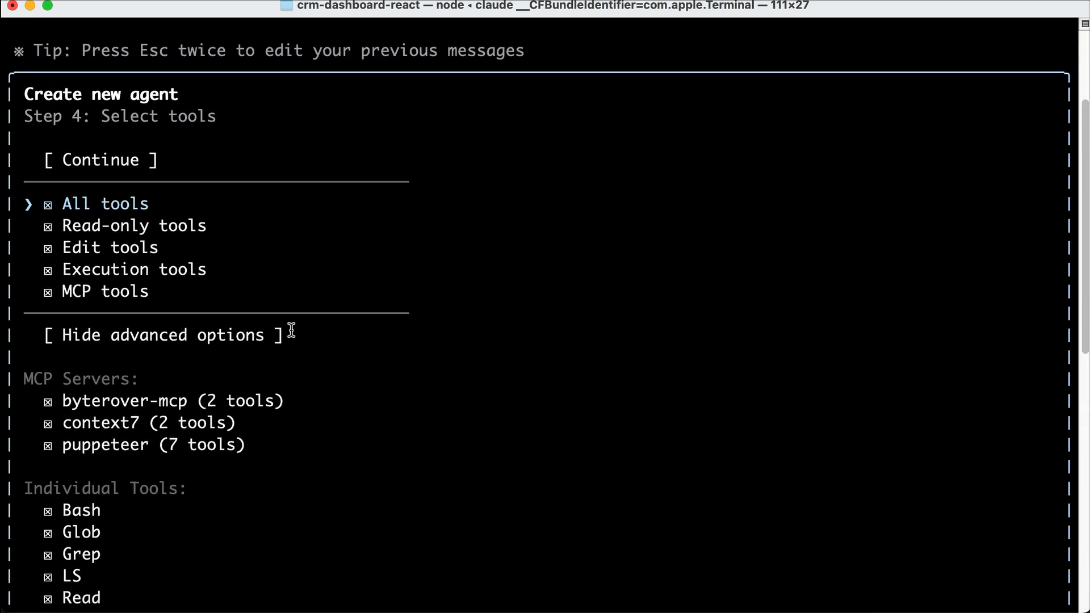
pyautogui.press('Return')
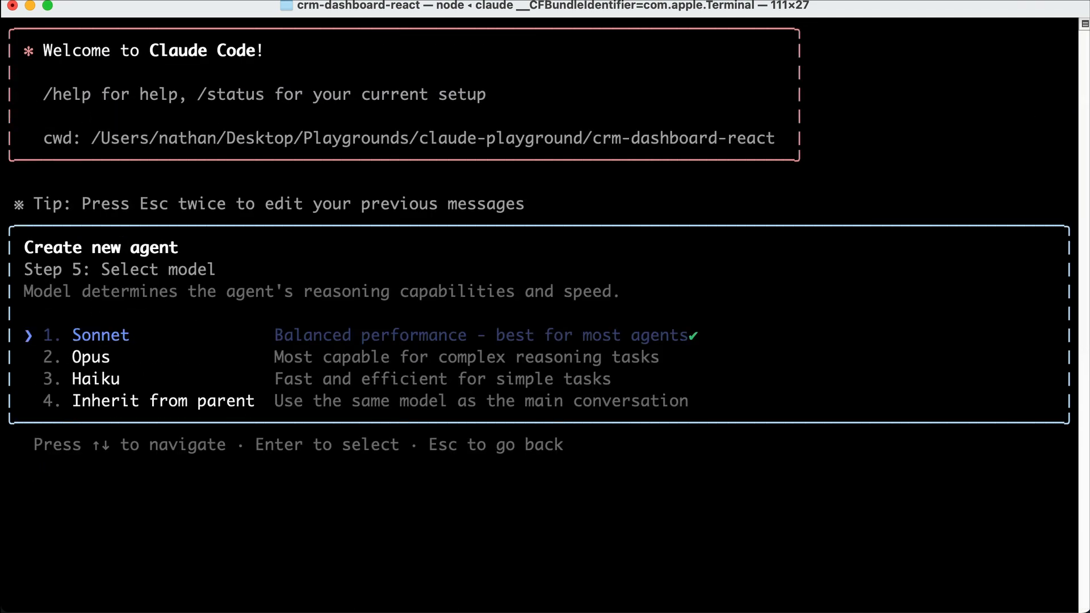
pyautogui.moveTo(333, 308)
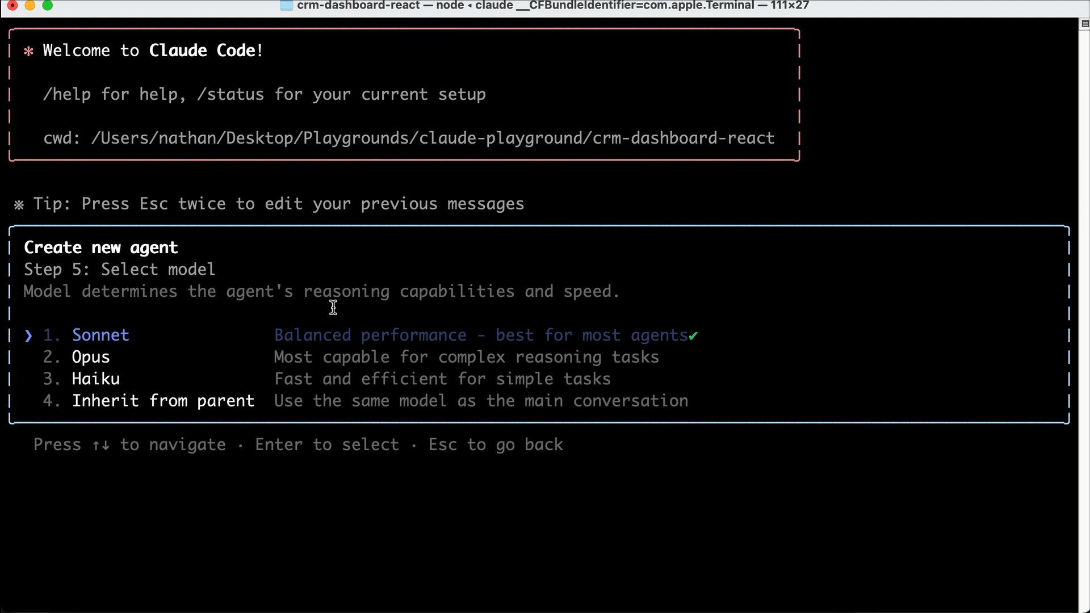
# Step: Choose the agent's model and Red background colour, reaching the confirm-and-save summary
pyautogui.press('Down')
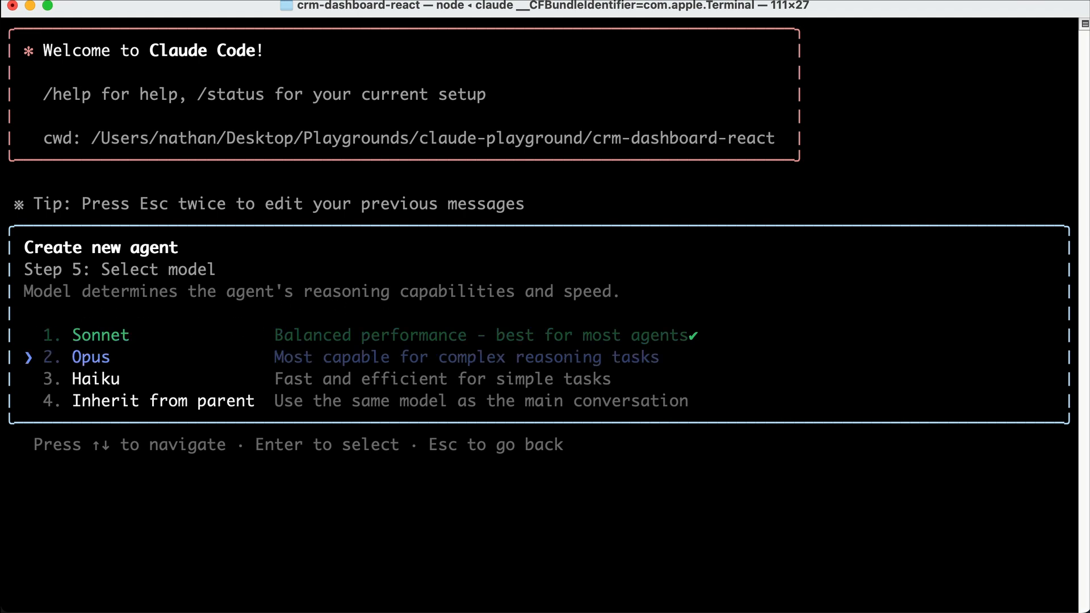
pyautogui.press('down')
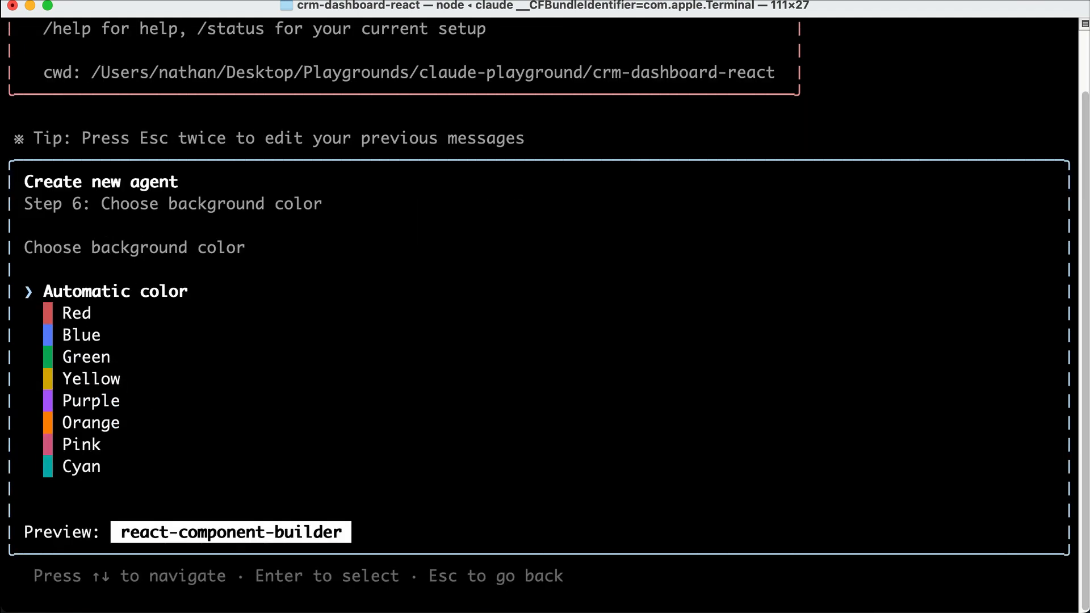
pyautogui.press('Down')
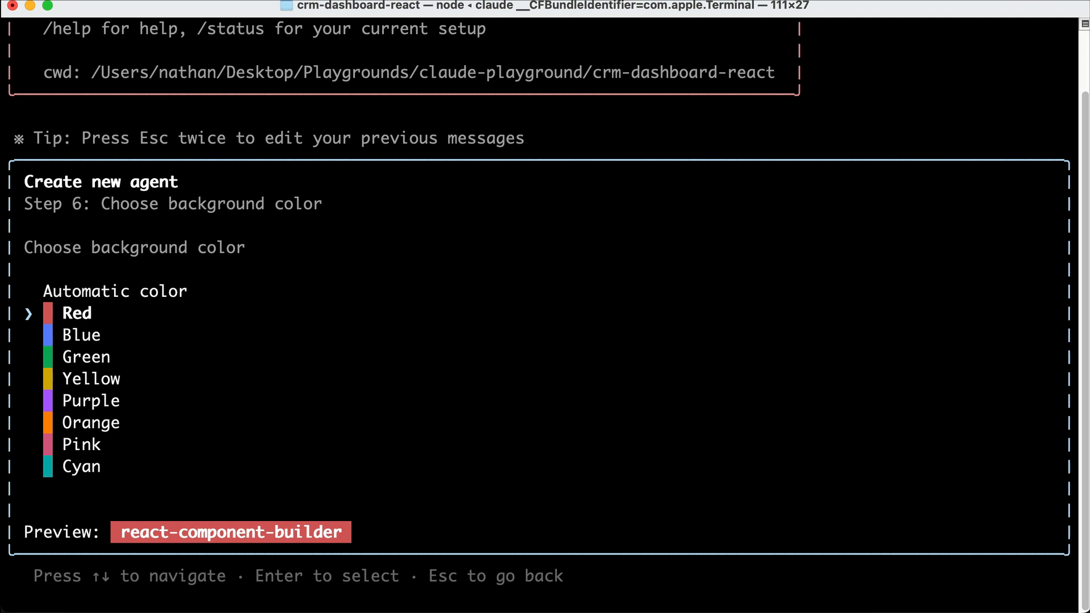
pyautogui.press('Down')
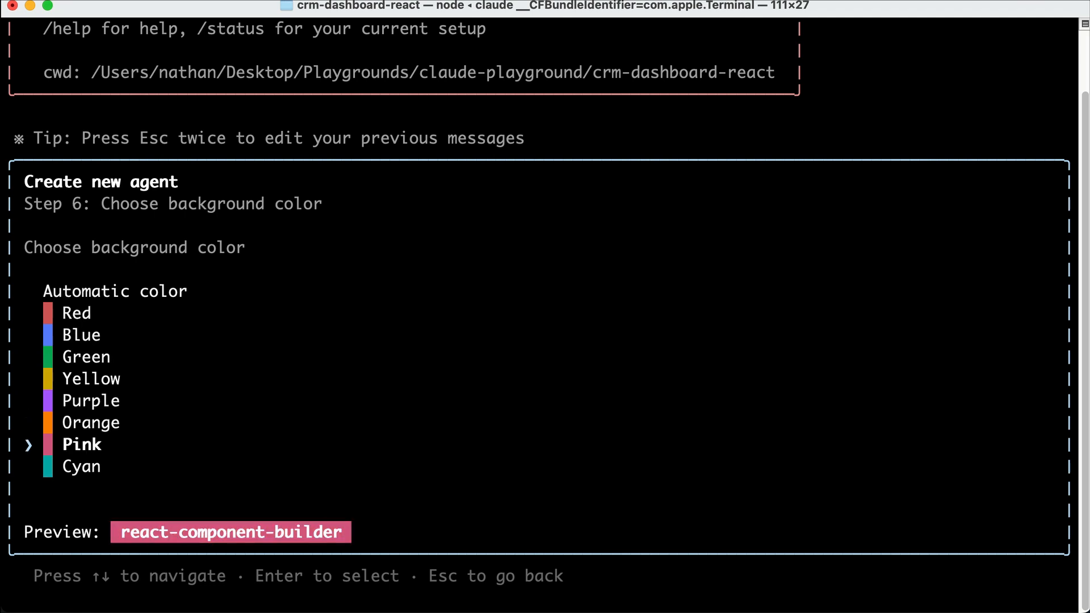
pyautogui.press('up')
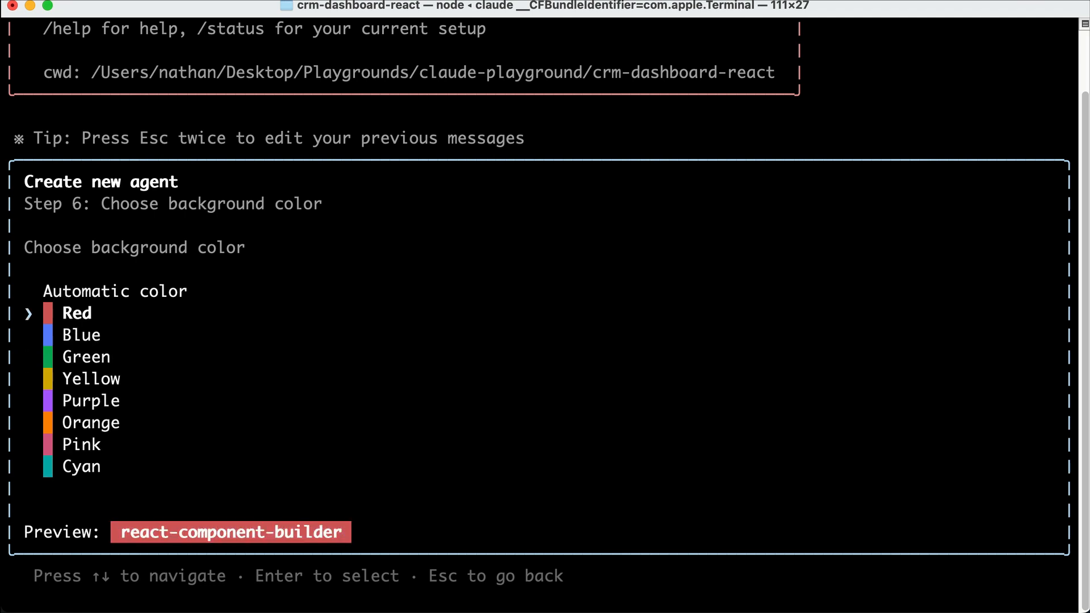
pyautogui.press('Return')
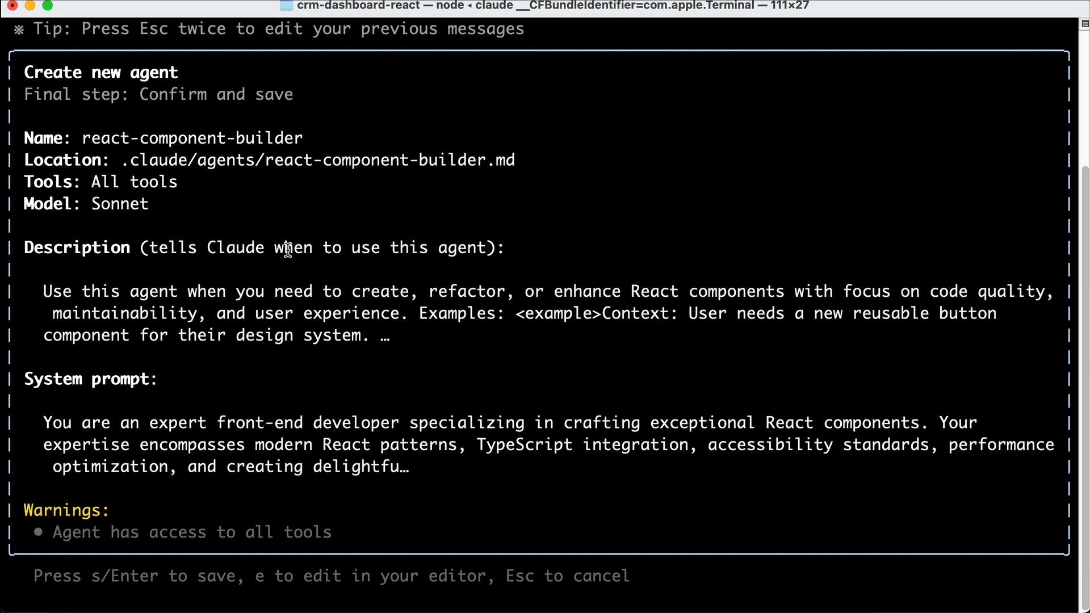
pyautogui.moveTo(434, 427)
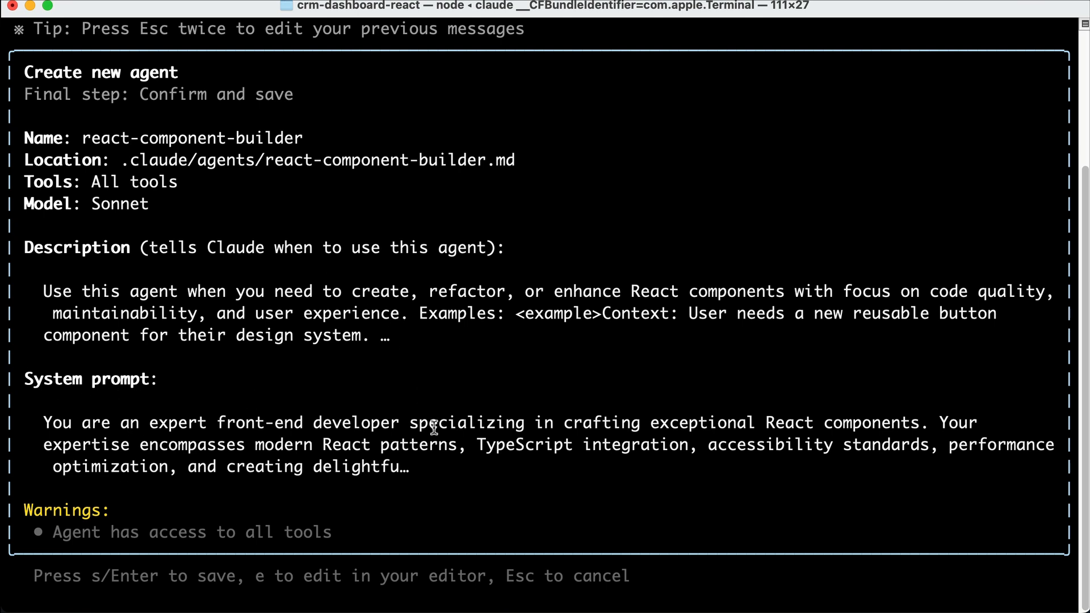
pyautogui.moveTo(410, 363)
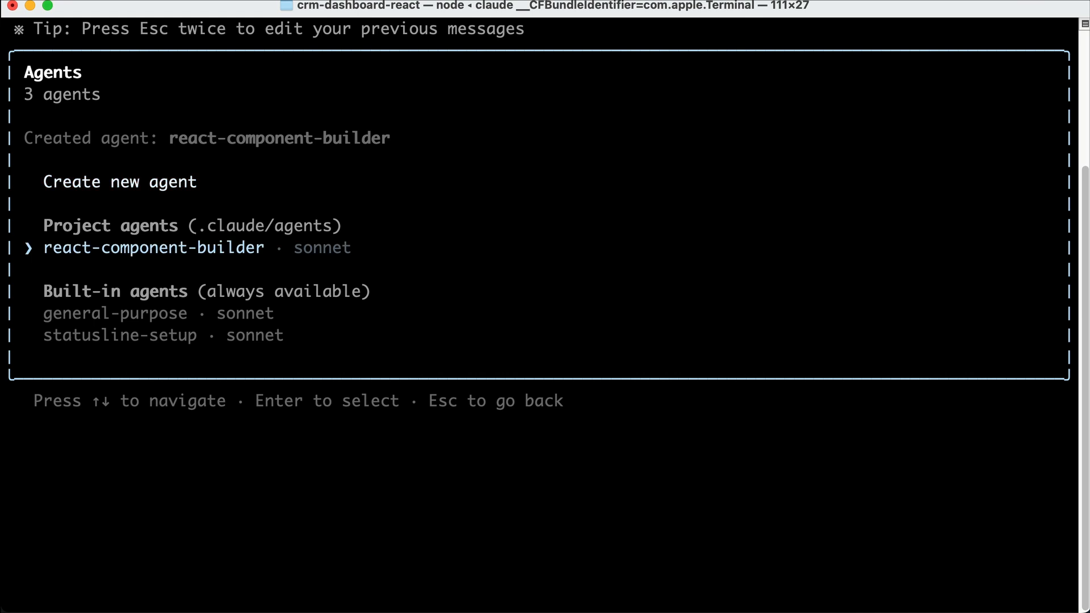
# Step: Save react-component-builder as a project agent and leave the agents manager
pyautogui.press('up')
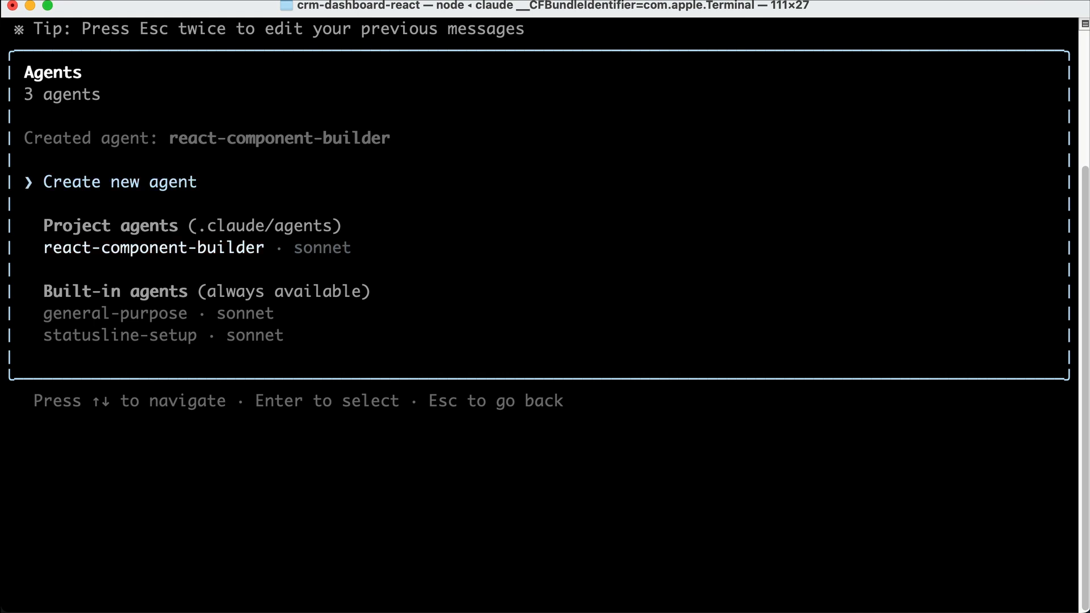
pyautogui.press('Escape')
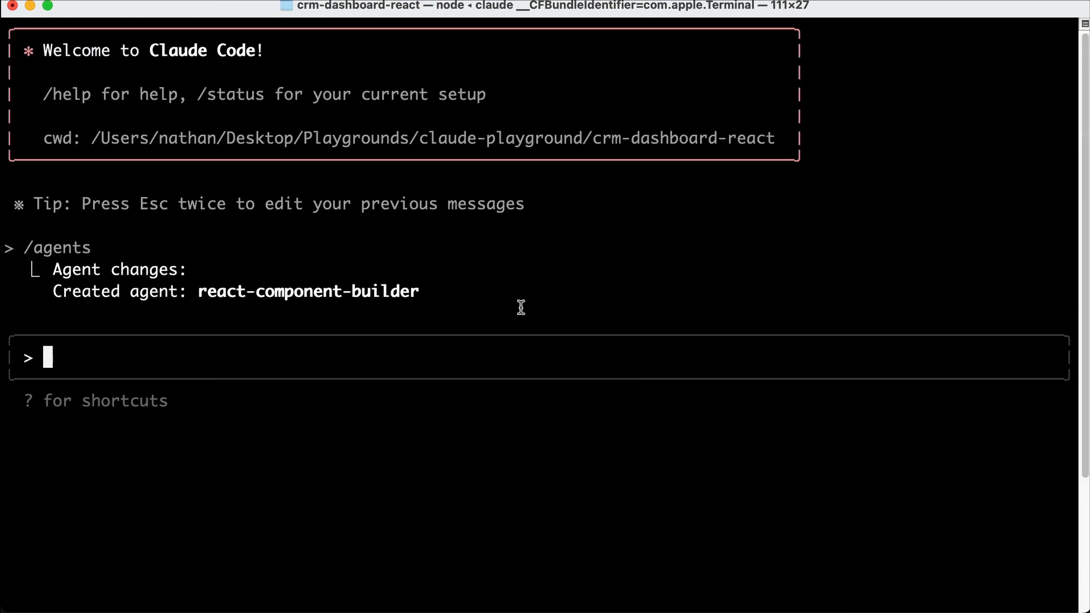
pyautogui.moveTo(221, 358)
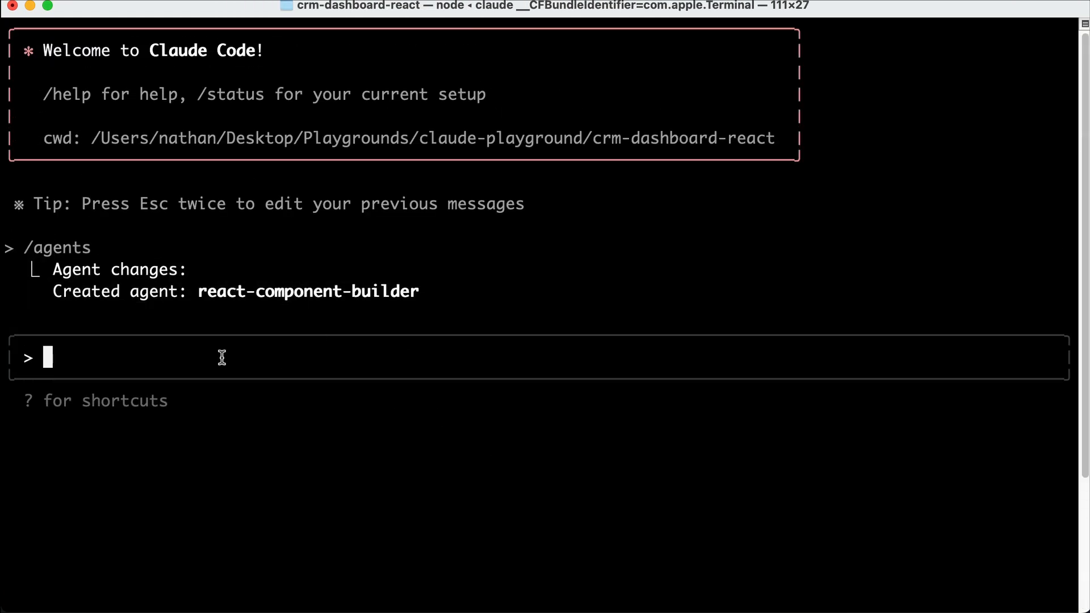
pyautogui.moveTo(331, 371)
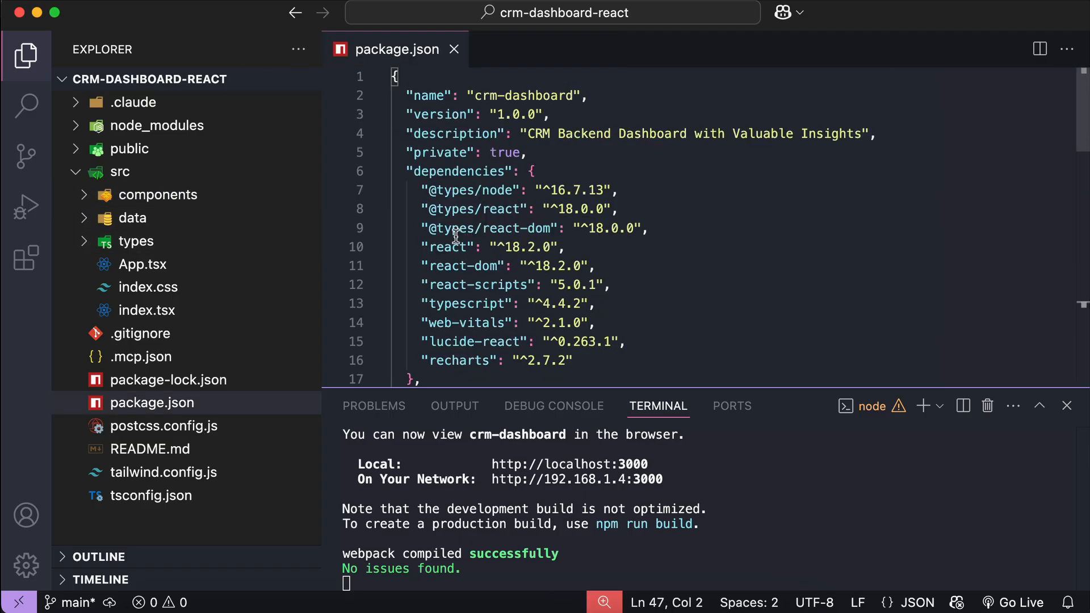
pyautogui.moveTo(158, 194)
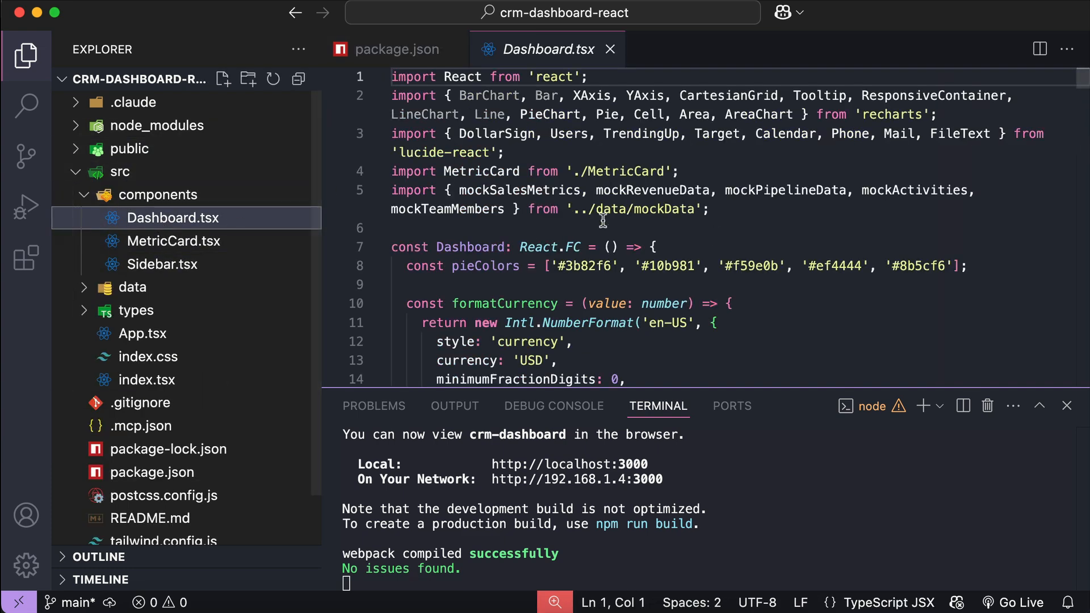
# Step: Browse src/components, ending on the Sidebar.tsx source
pyautogui.click(173, 265)
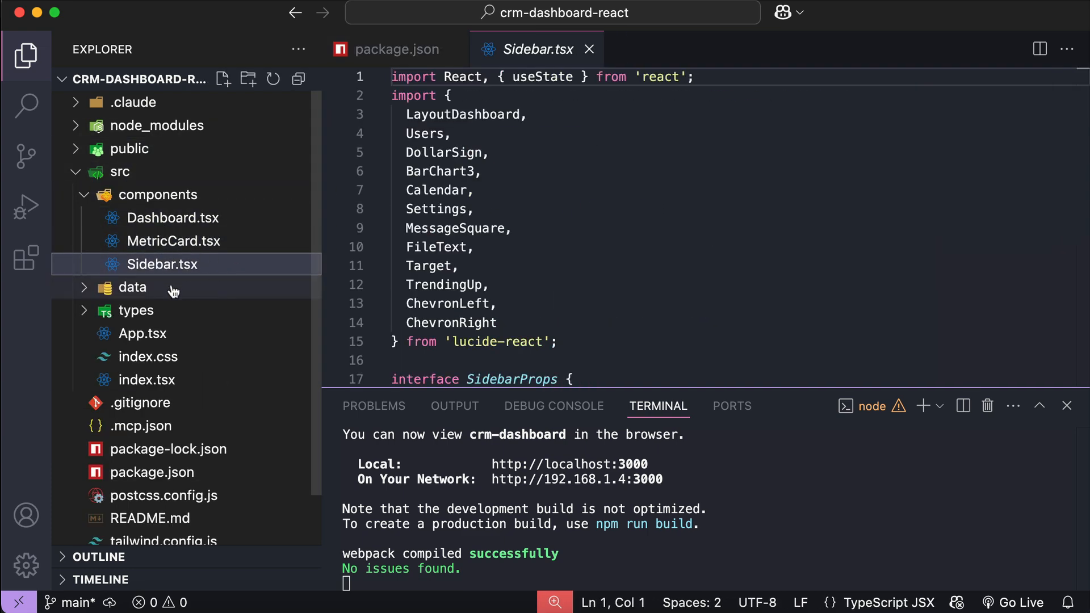
pyautogui.click(132, 288)
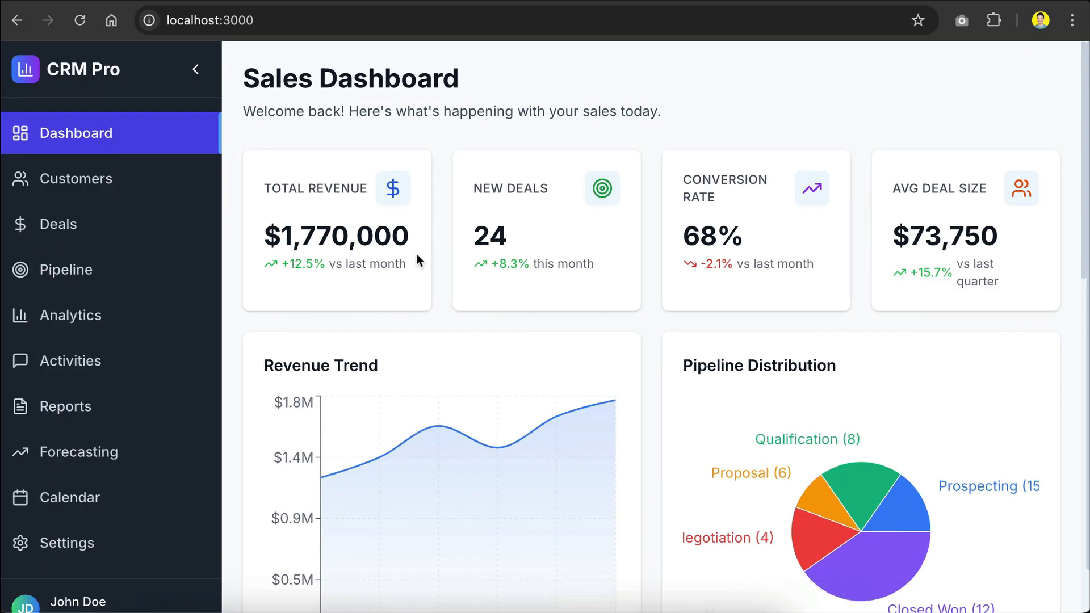
# Step: Visit the Customers, Pipeline and Analytics sections, each a coming-soon placeholder, ending on Customers
pyautogui.scroll(-3)
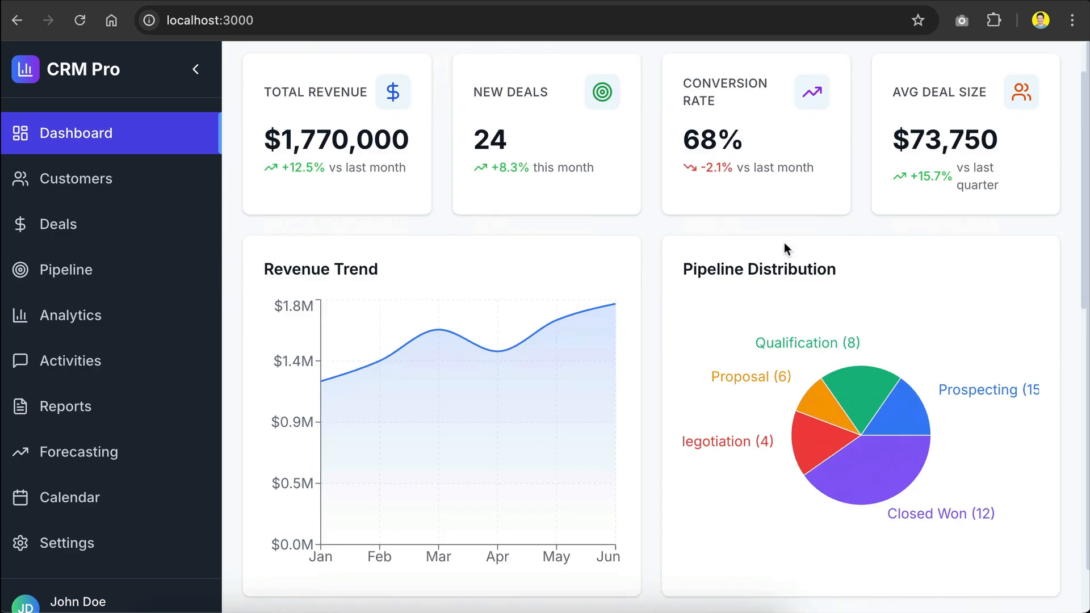
pyautogui.scroll(3)
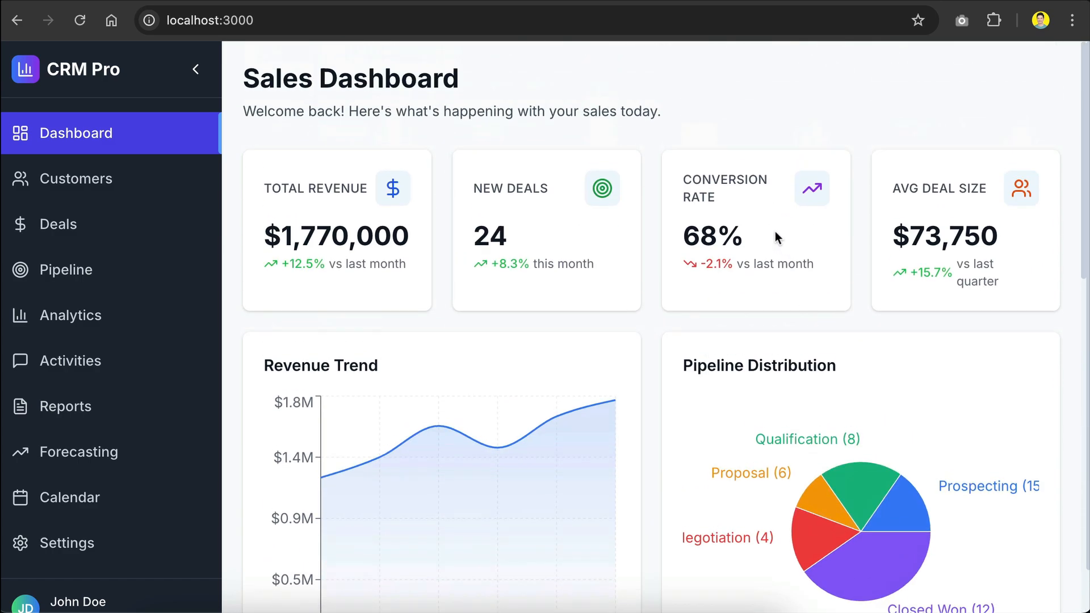
pyautogui.click(76, 178)
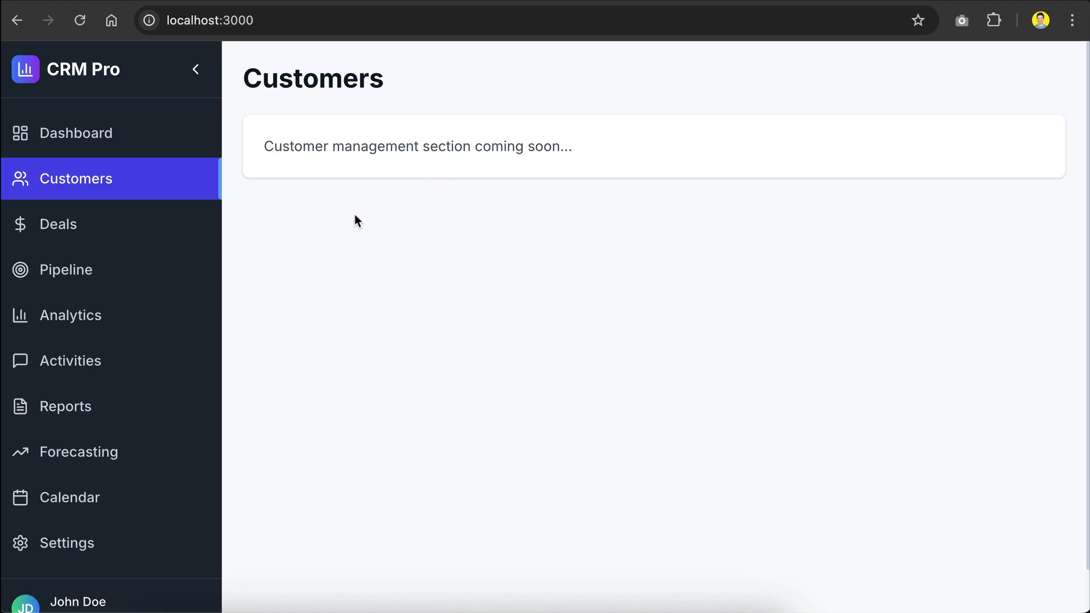
pyautogui.click(66, 271)
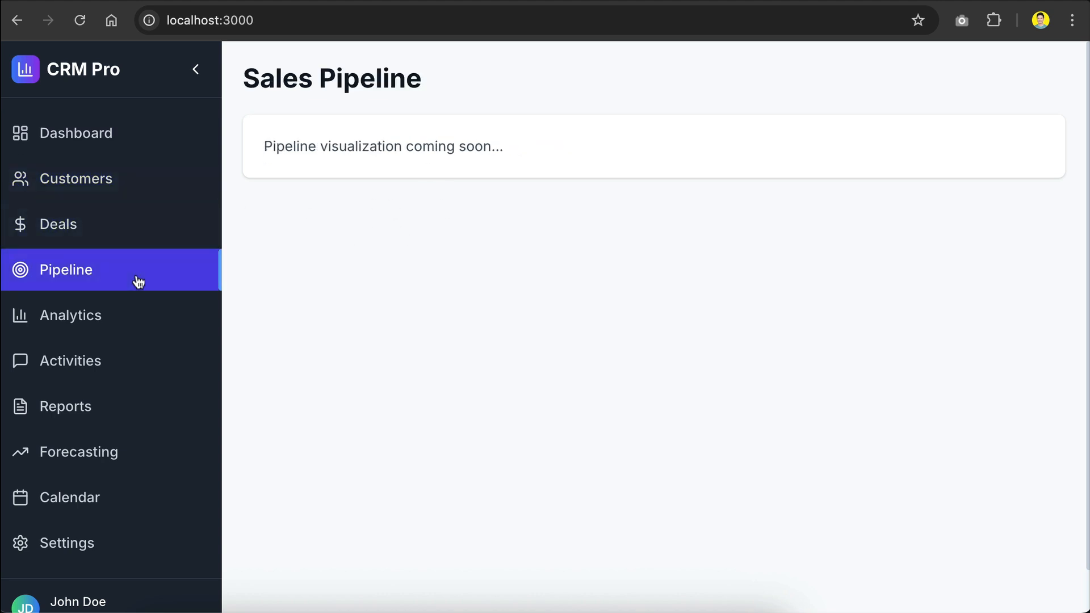
pyautogui.moveTo(552, 309)
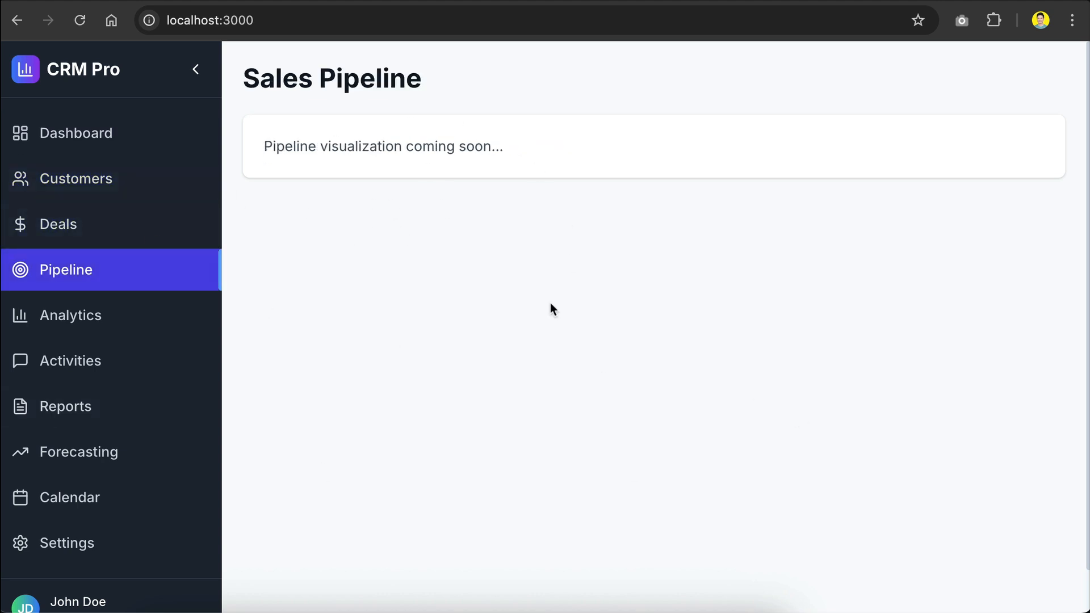
pyautogui.click(70, 315)
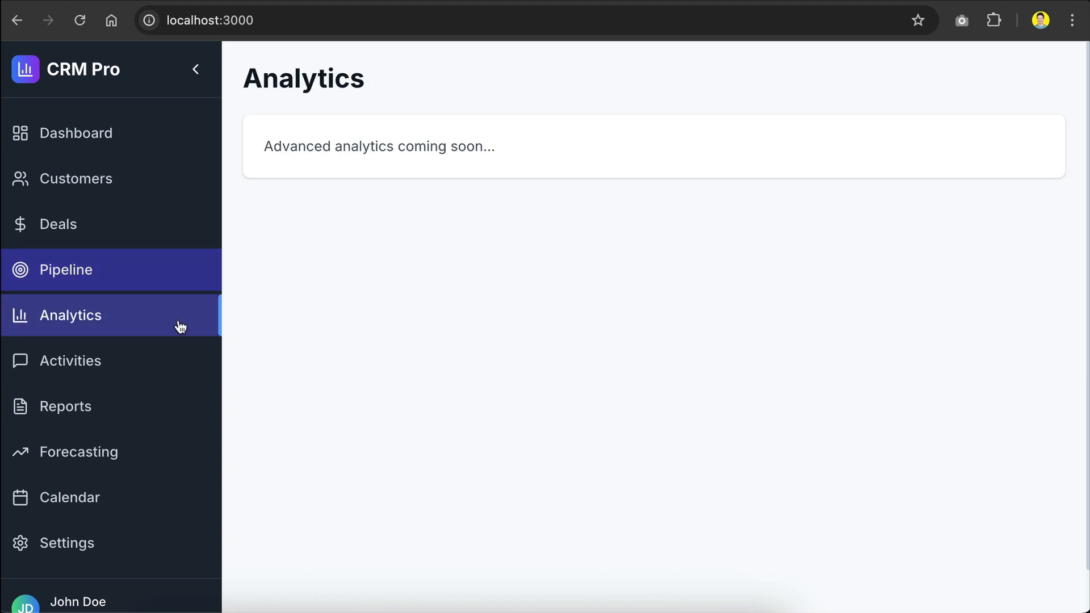
pyautogui.click(76, 178)
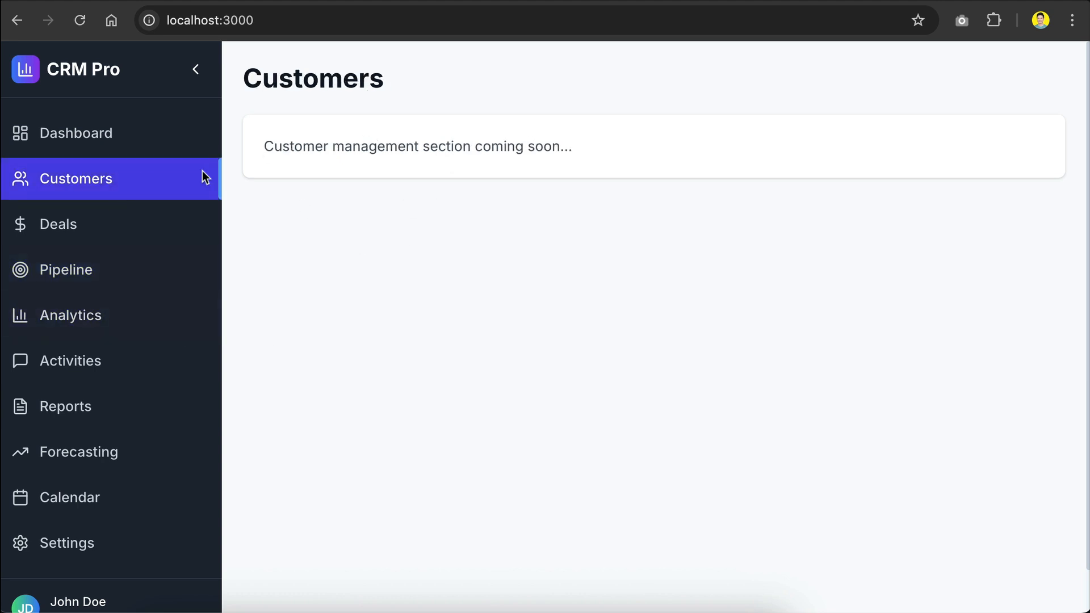
pyautogui.moveTo(401, 182)
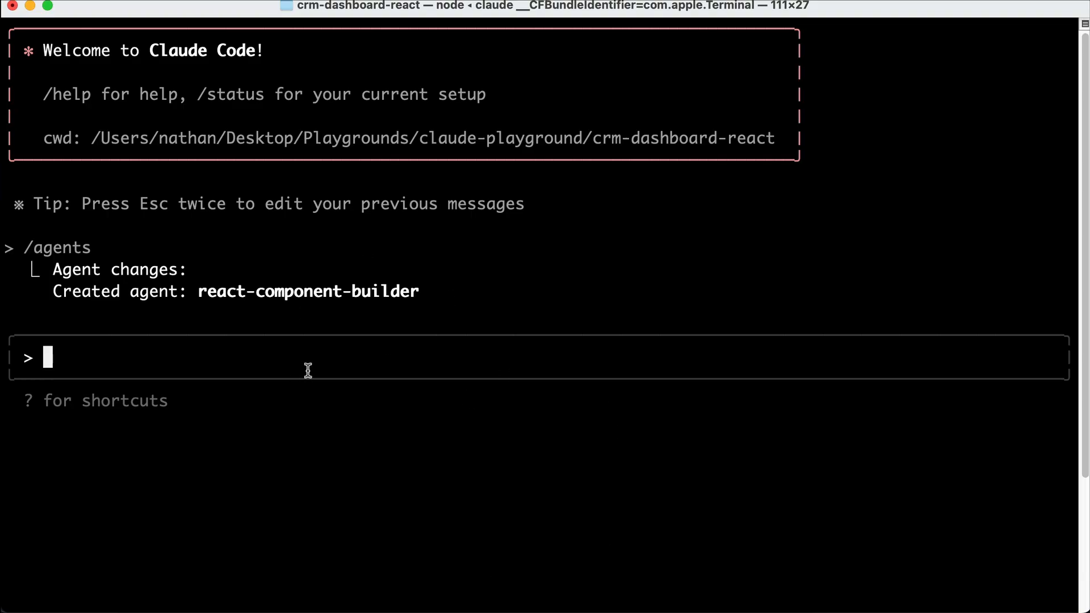
# Step: Request a customer page with list, add, update, delete and detail views following existing component styles
pyautogui.write('Use the React builder to add the customer page to this project. the customer page should list all customers, and then be able to add, update, delete and view customer details.')
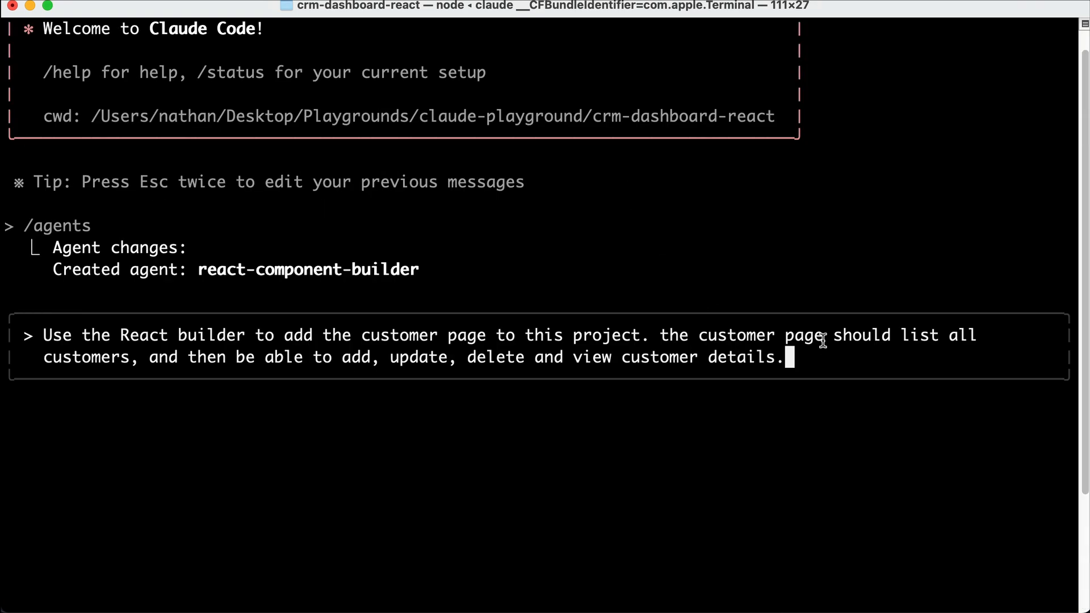
pyautogui.moveTo(211, 376)
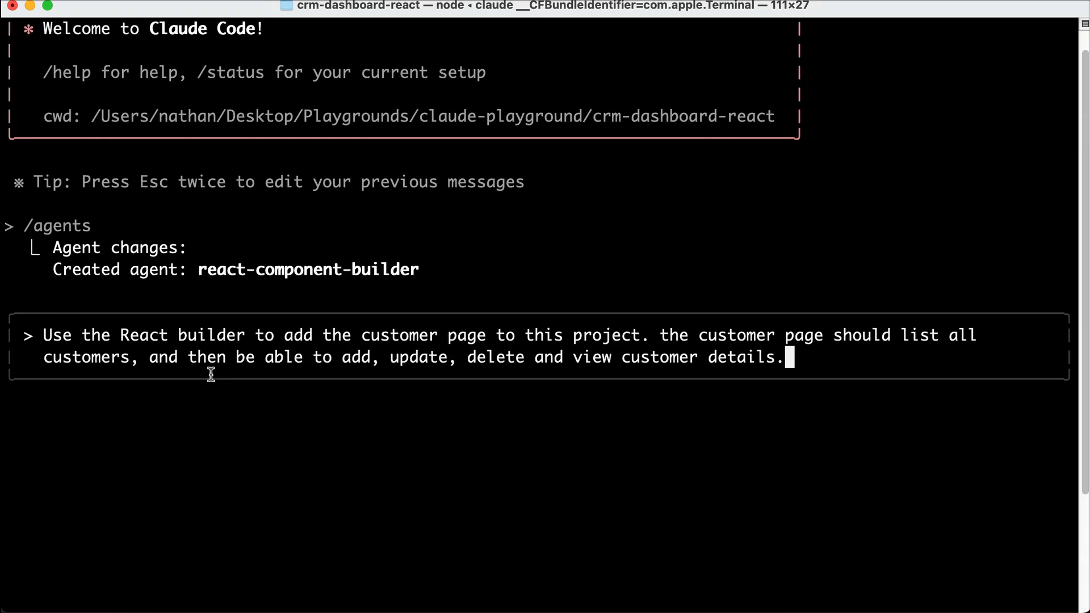
pyautogui.moveTo(800, 357)
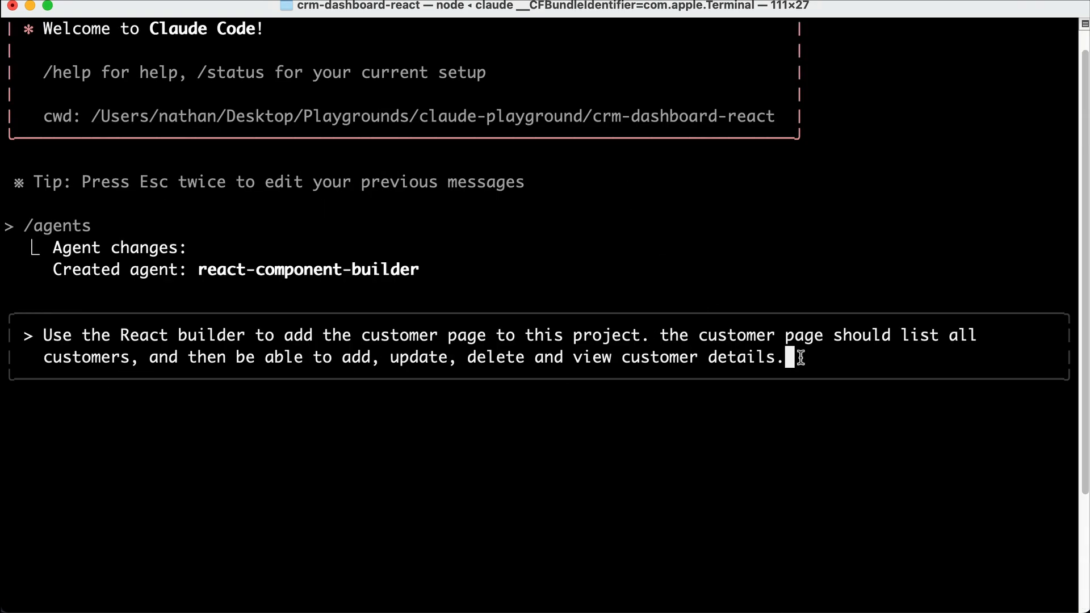
pyautogui.moveTo(845, 357)
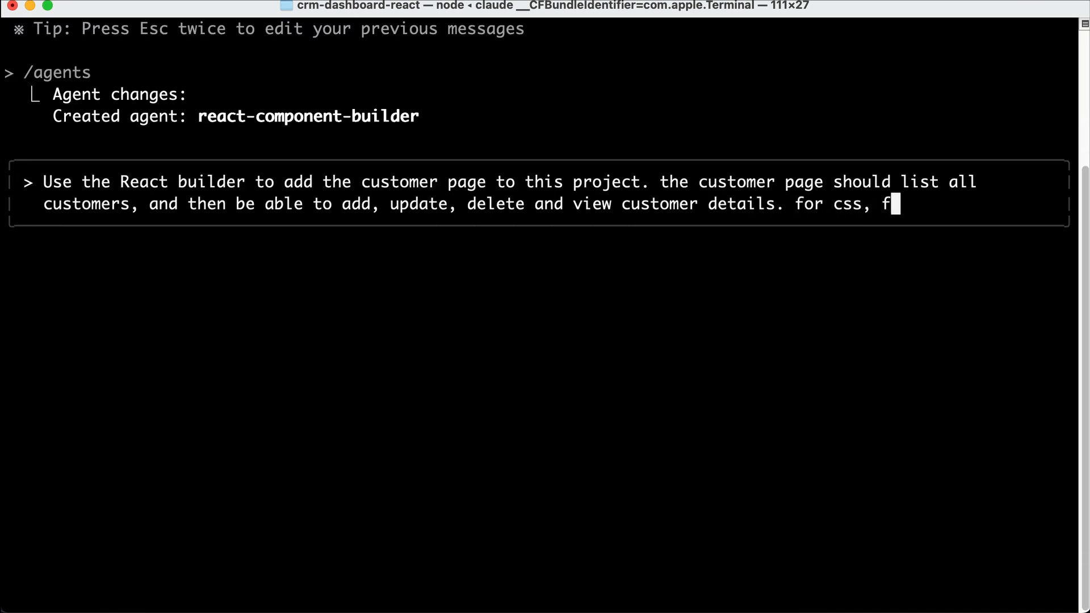
pyautogui.write('ollow the style of existing components')
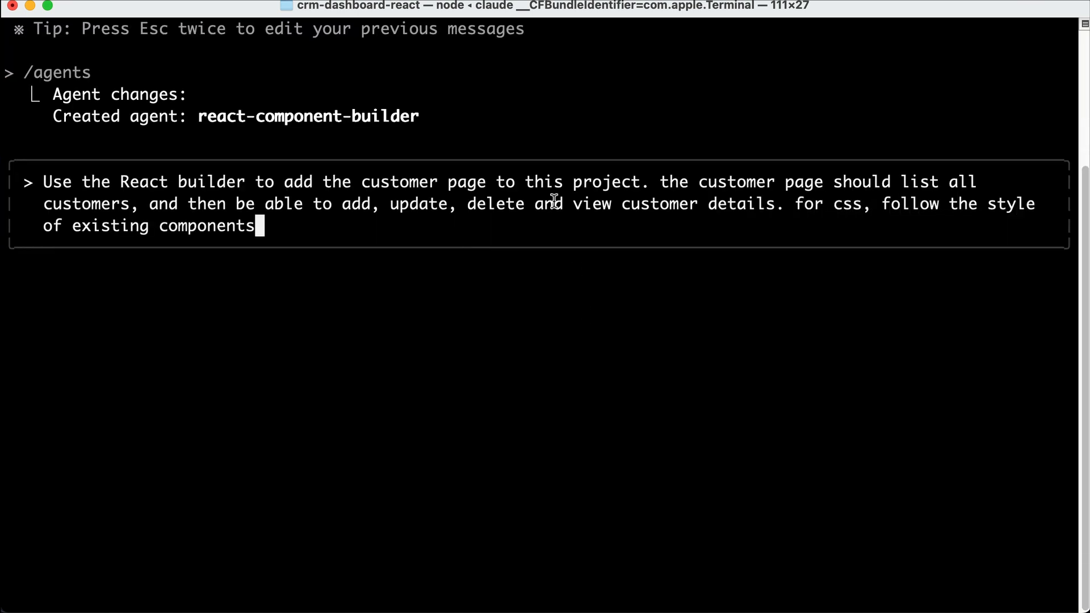
pyautogui.press('Return')
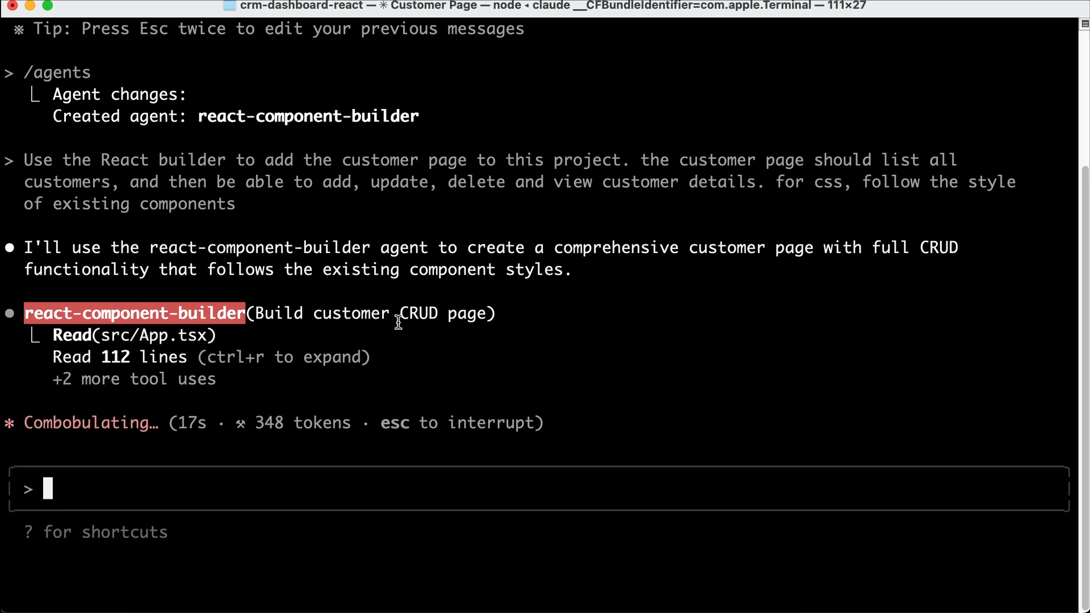
pyautogui.moveTo(94, 361)
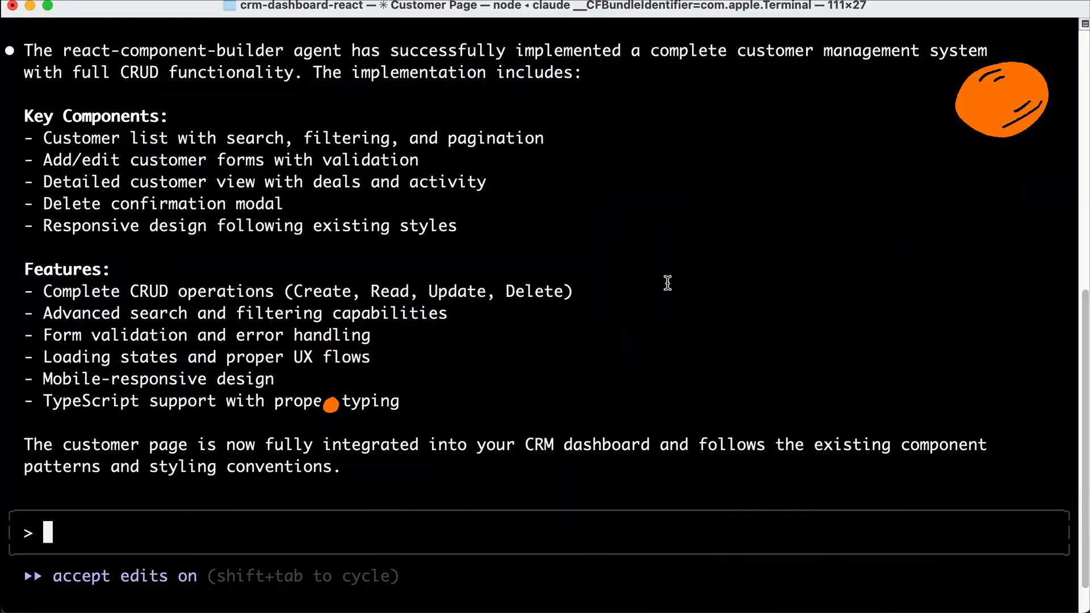
# Step: Review the react-component-builder's summary of the finished customer CRUD page in the terminal
pyautogui.scroll(3)
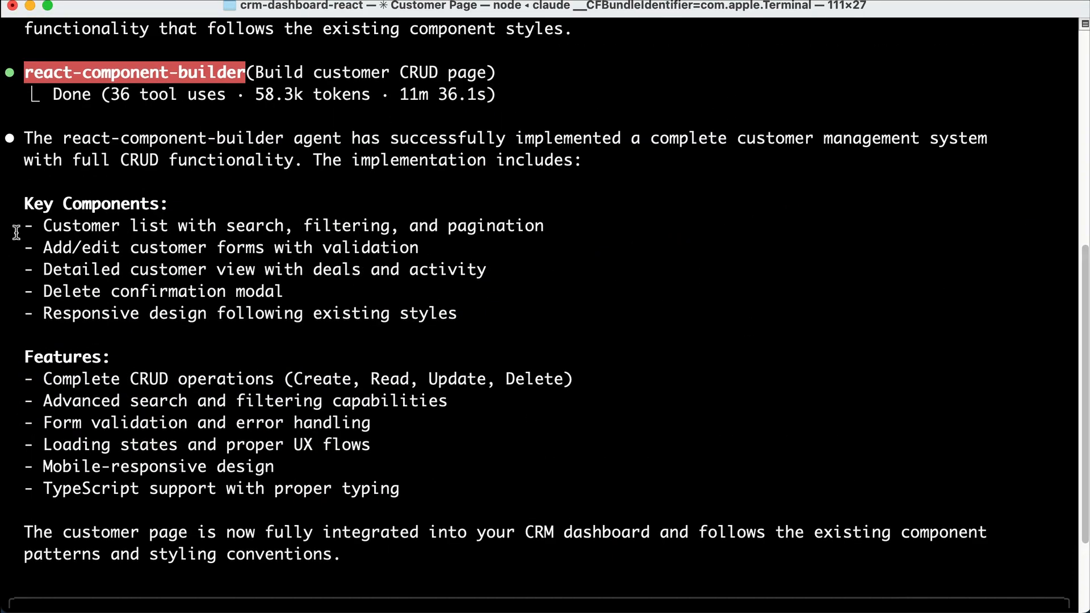
pyautogui.moveTo(568, 95)
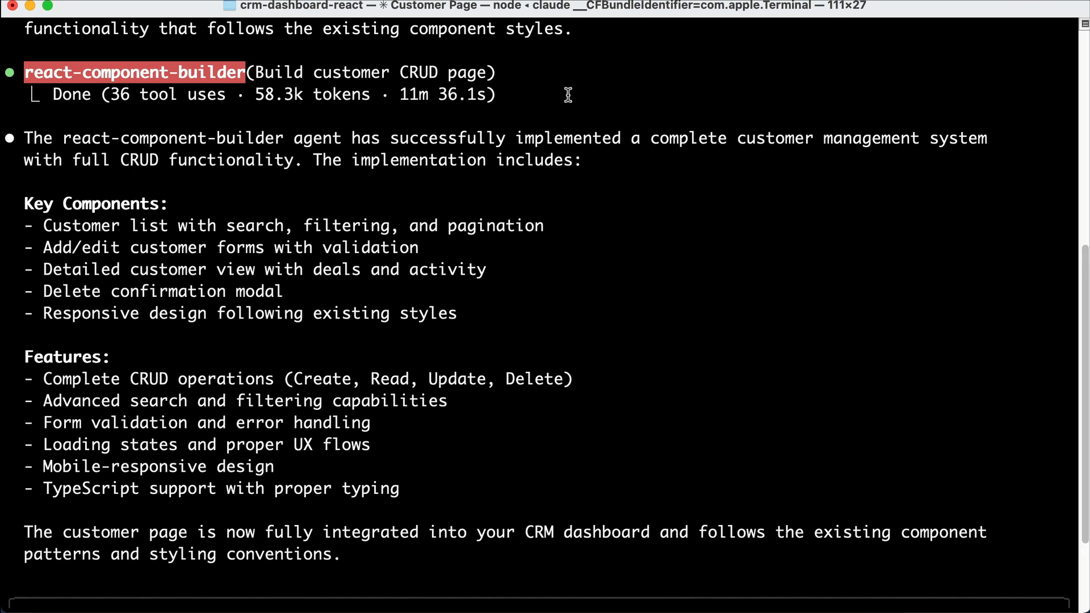
pyautogui.moveTo(333, 139)
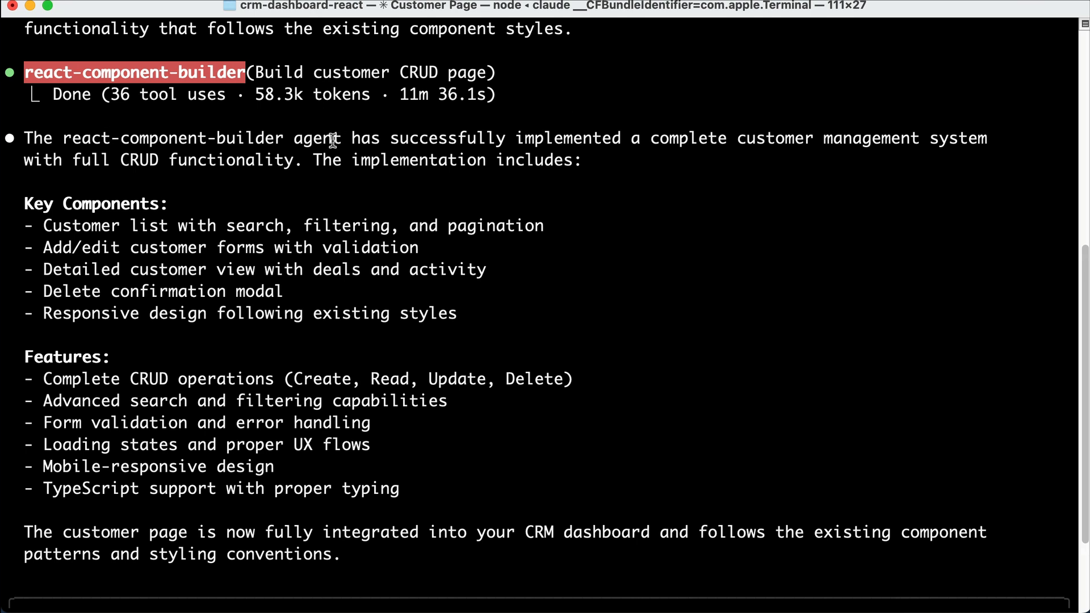
pyautogui.moveTo(795, 166)
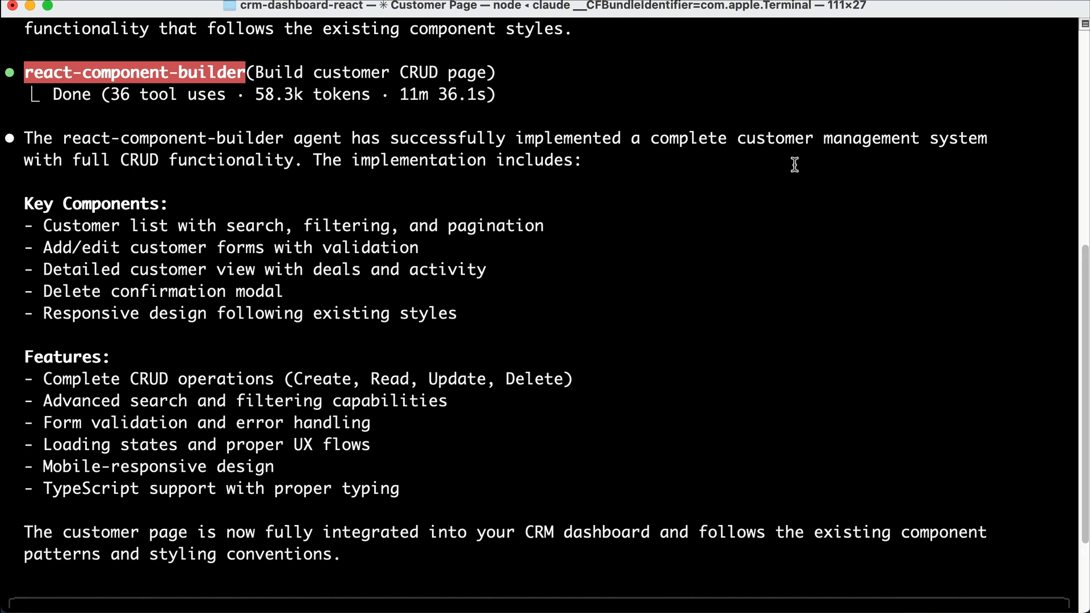
pyautogui.moveTo(650, 211)
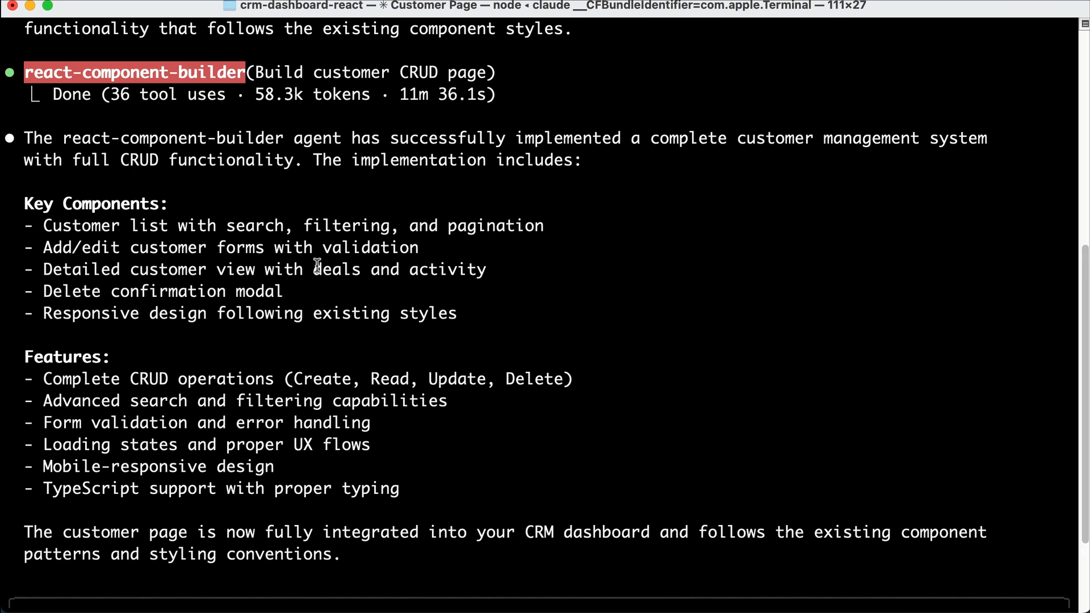
pyautogui.scroll(-3)
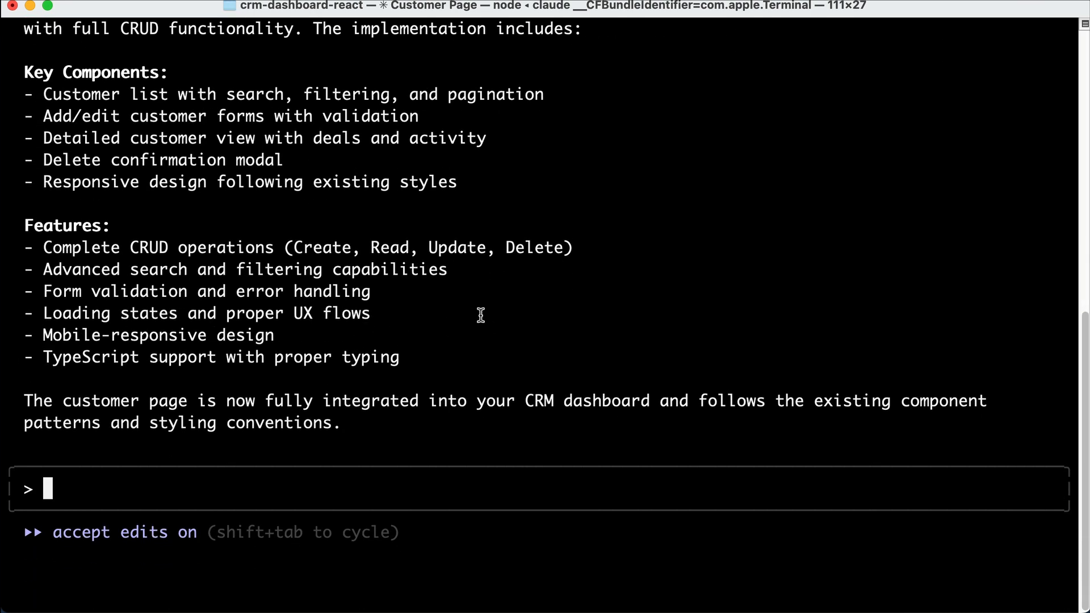
pyautogui.moveTo(515, 329)
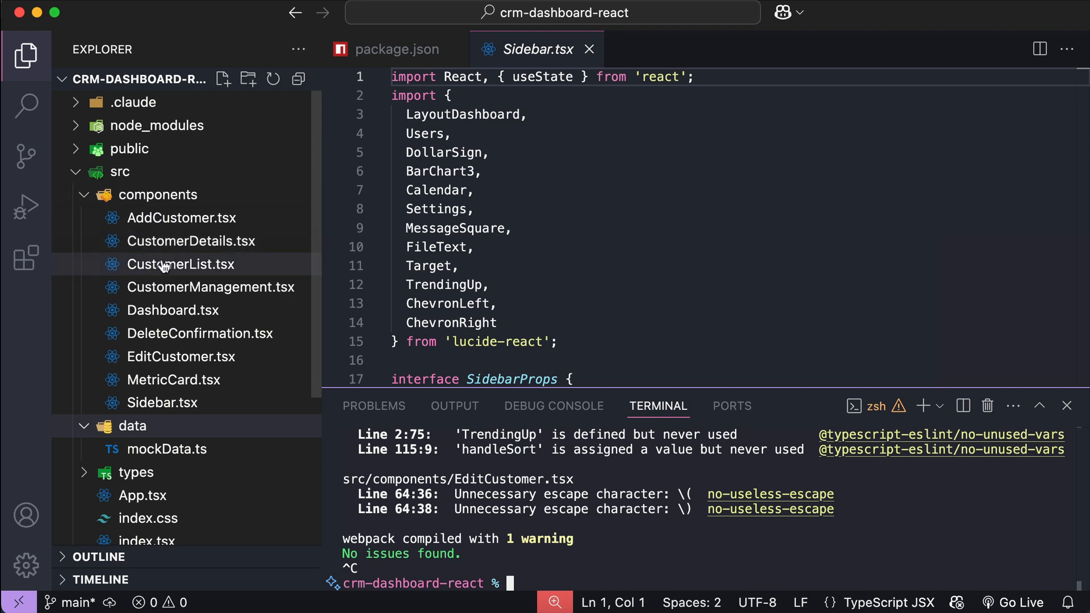
# Step: View the generated CustomerList.tsx under src/components in the editor
pyautogui.click(182, 265)
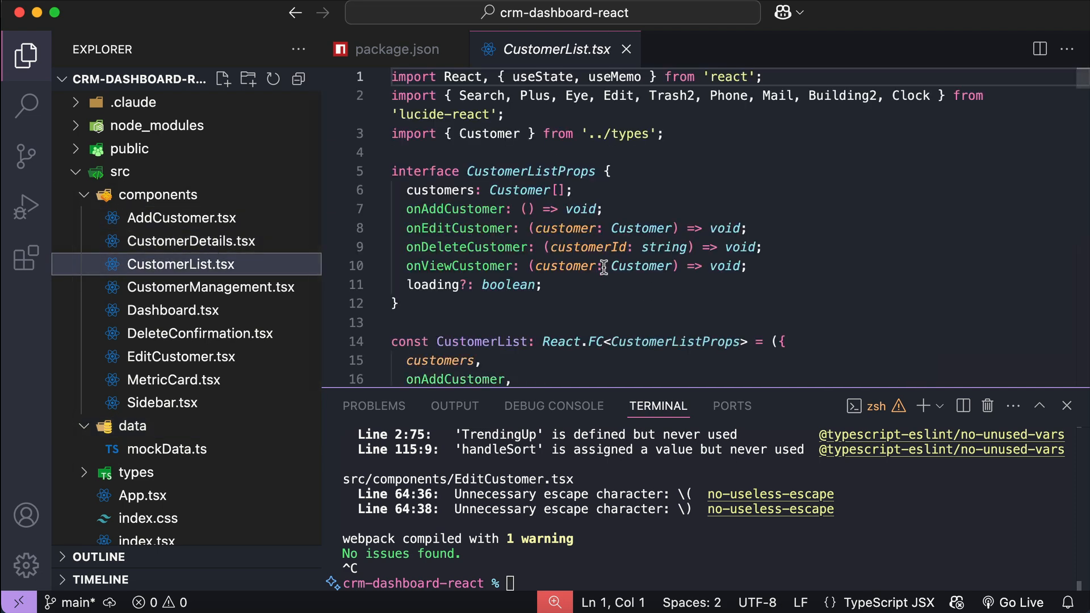
pyautogui.click(217, 286)
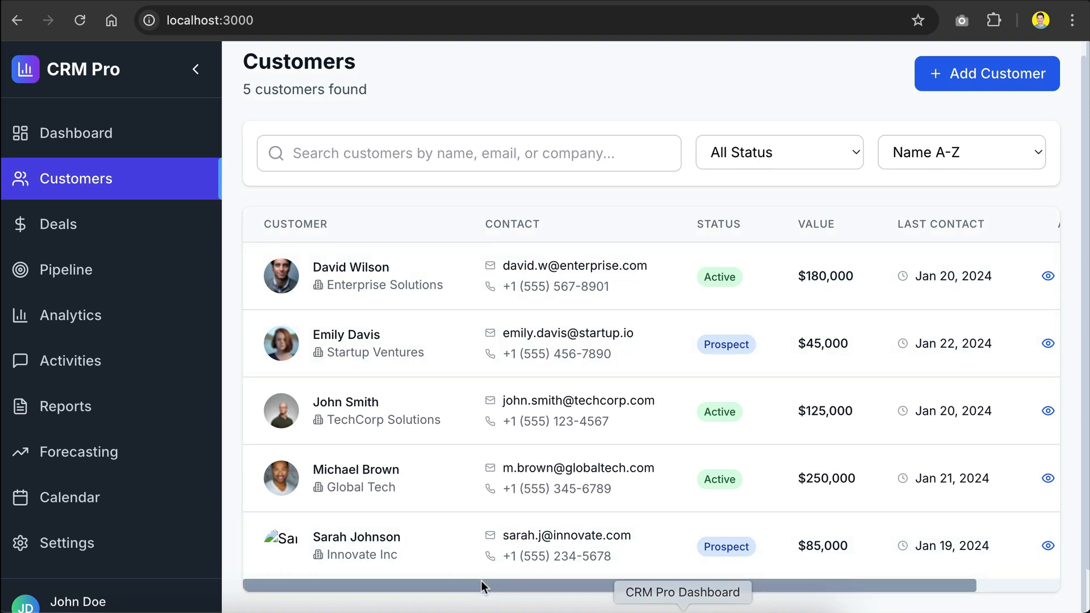
pyautogui.moveTo(702, 553)
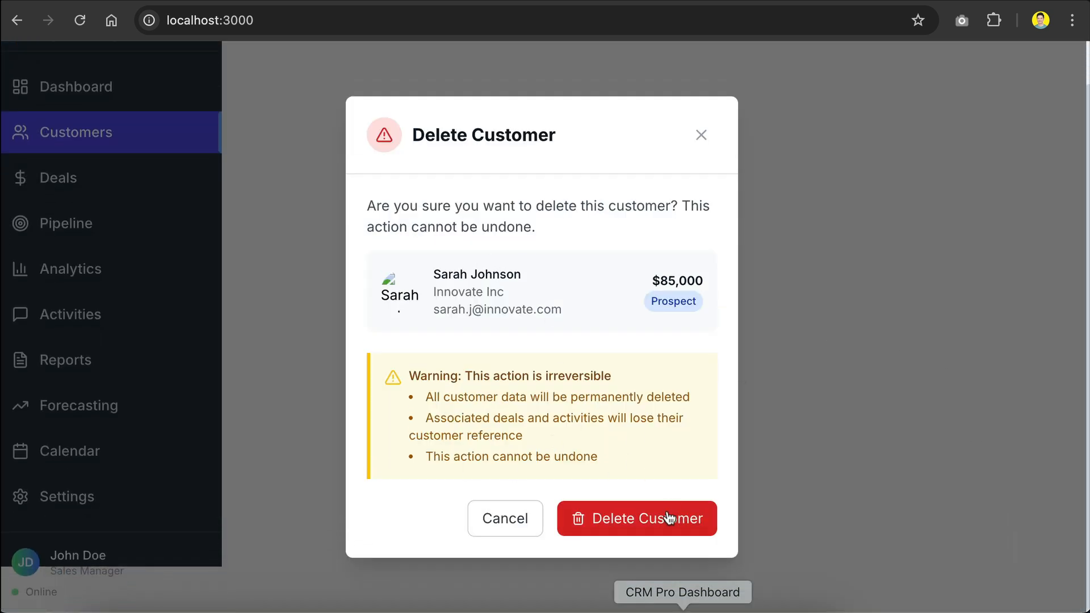
pyautogui.click(636, 518)
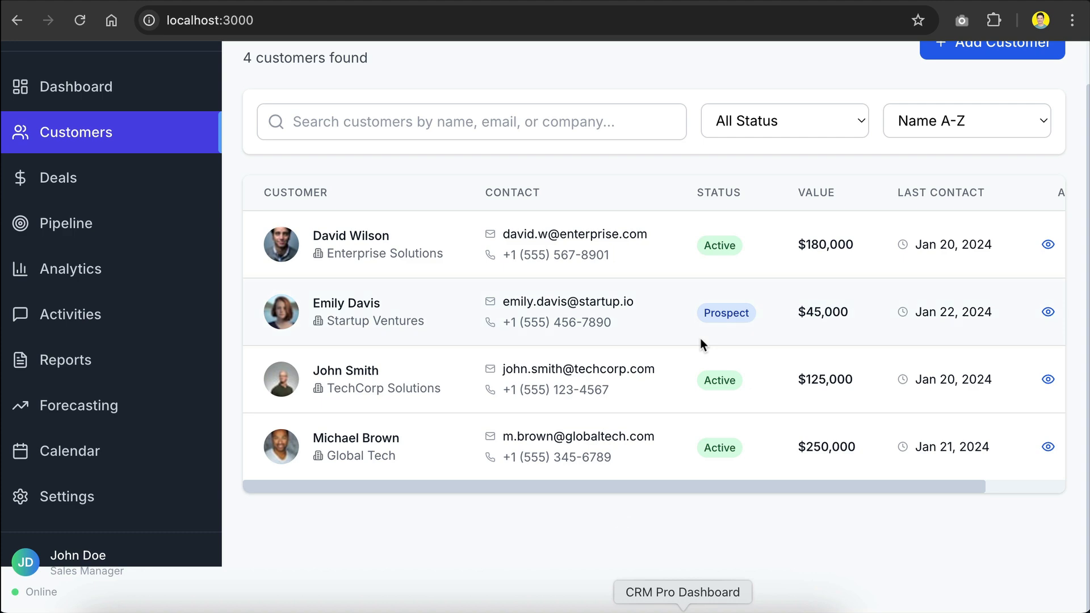
pyautogui.moveTo(417, 427)
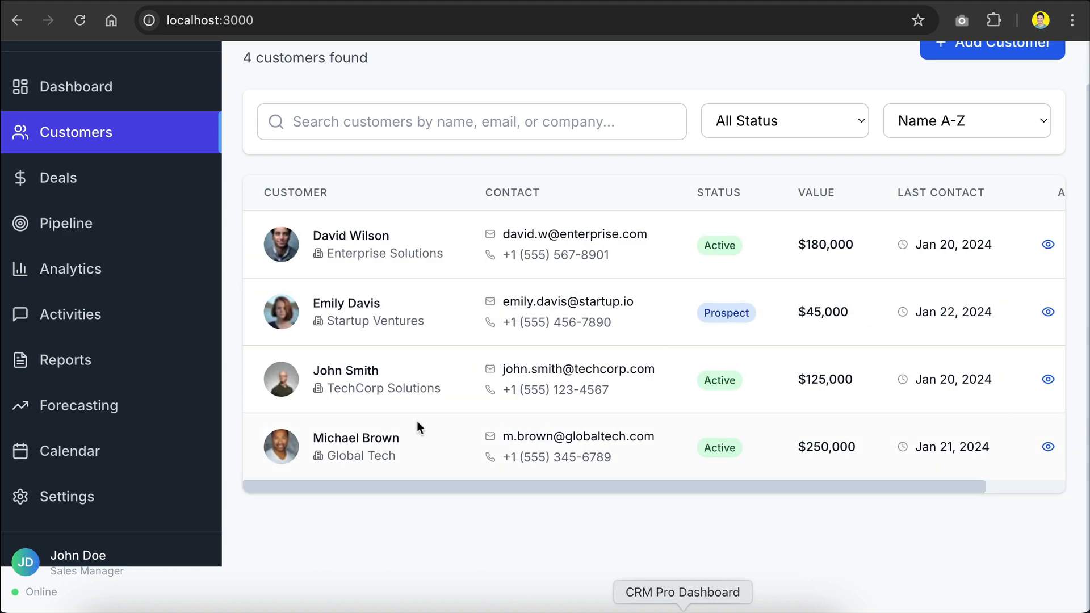
pyautogui.hscroll(3)
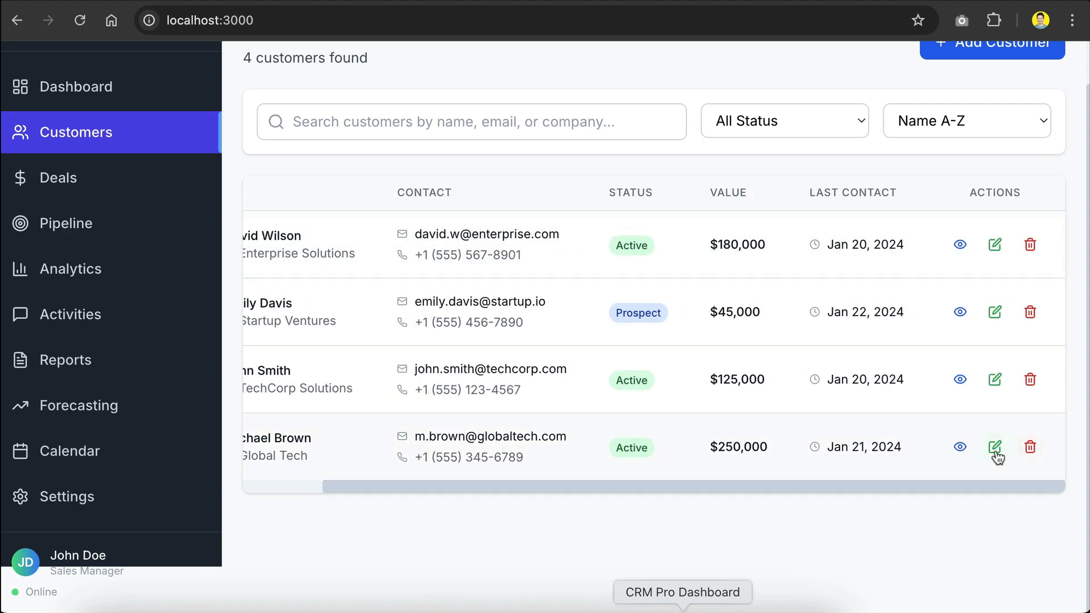
pyautogui.click(996, 447)
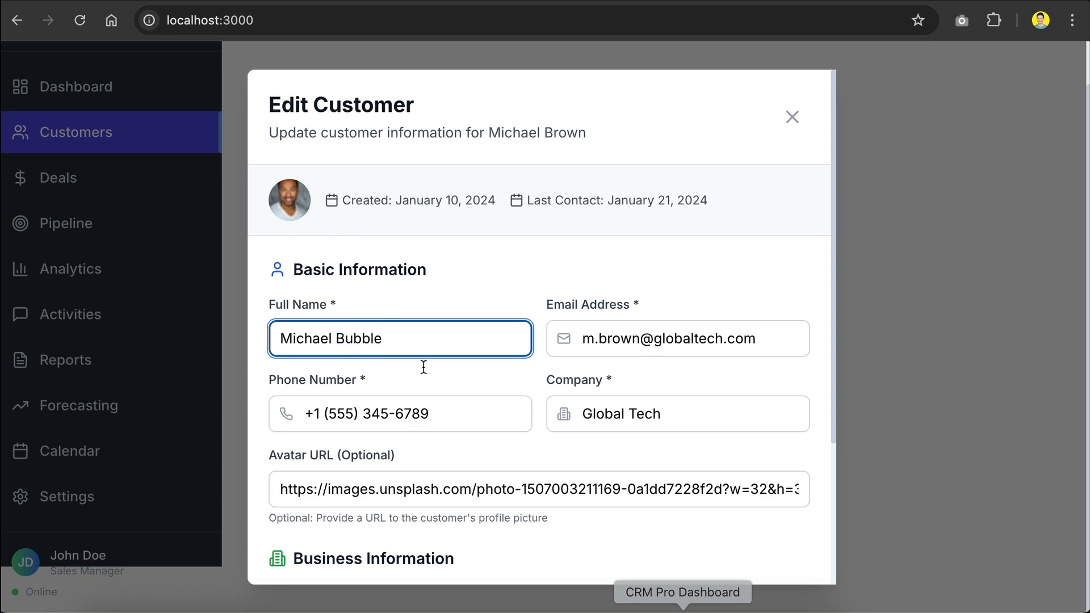
pyautogui.scroll(-3)
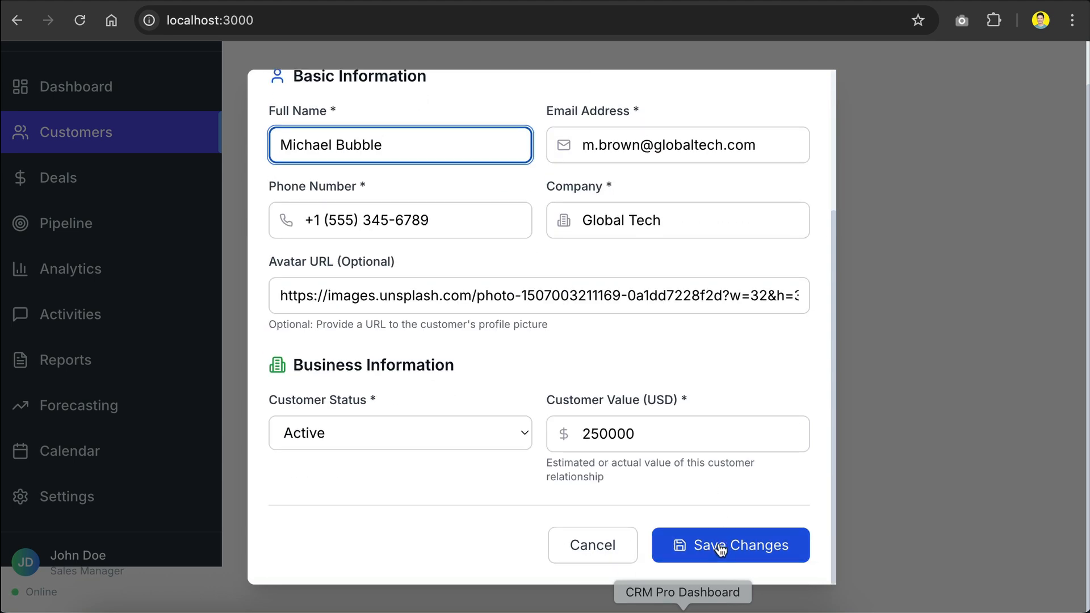
pyautogui.click(730, 545)
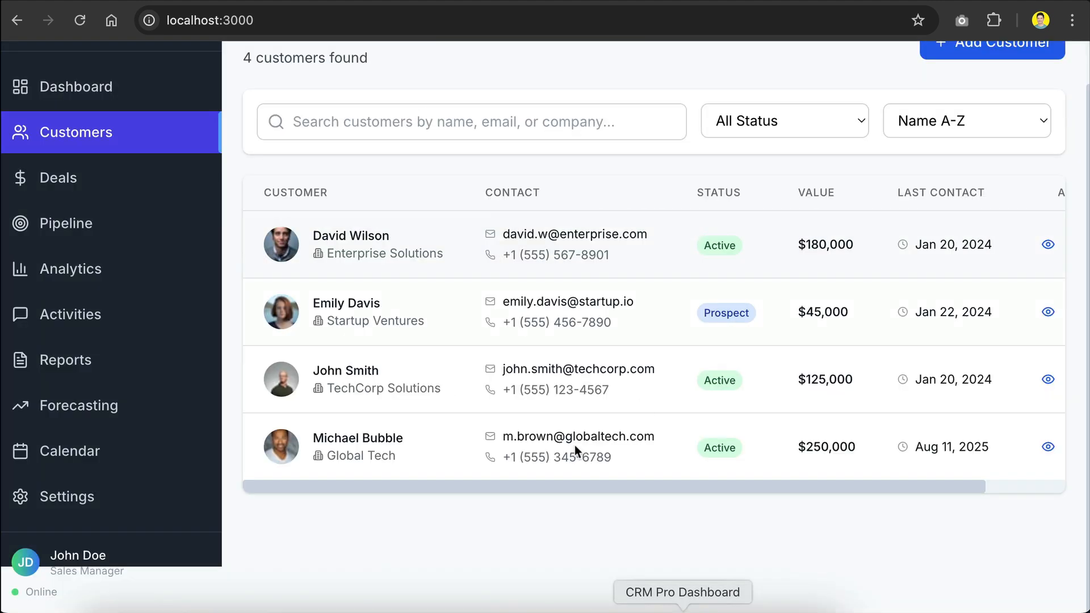
pyautogui.moveTo(467, 450)
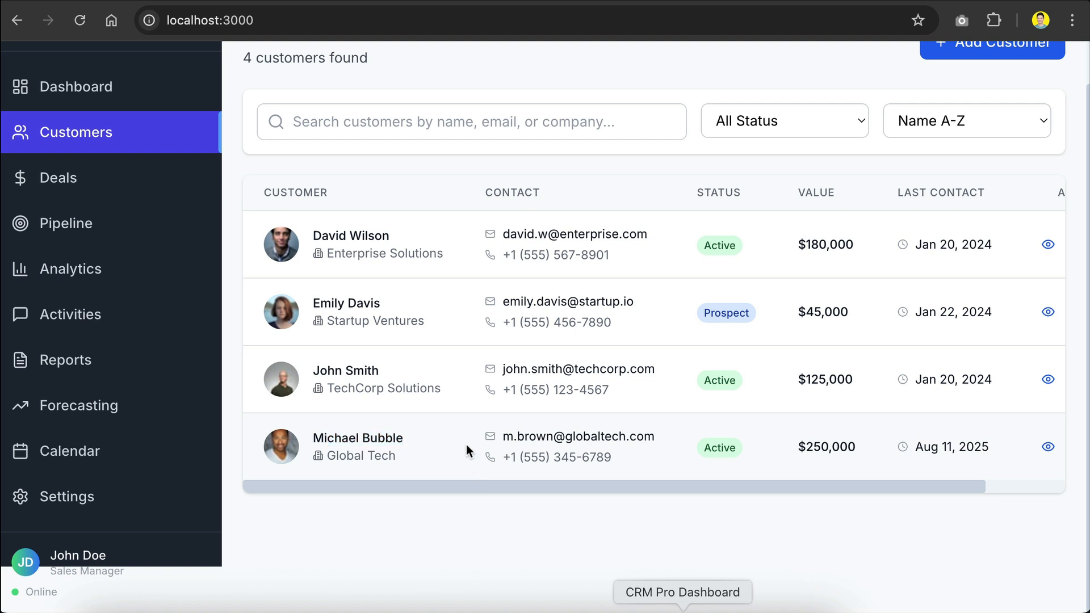
# Step: Add a new Active Global Tech customer named Claude with a $22,222 value
pyautogui.click(993, 43)
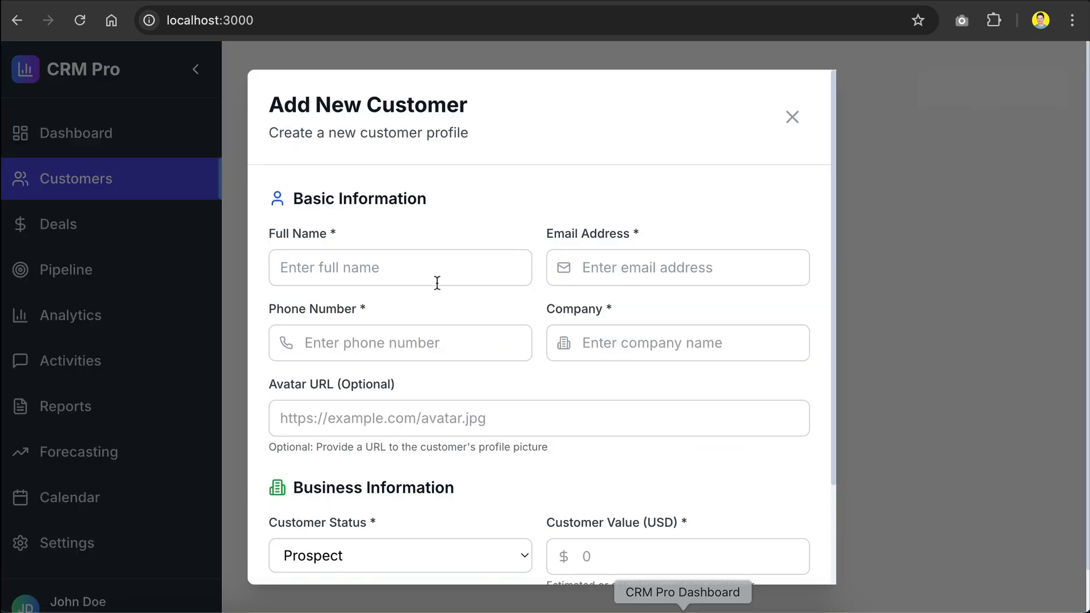
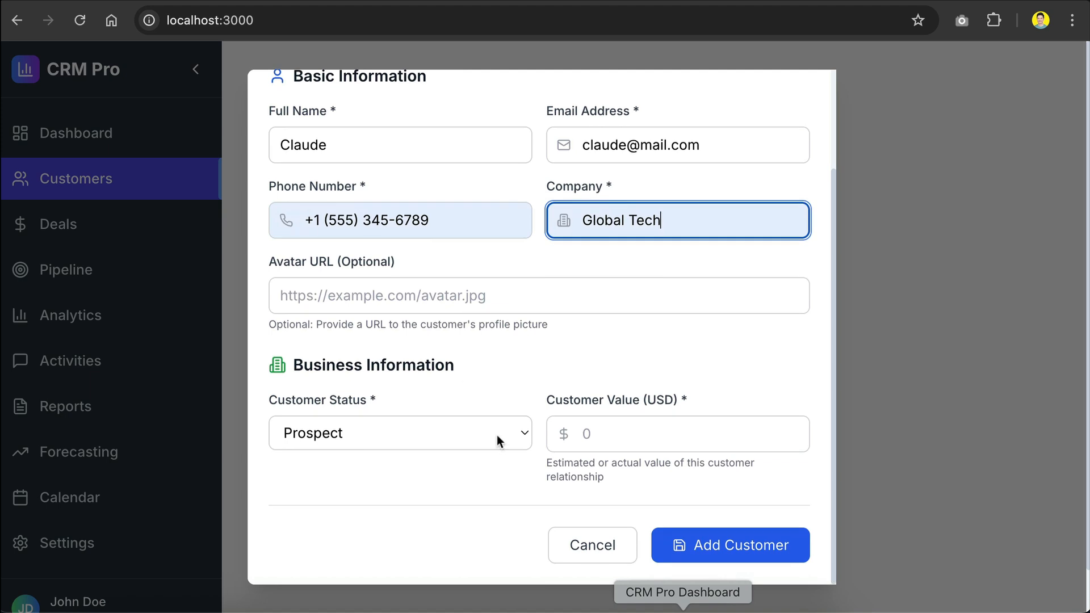
pyautogui.click(729, 546)
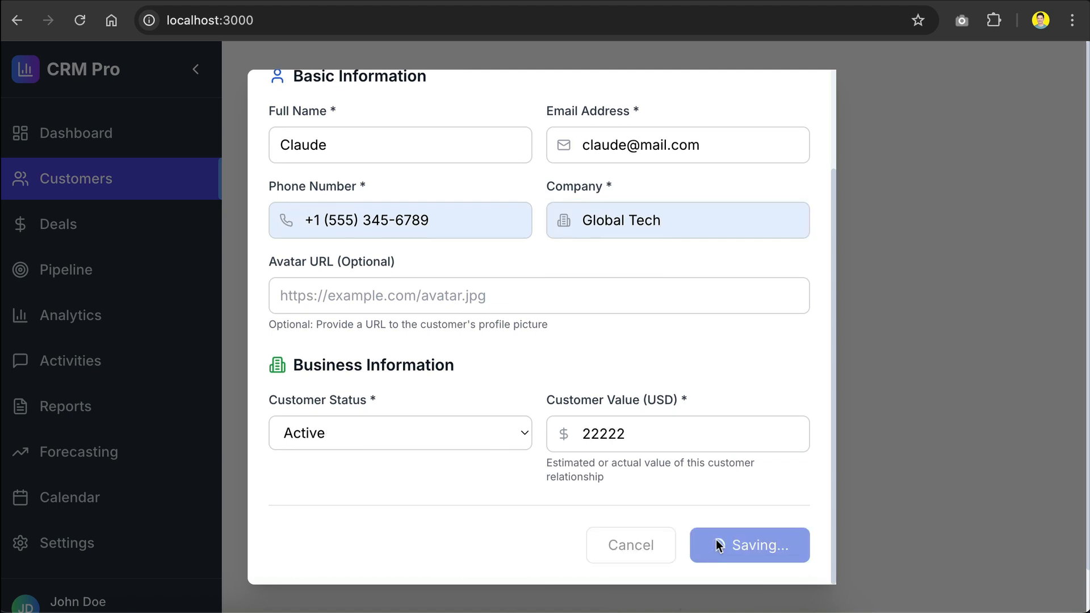
pyautogui.click(748, 545)
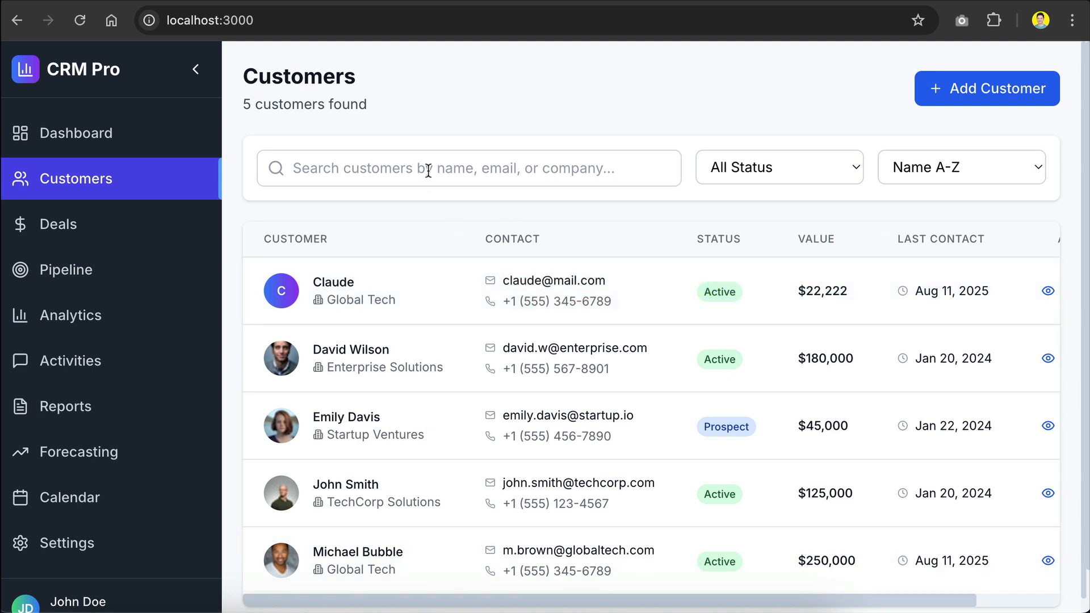
# Step: Search for 'claud', filter by Prospect and Active status, and sort by value high-low then low-high
pyautogui.write('claud')
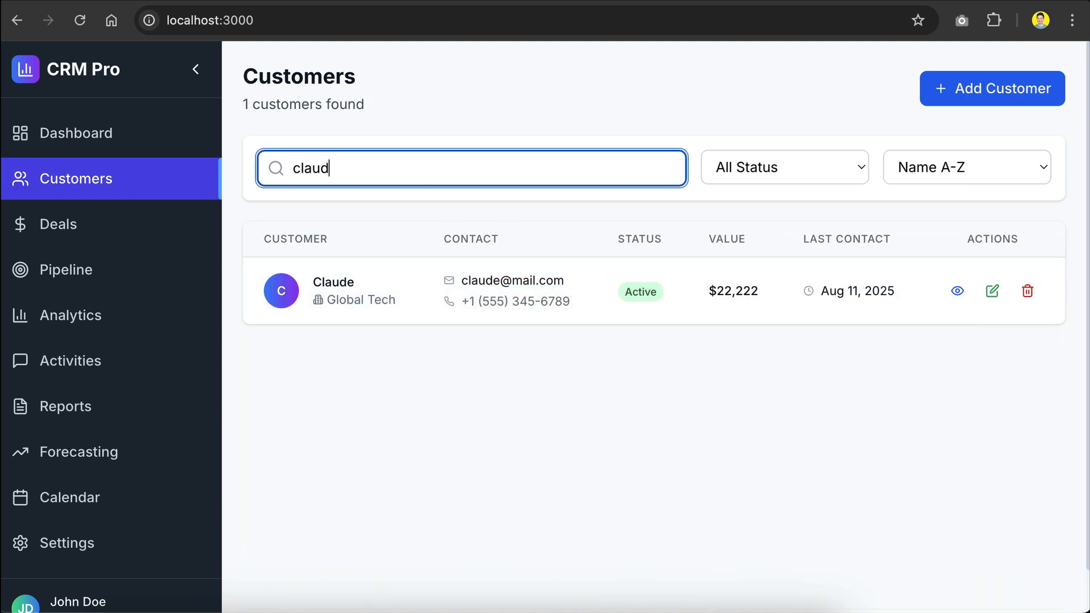
pyautogui.click(784, 167)
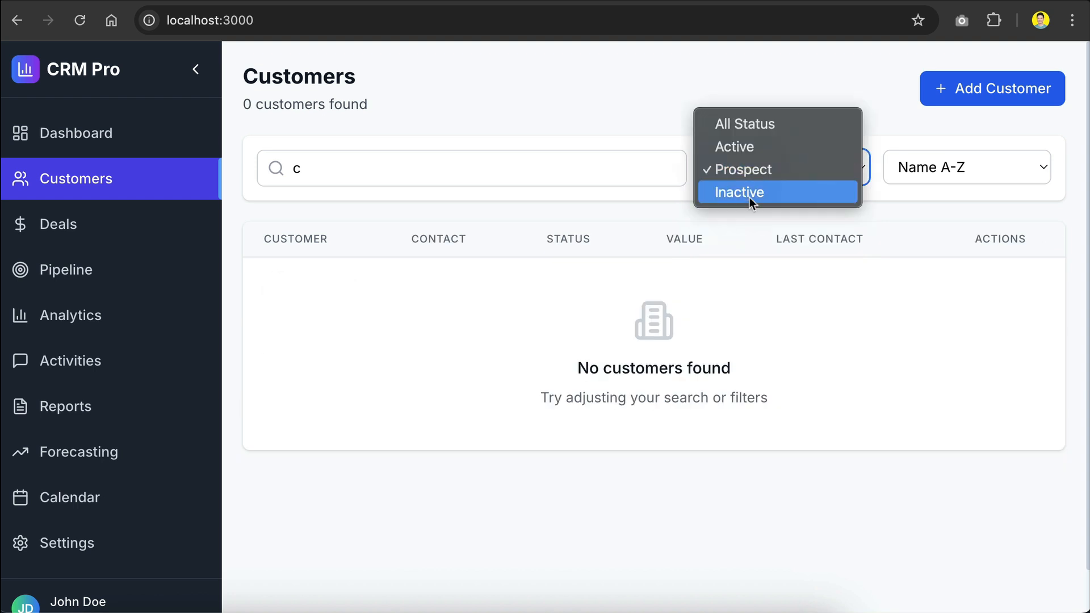
pyautogui.click(734, 146)
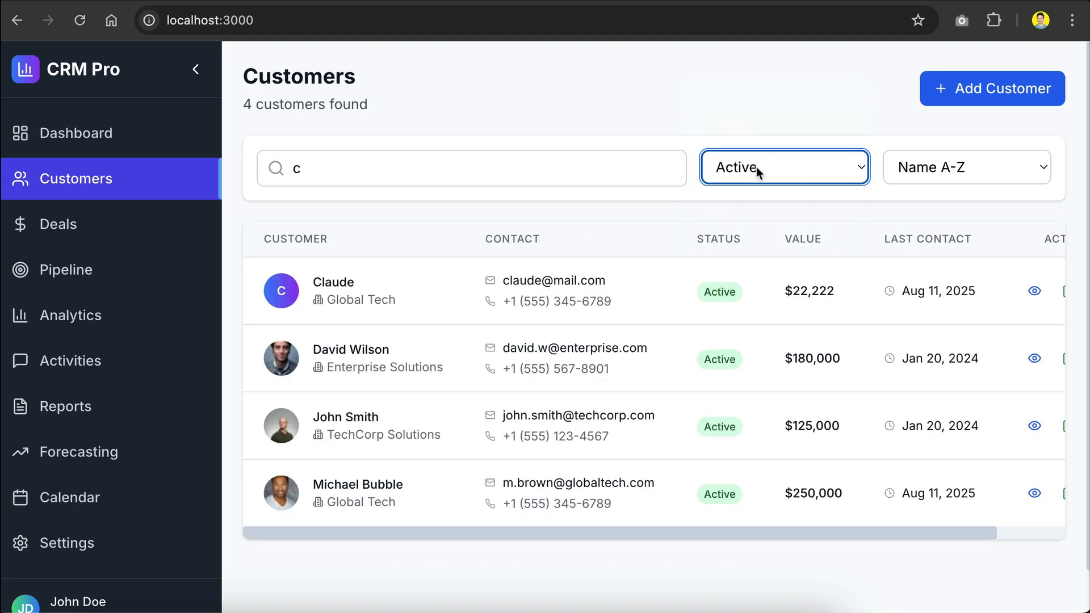
pyautogui.click(967, 167)
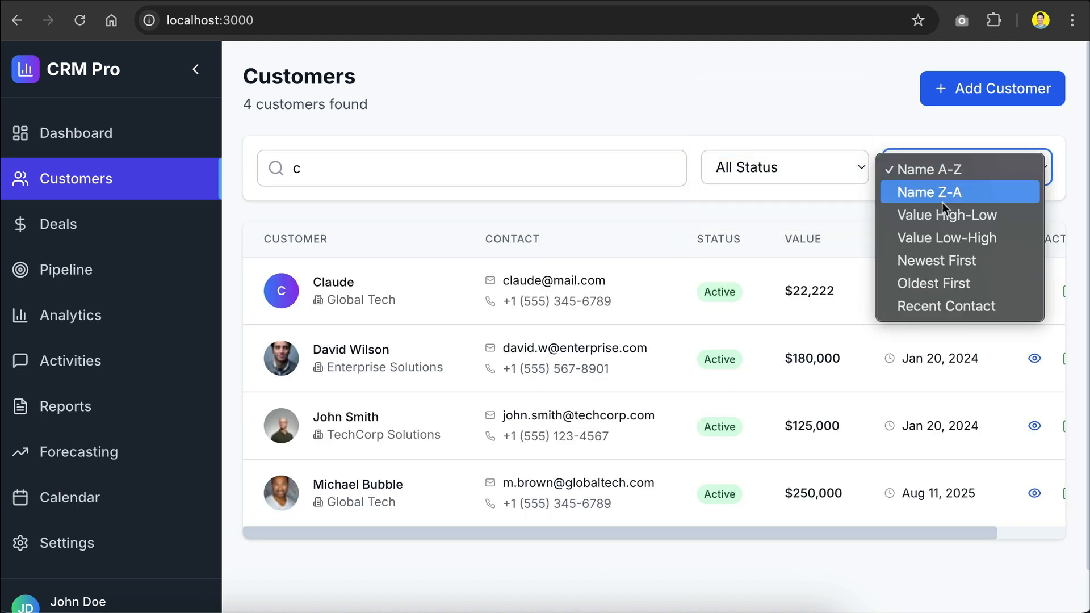
pyautogui.click(946, 215)
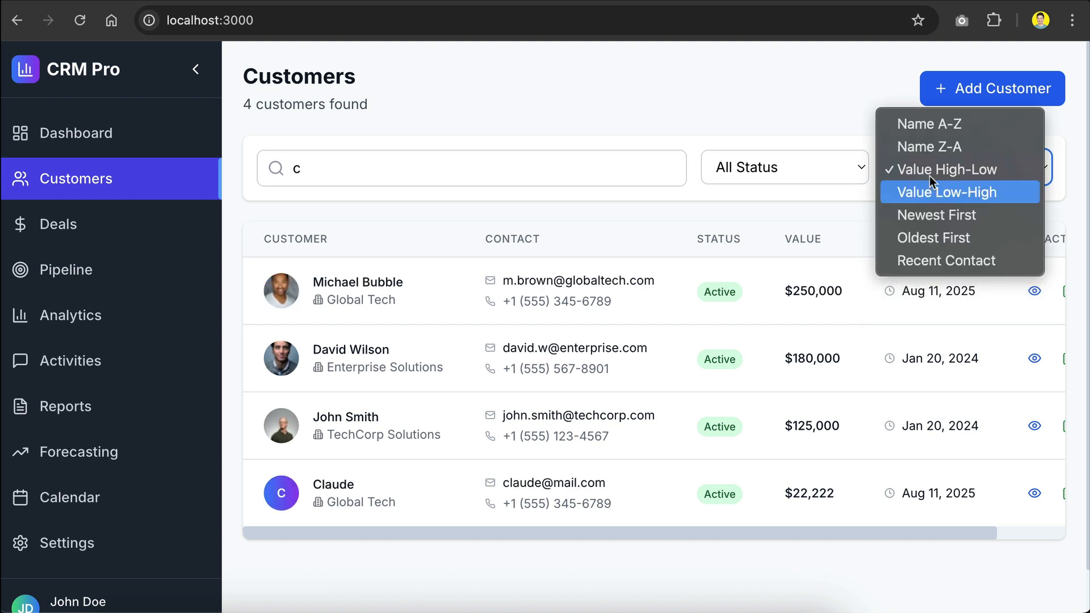
pyautogui.click(928, 124)
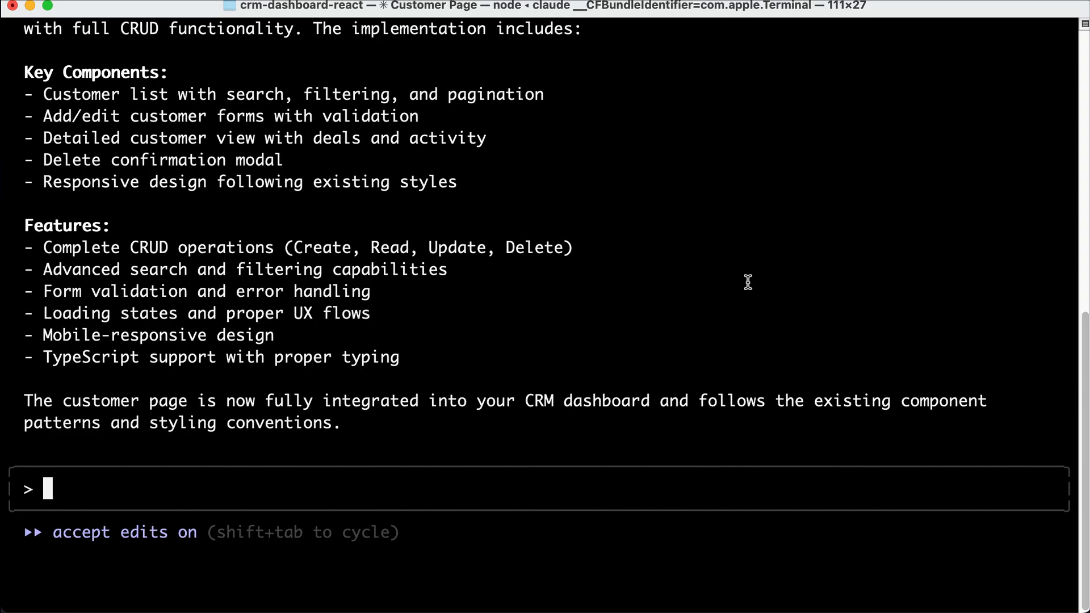
pyautogui.moveTo(609, 432)
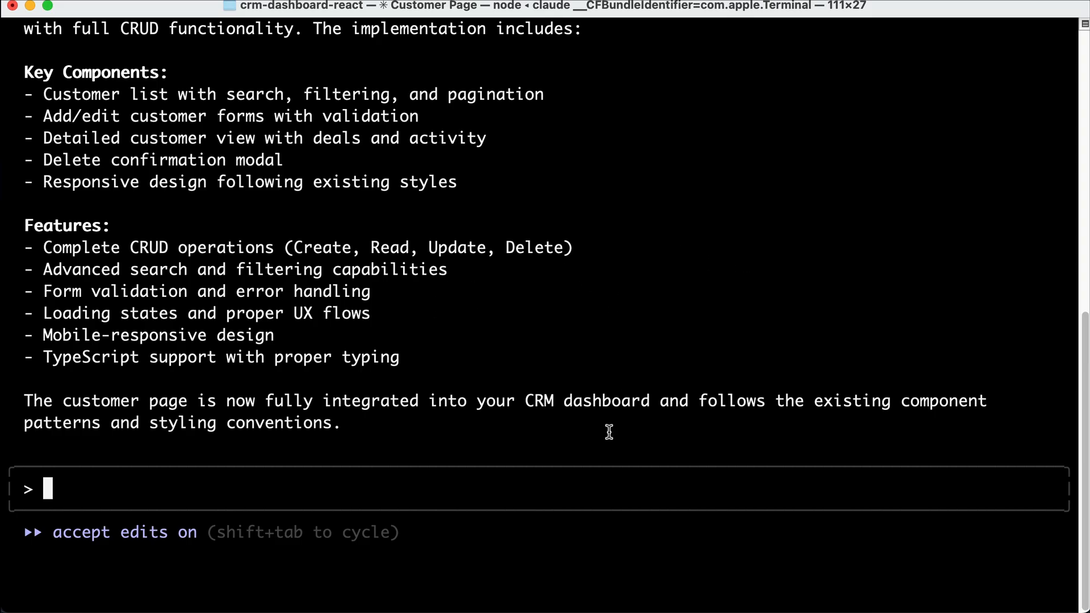
# Step: Via /agents, begin a manually configured agent with the identifier code-refactorer
pyautogui.write('/age')
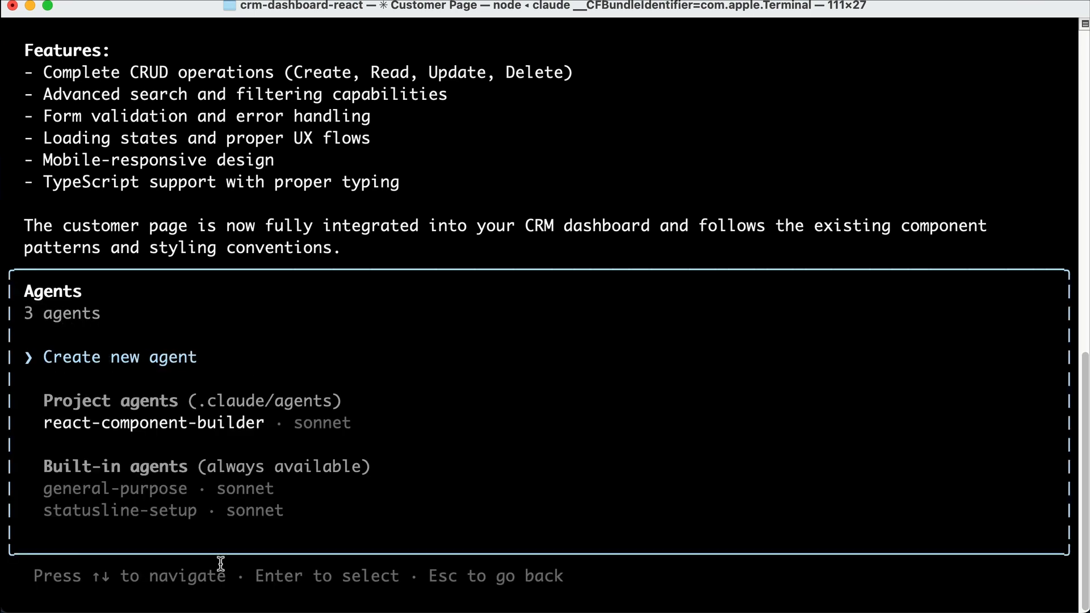
pyautogui.moveTo(333, 399)
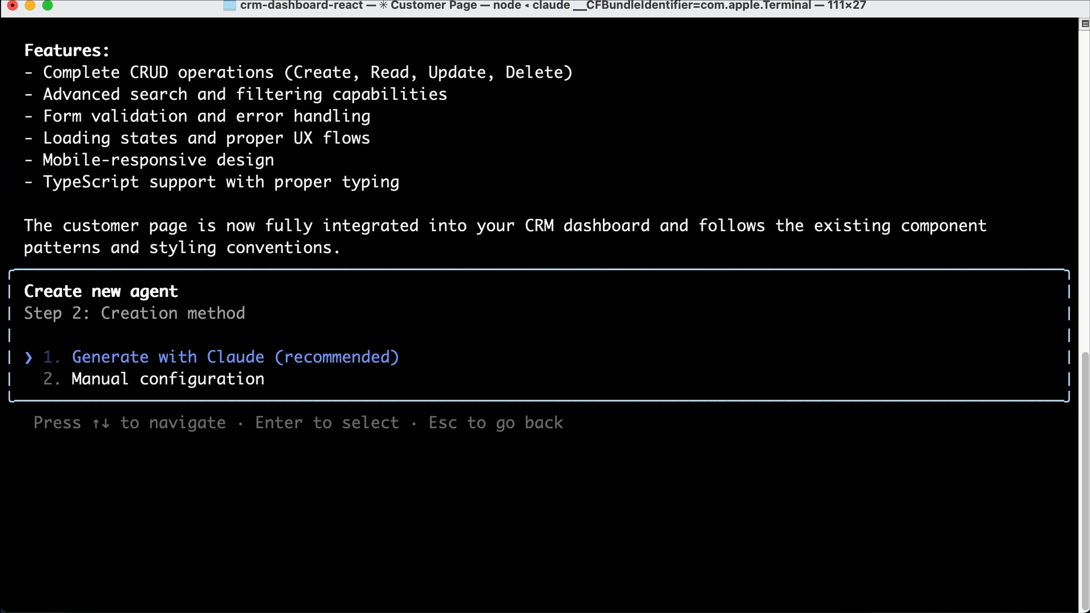
pyautogui.press('Down')
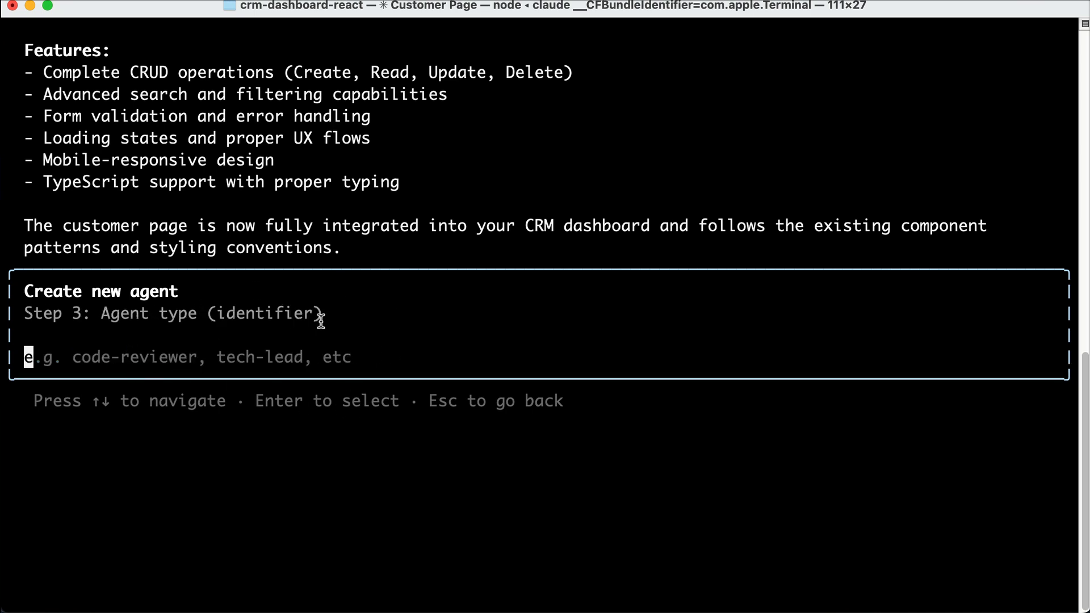
pyautogui.write('code-refa')
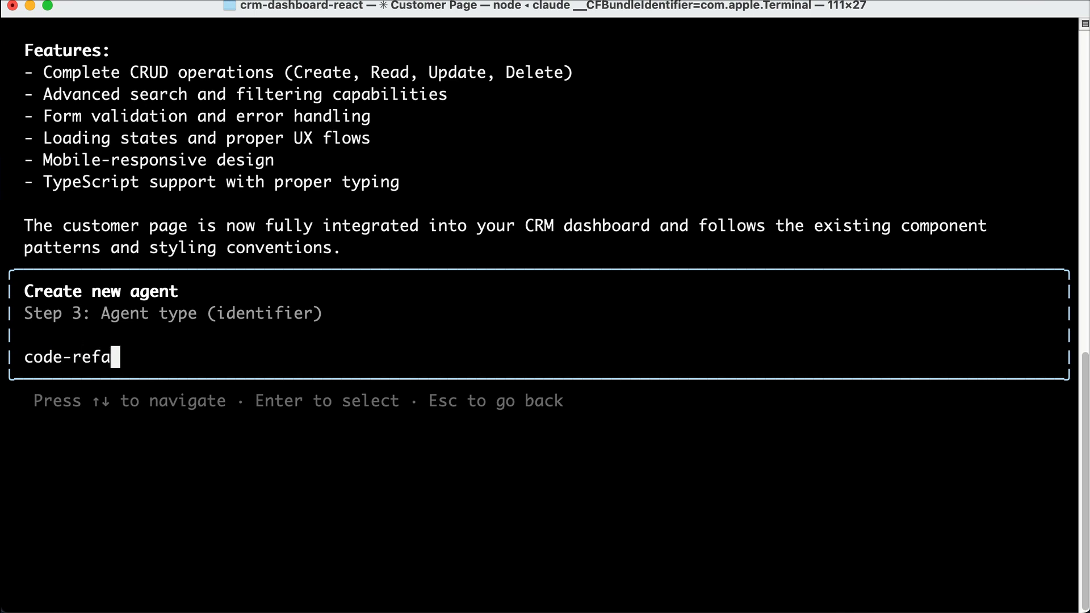
pyautogui.write('ctorer')
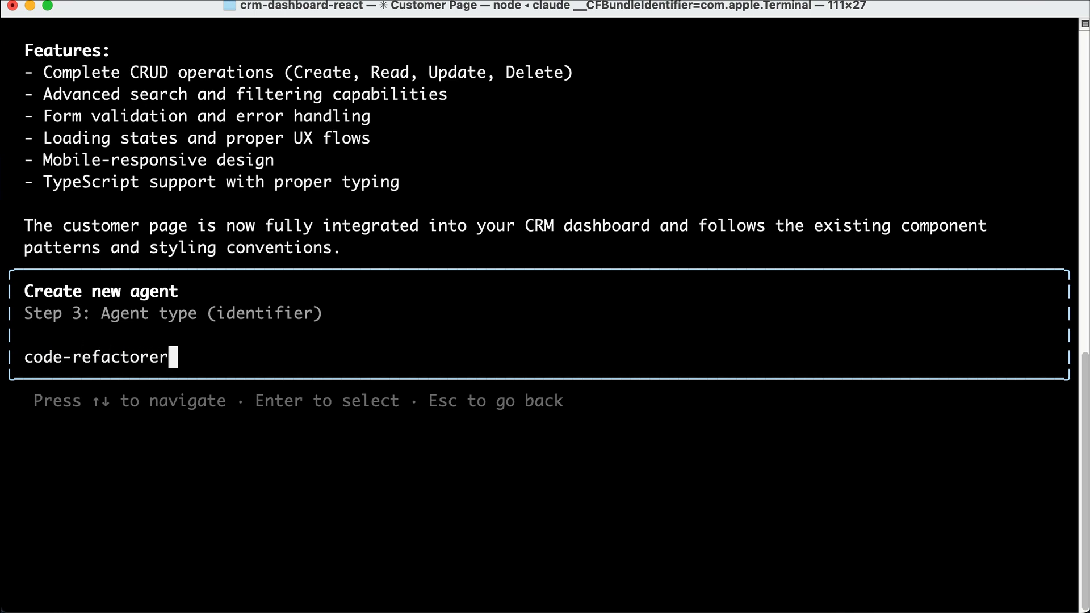
pyautogui.press('Return')
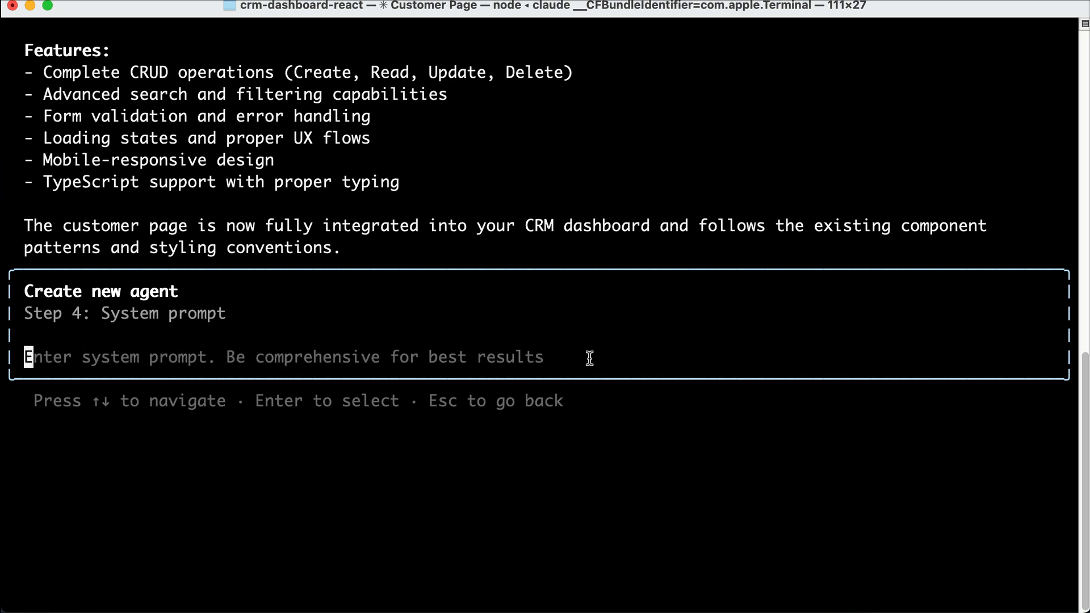
pyautogui.moveTo(684, 593)
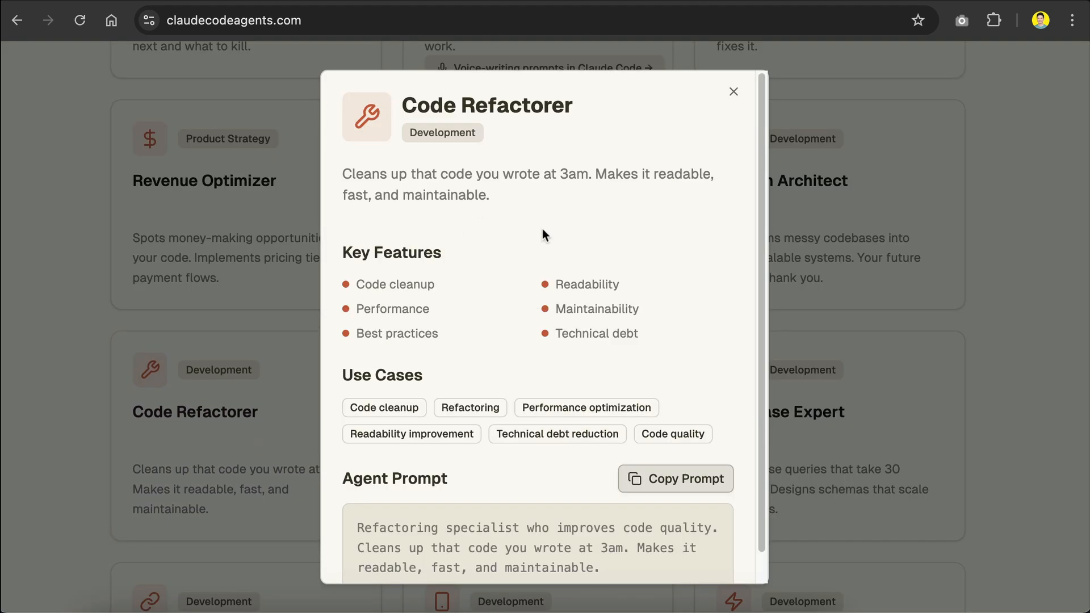
# Step: Copy the Code Refactorer prompt from the claudecodeagents.com dialog
pyautogui.scroll(-3)
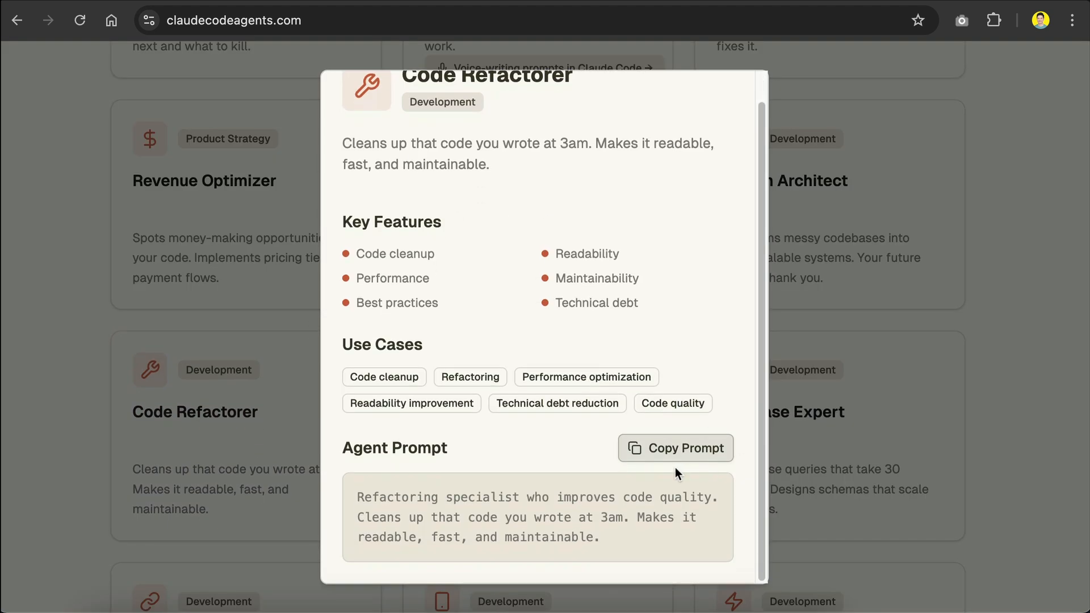
pyautogui.click(675, 448)
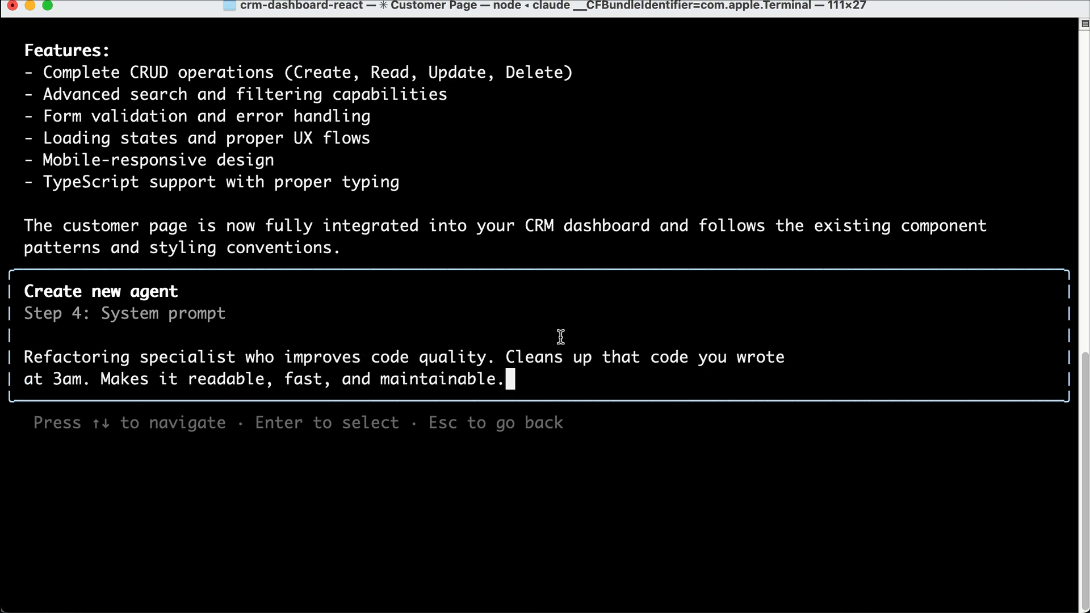
# Step: Paste the copied system prompt and describe the agent as 'When user ask to refactor their code'
pyautogui.press('Return')
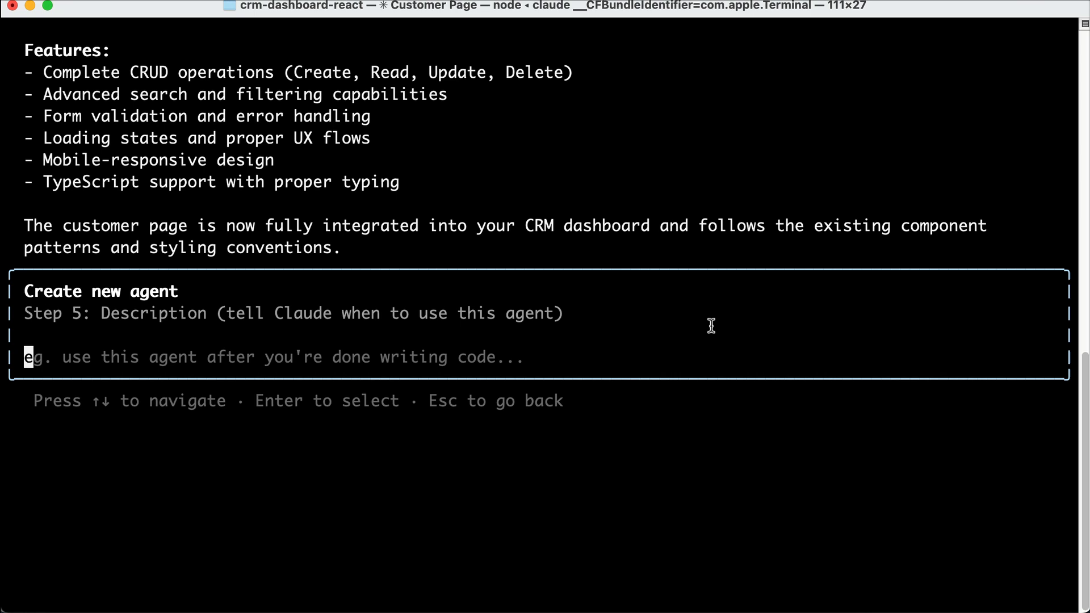
pyautogui.write('When user ask to refactor their cod')
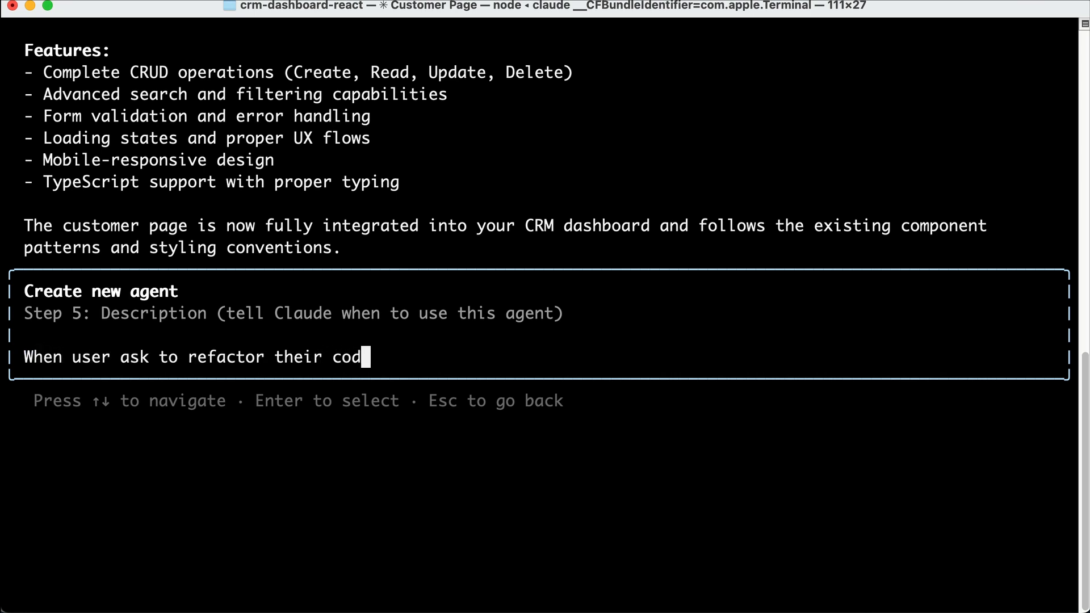
pyautogui.write('e')
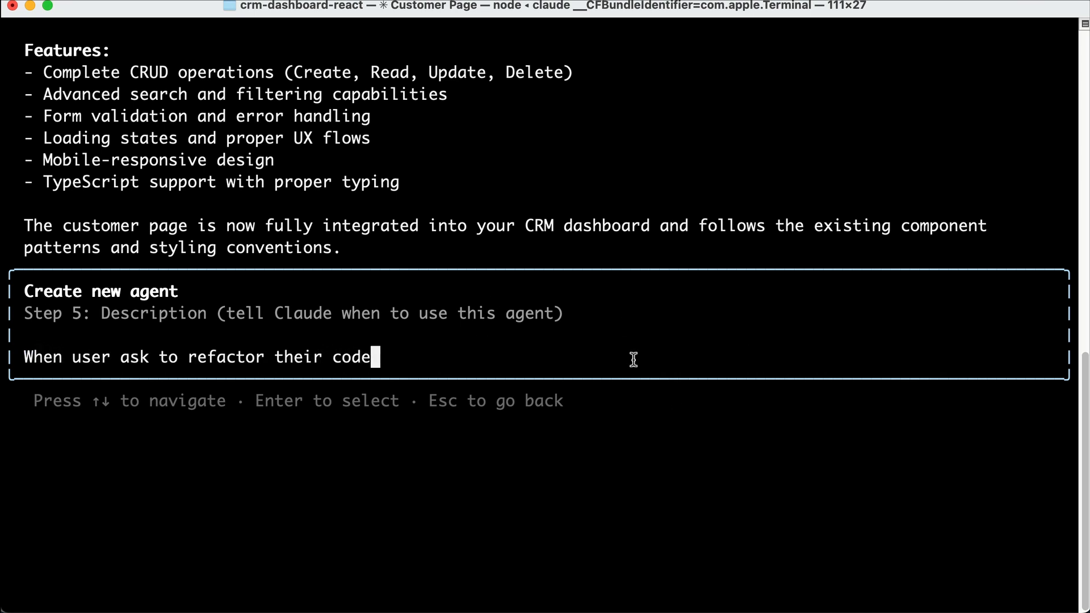
pyautogui.press('Return')
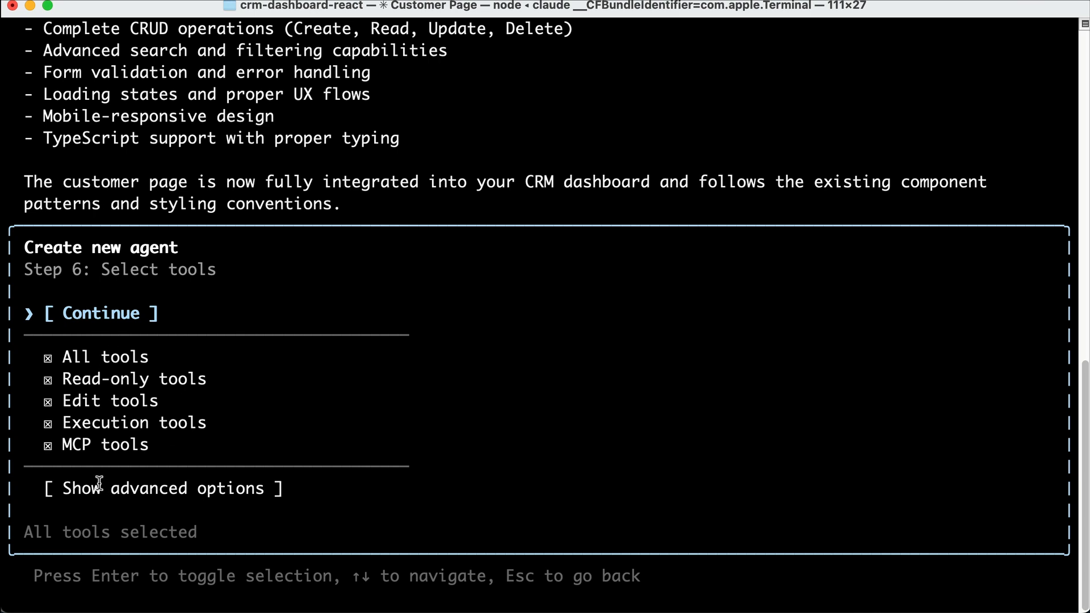
# Step: Keep all tools, Sonnet and automatic colour, save code-refactorer as a project agent and return to chat
pyautogui.press('Return')
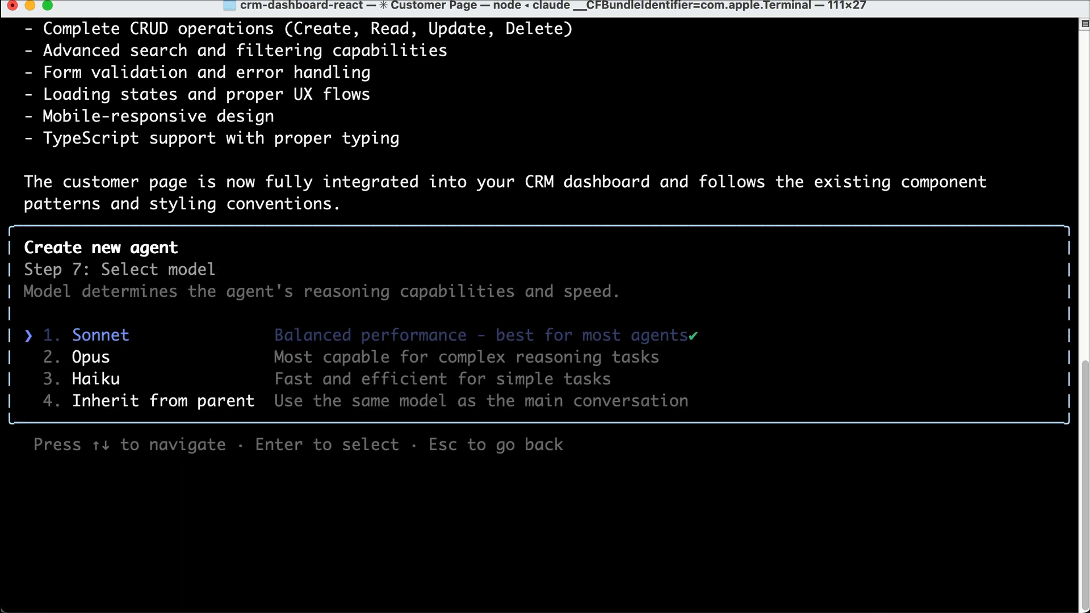
pyautogui.press('Return')
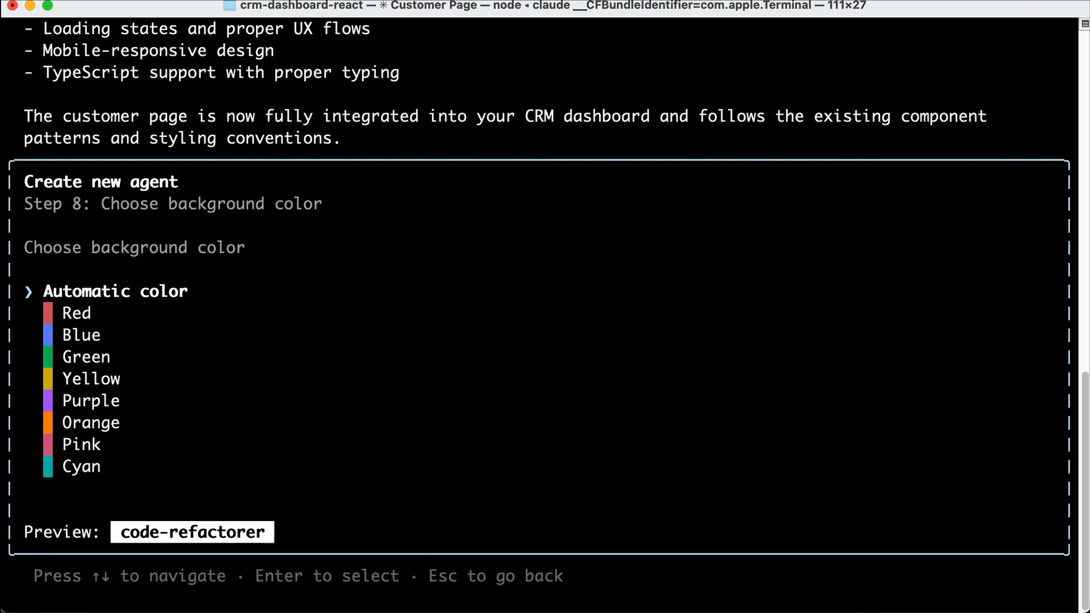
pyautogui.press('down')
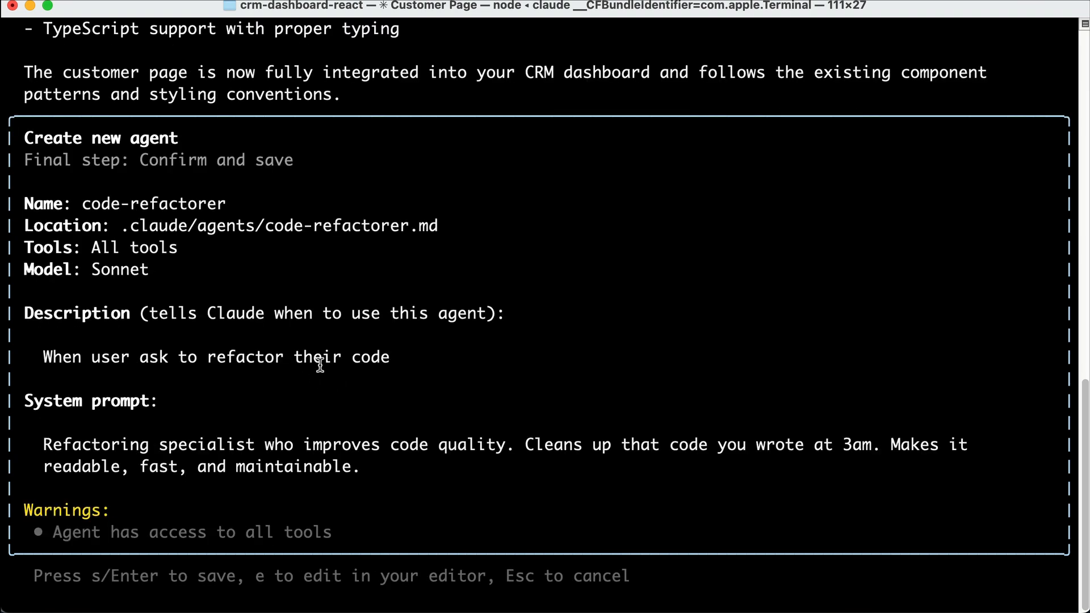
pyautogui.moveTo(633, 451)
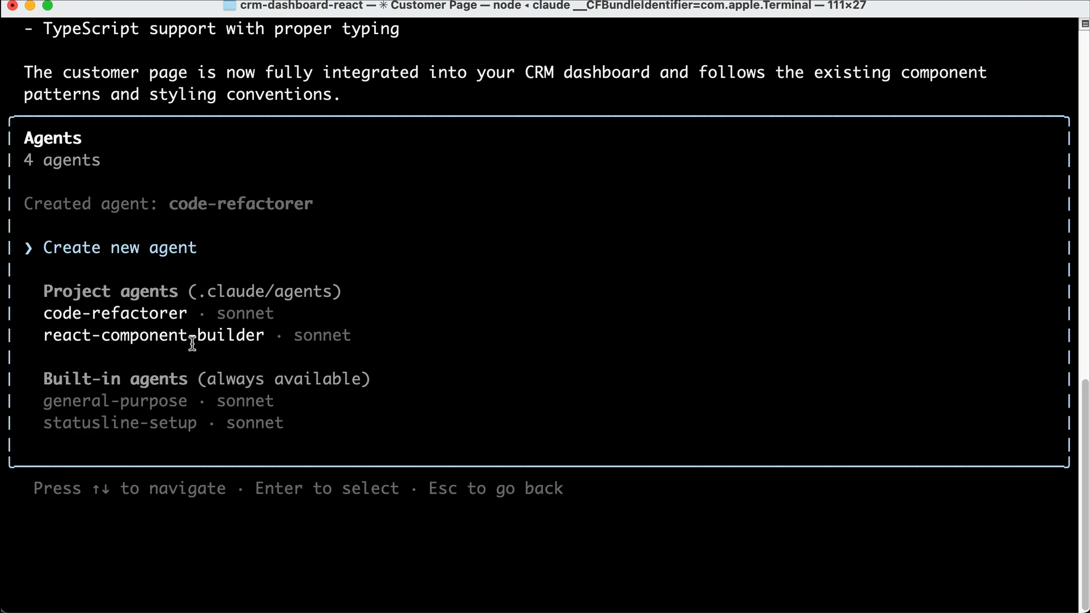
pyautogui.moveTo(312, 314)
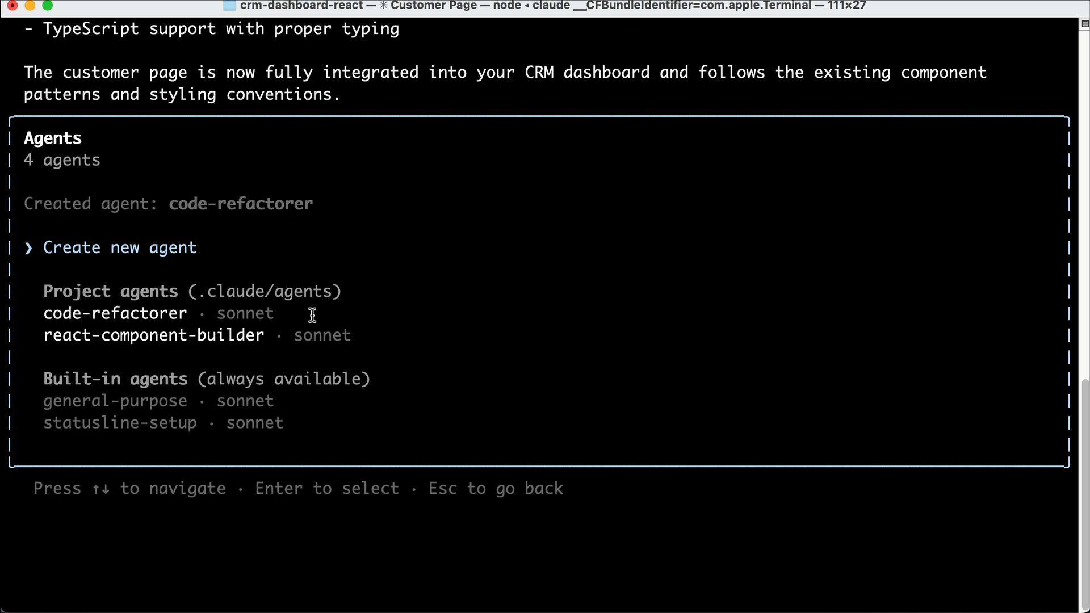
pyautogui.press('Escape')
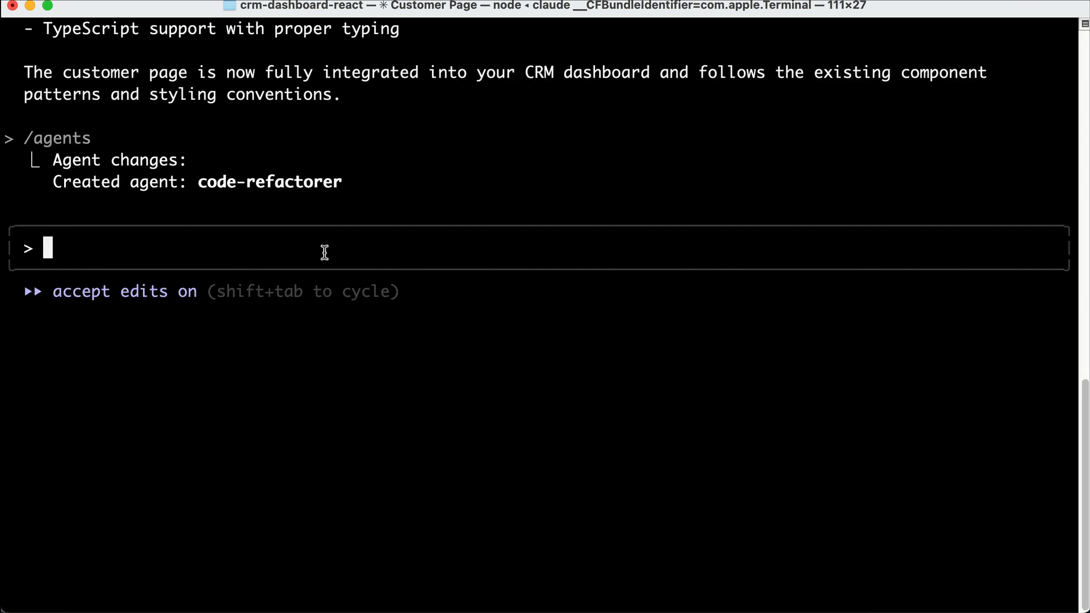
# Step: Ask code-refactorer to refactor the project from react-scripts to Vite
pyautogui.write('Use code refactorer to refactor this project from using react scripts to using Vite')
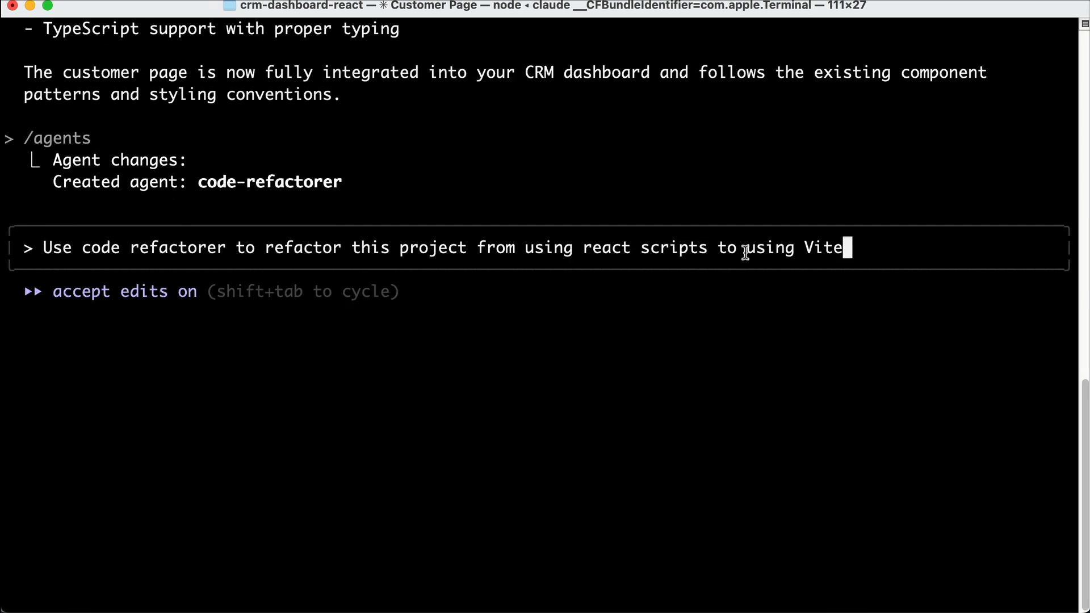
pyautogui.moveTo(900, 251)
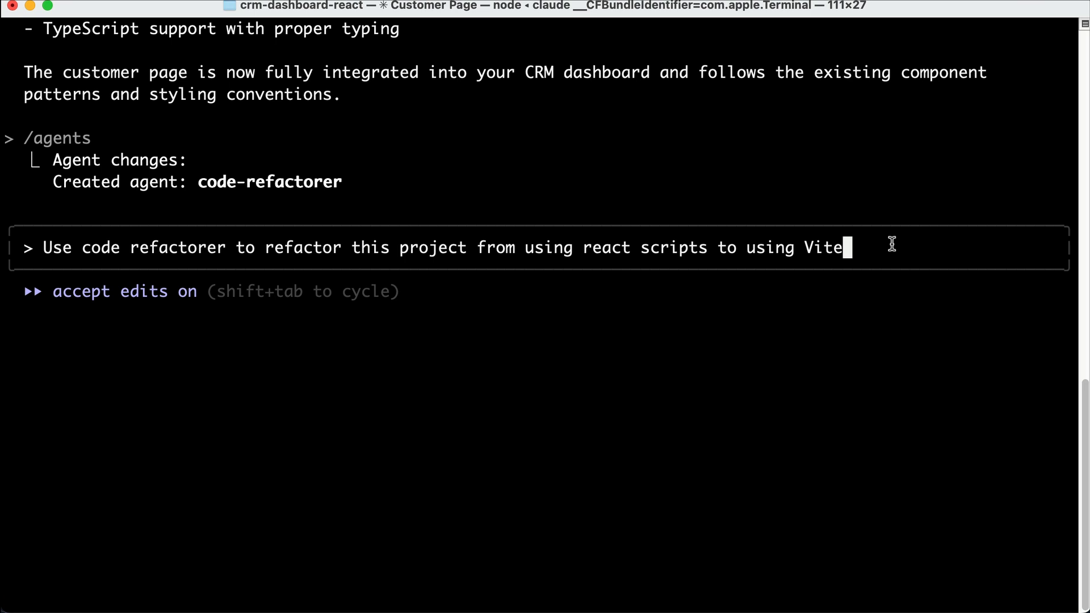
pyautogui.press('Return')
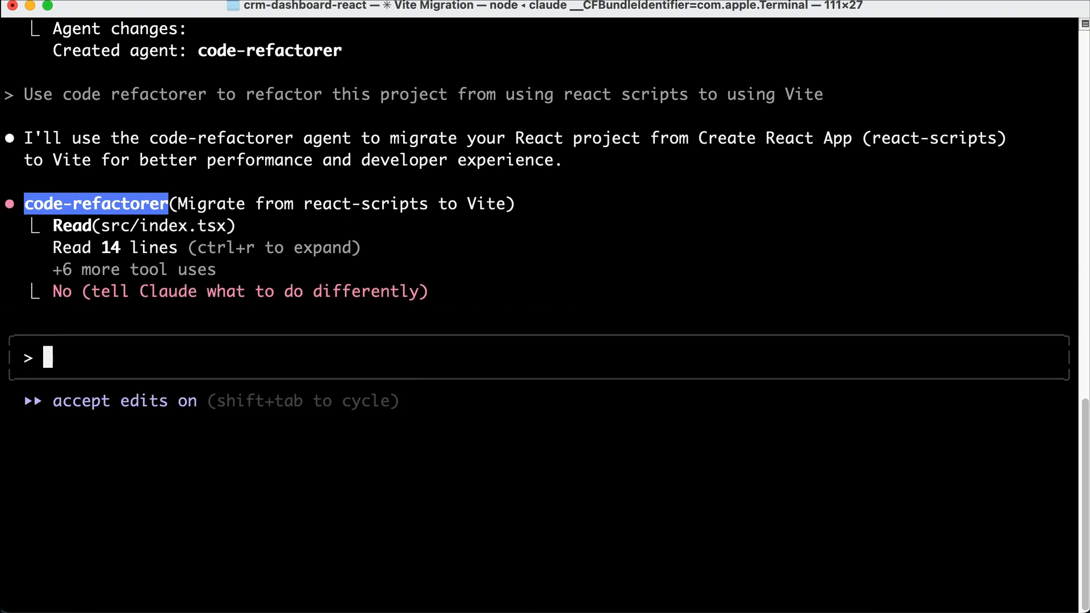
pyautogui.moveTo(487, 347)
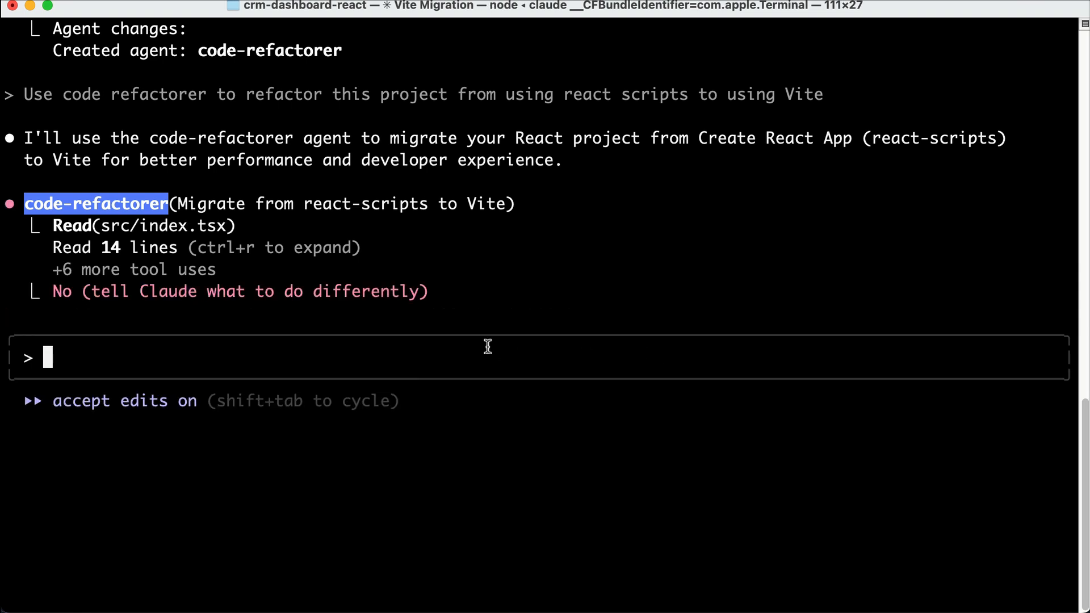
pyautogui.write('Use code refactorer to refactor this project from using react scripts to using Vite. Use React builder to create the settings page, just put dummy settings for now.')
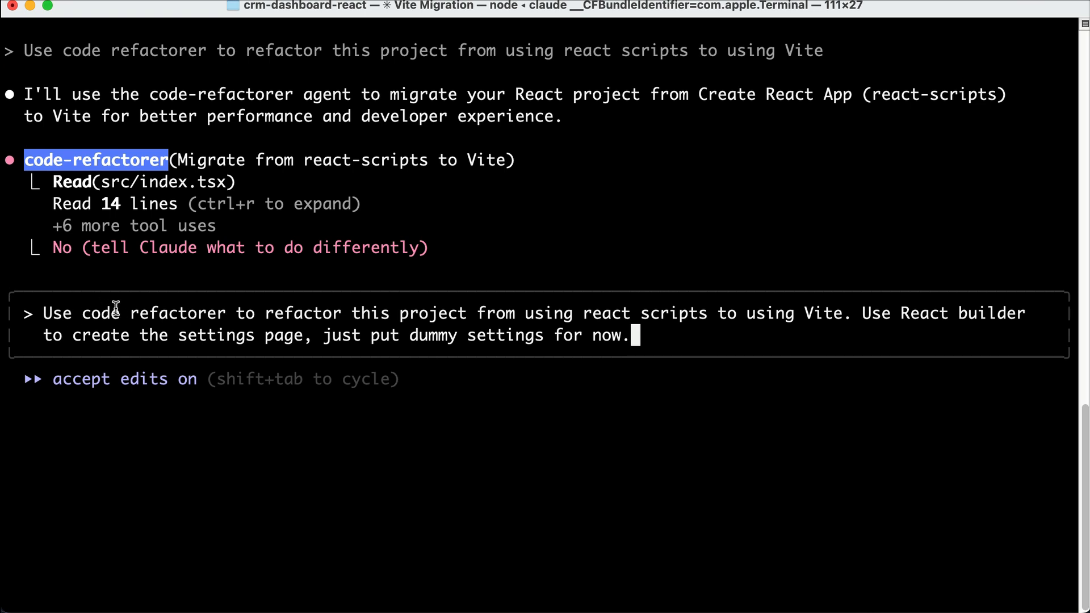
pyautogui.moveTo(973, 327)
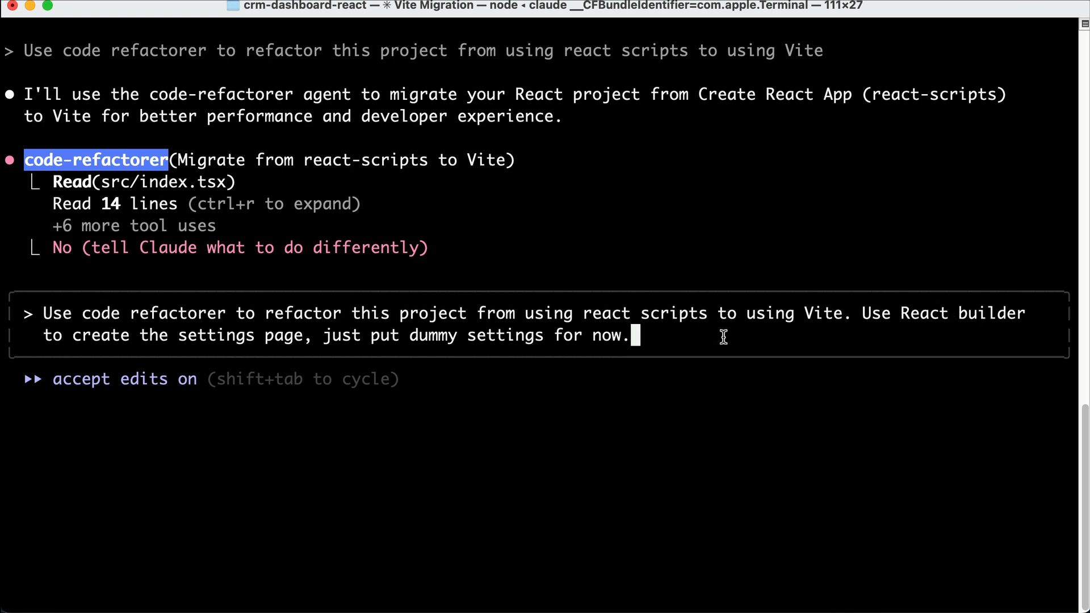
pyautogui.press('Return')
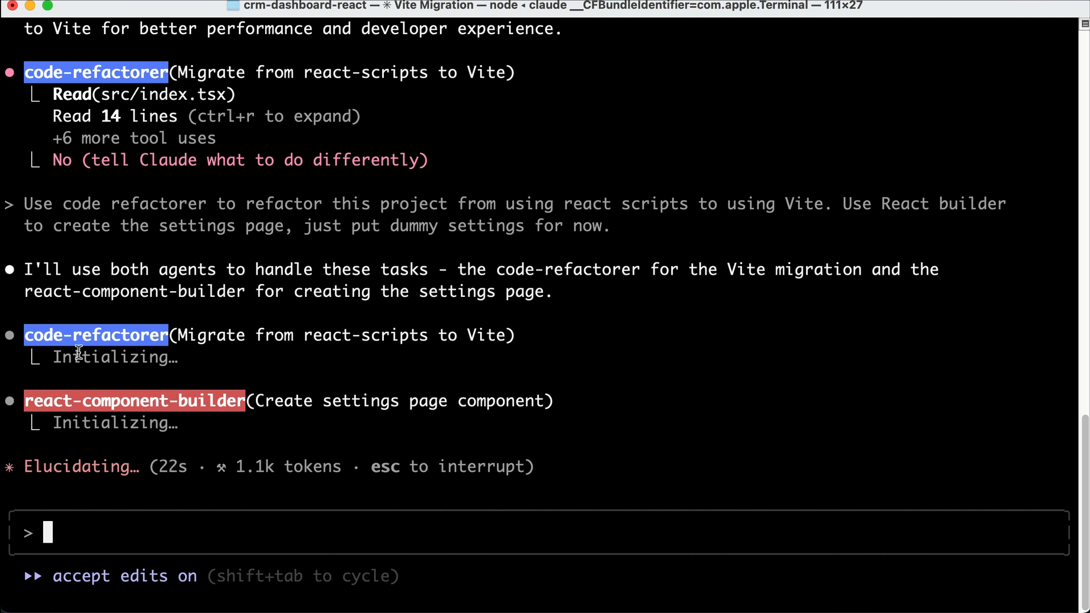
pyautogui.moveTo(645, 288)
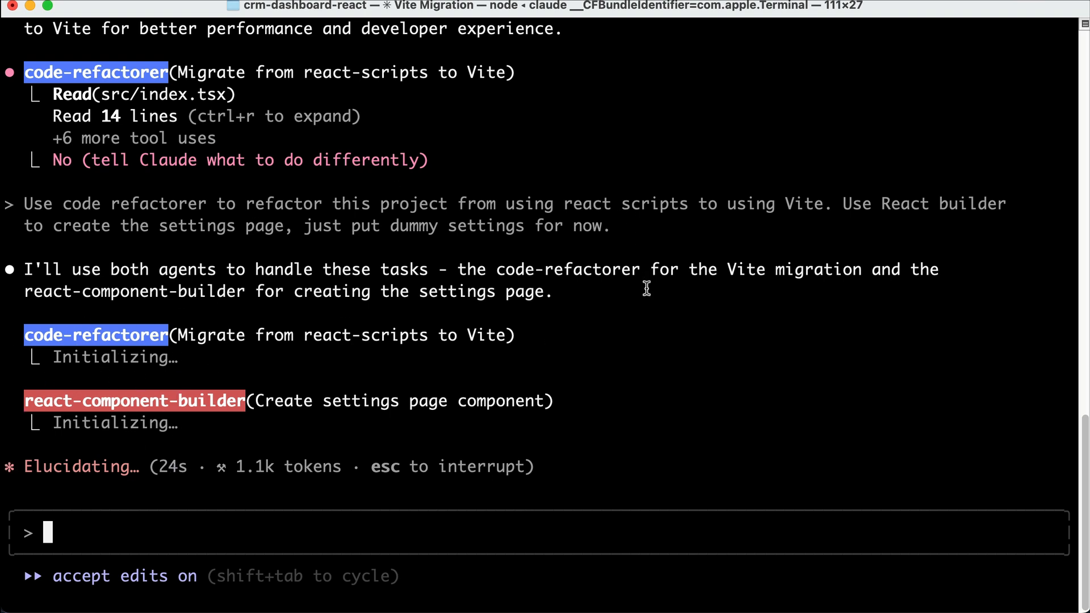
pyautogui.moveTo(266, 434)
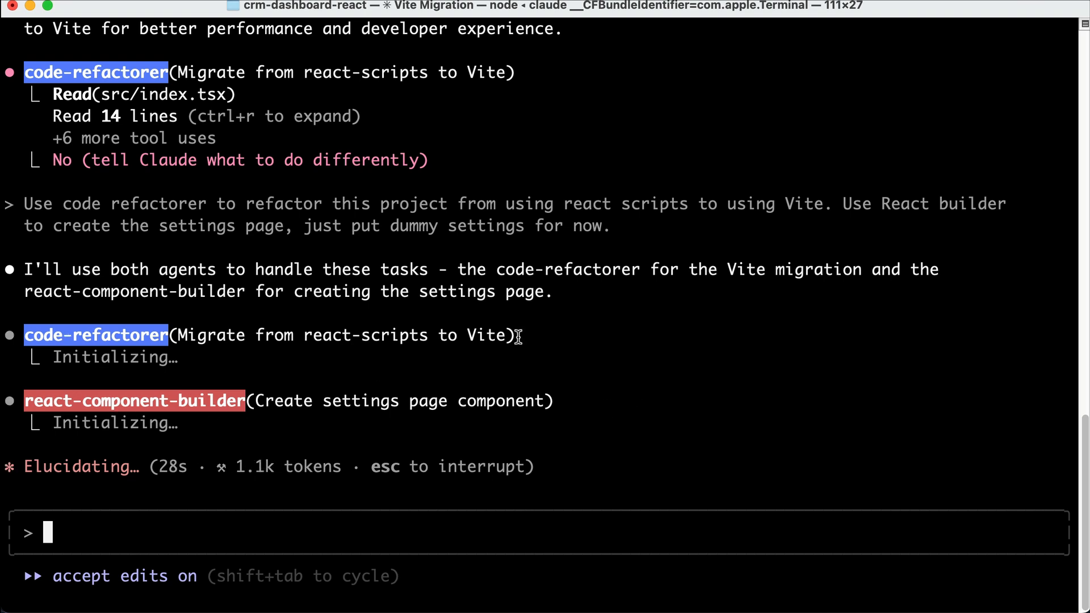
pyautogui.moveTo(645, 403)
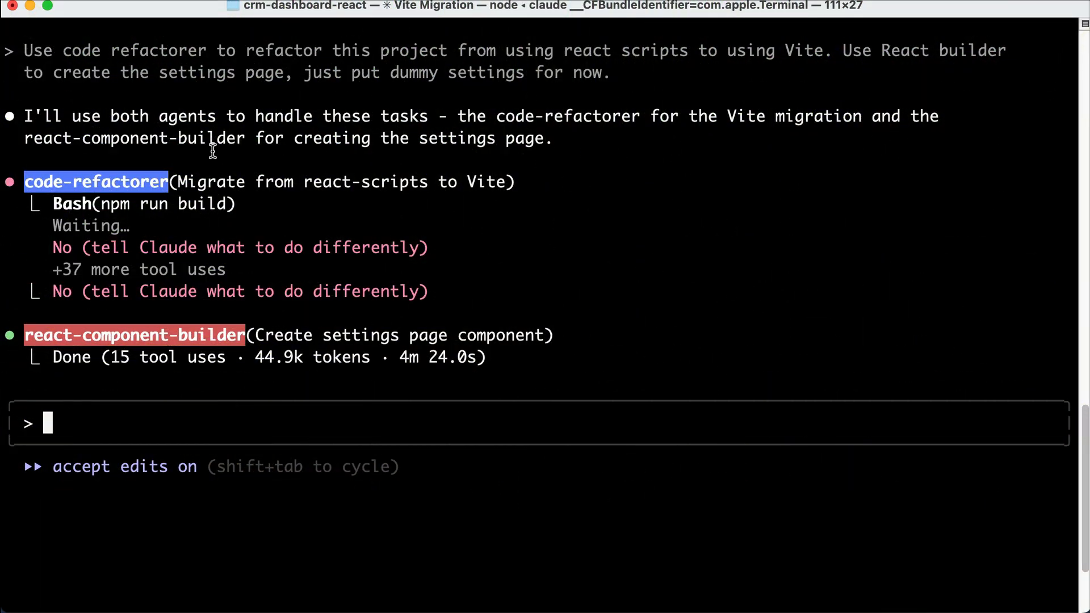
pyautogui.moveTo(610, 221)
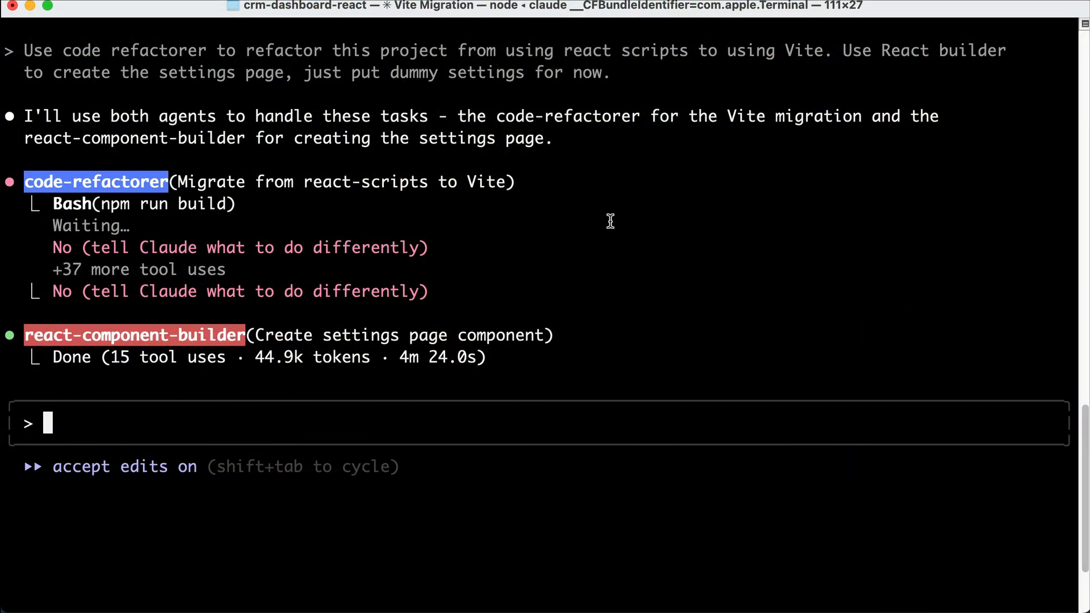
pyautogui.moveTo(461, 327)
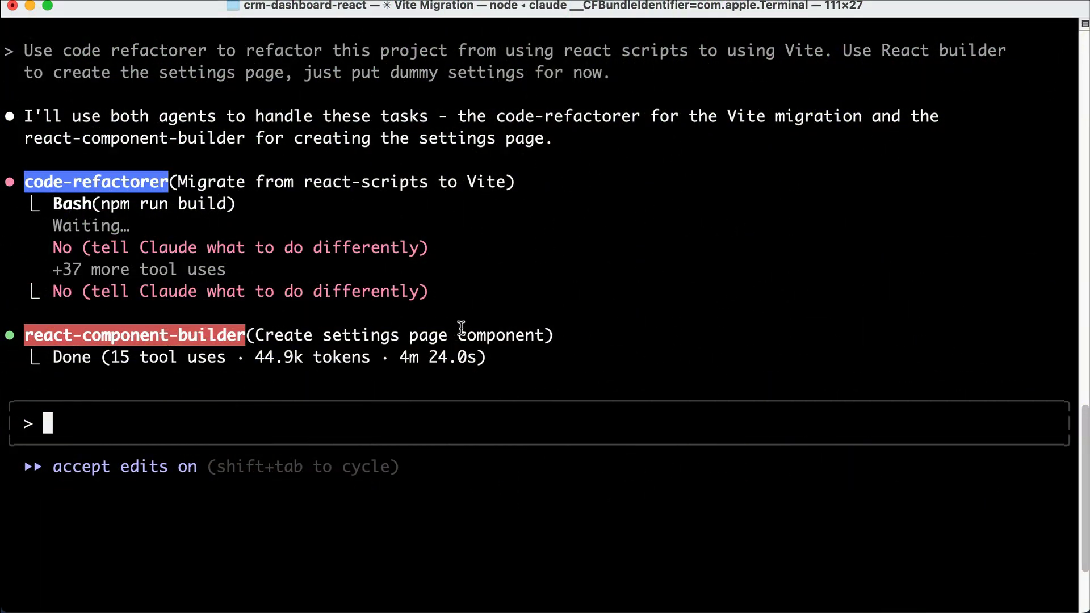
pyautogui.moveTo(150, 270)
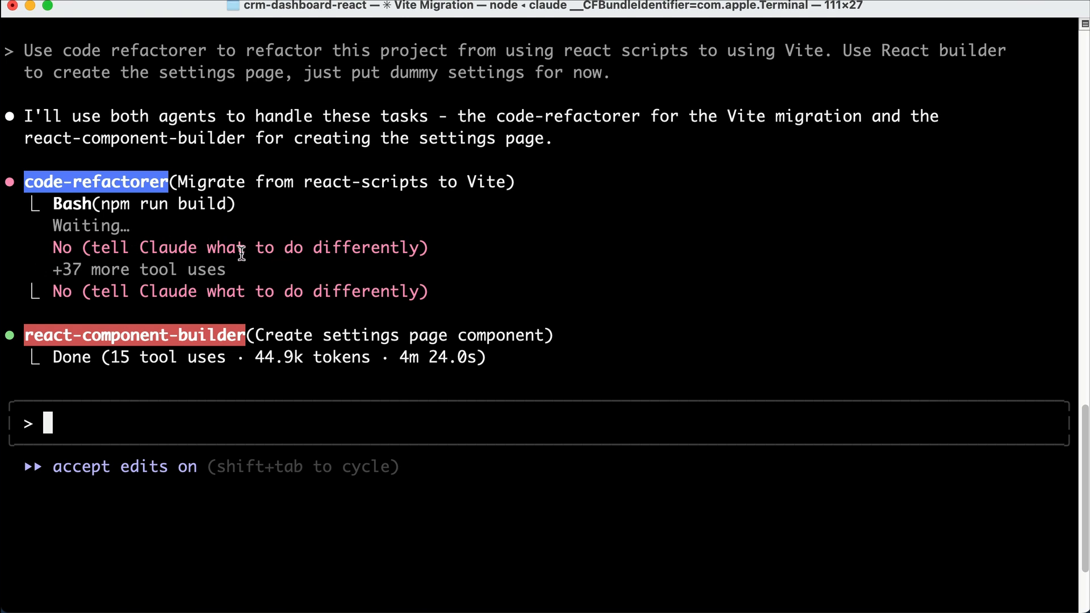
pyautogui.moveTo(729, 559)
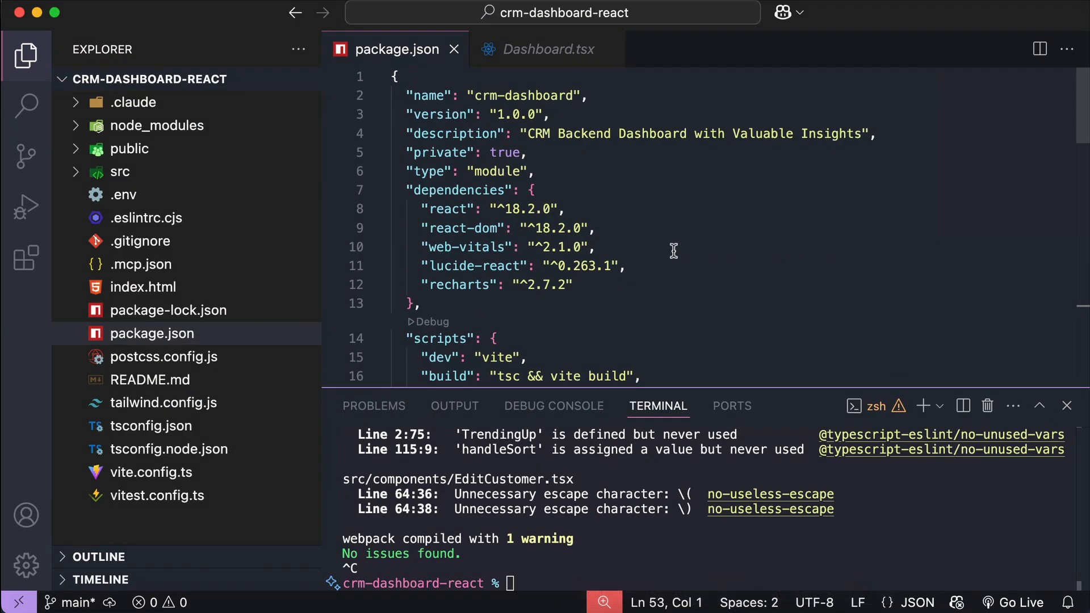
# Step: Review the Vite scripts in package.json, reveal src/components with the new Settings.tsx, and begin 'npm ru'
pyautogui.scroll(-3)
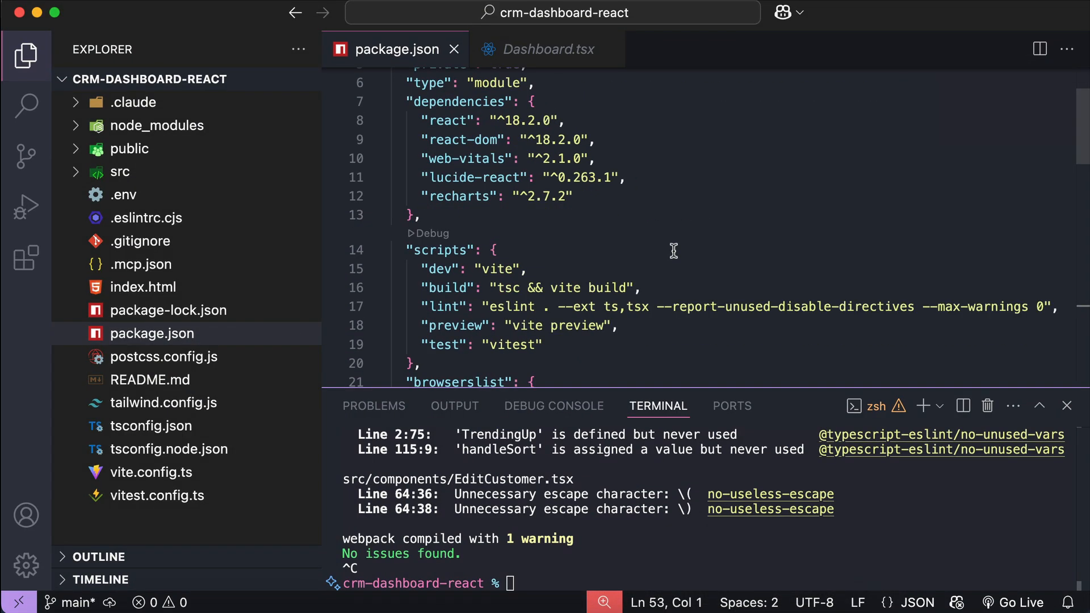
pyautogui.scroll(-3)
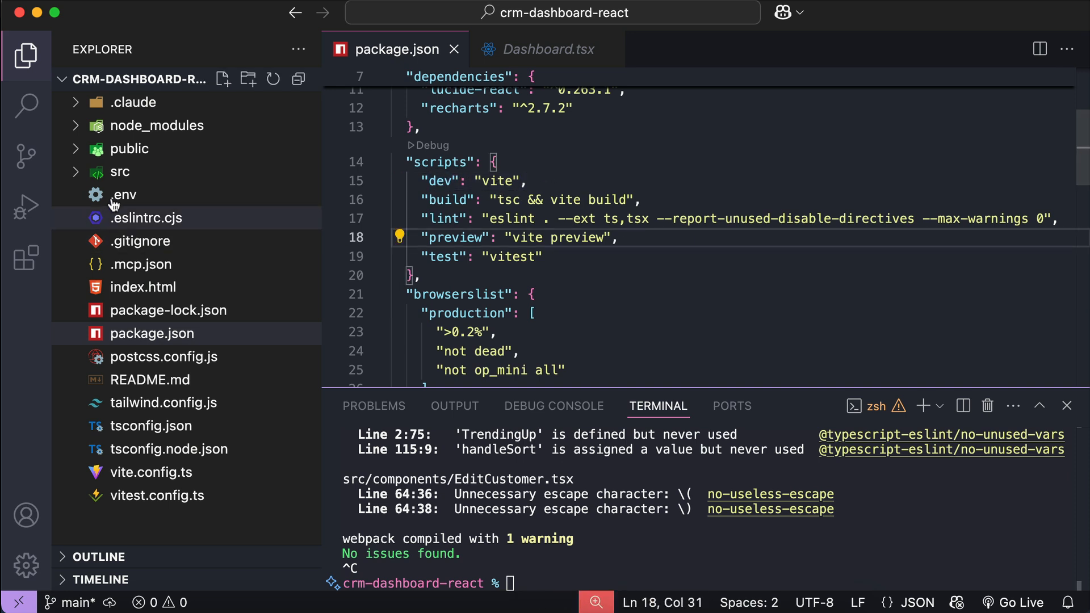
pyautogui.click(119, 171)
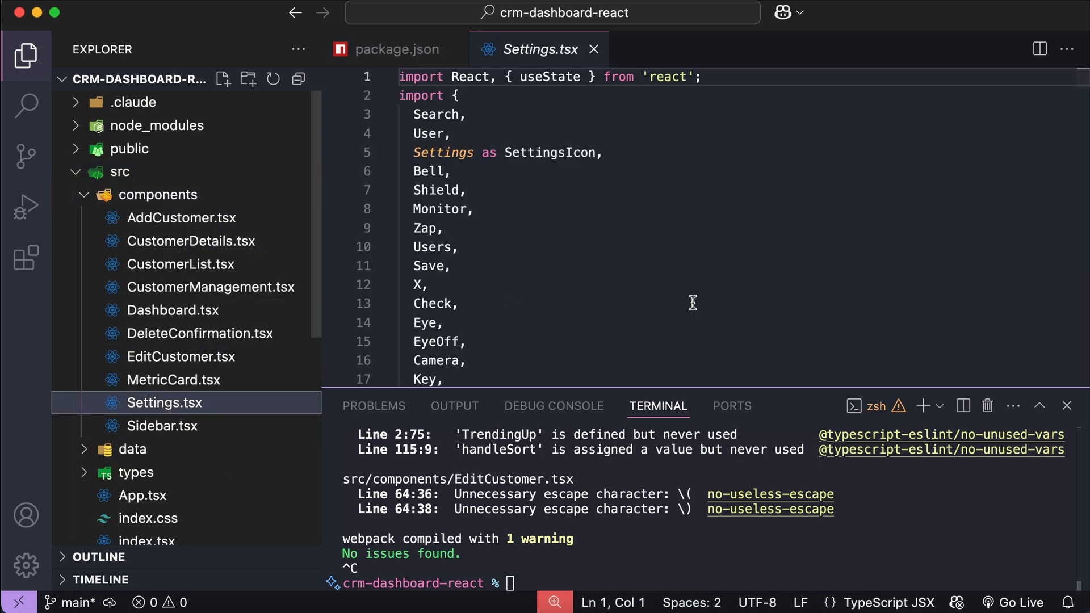
pyautogui.scroll(-3)
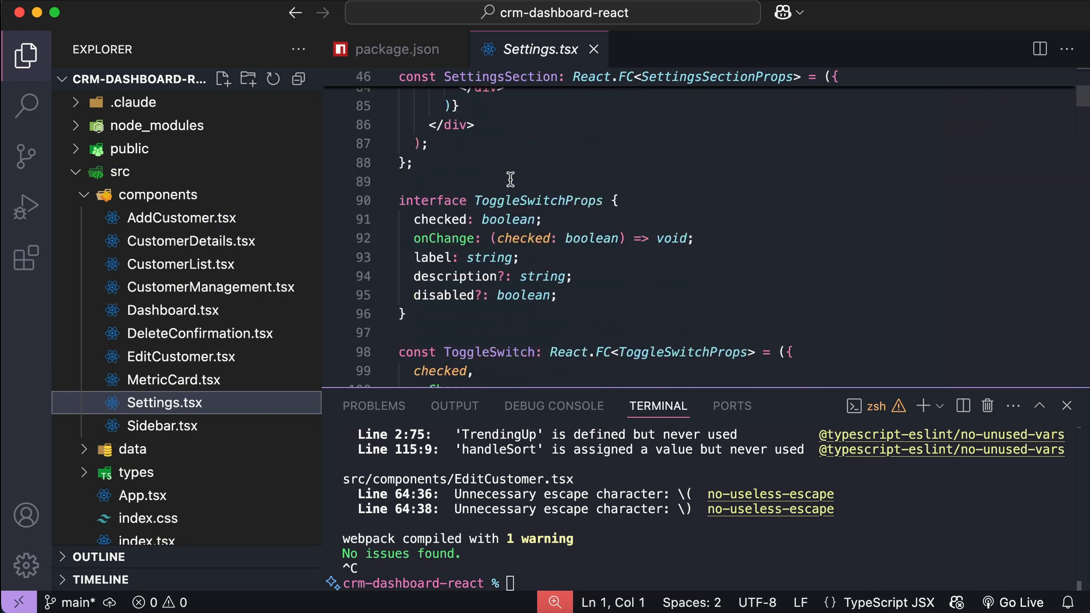
pyautogui.write('npm ru')
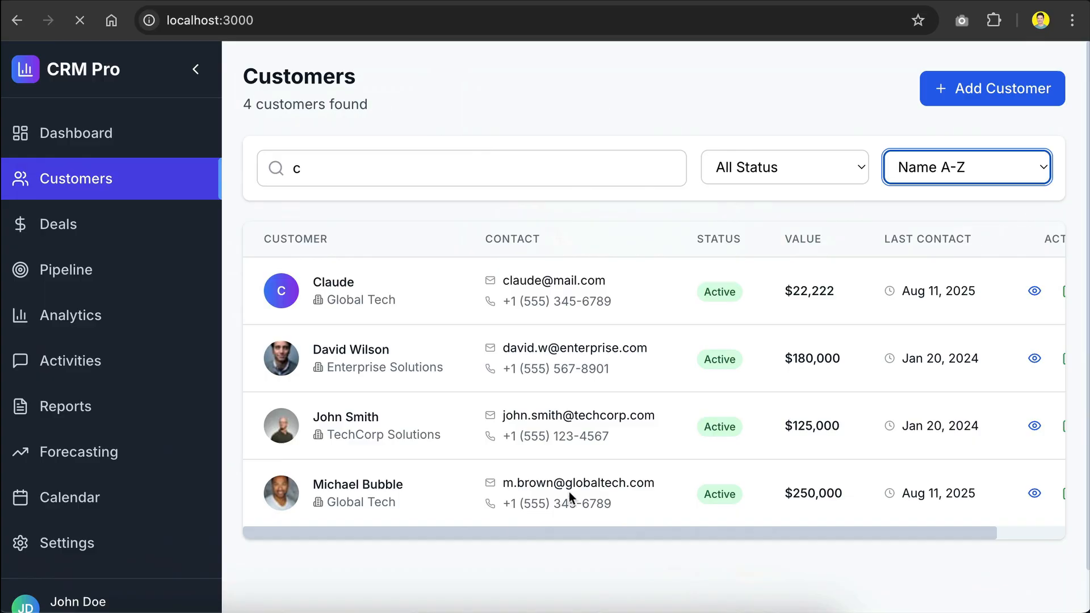
# Step: Navigate from Dashboard to the new Settings page and focus its search field
pyautogui.click(76, 133)
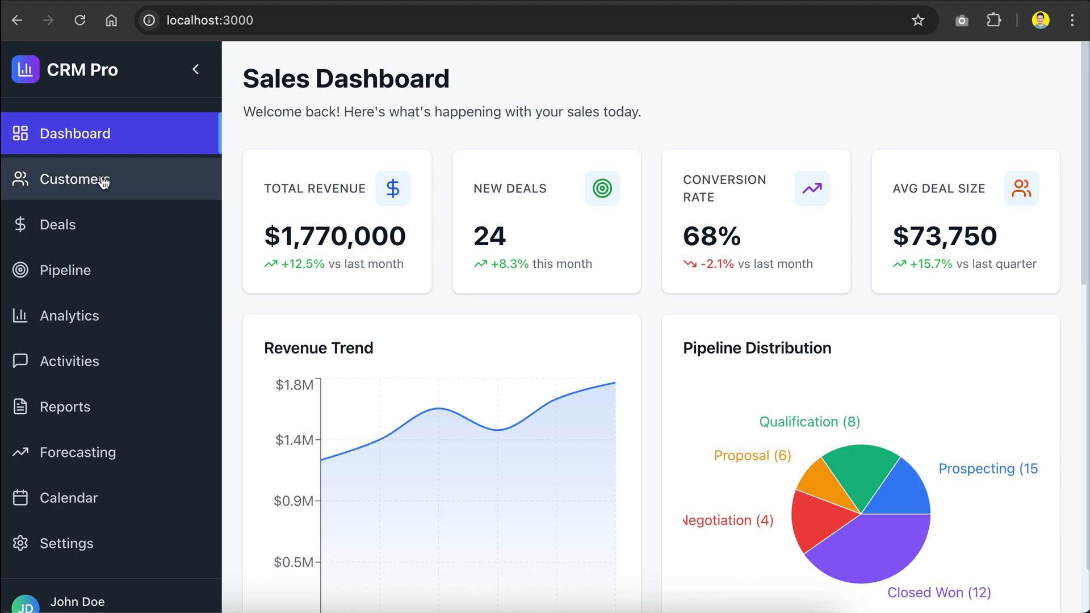
pyautogui.click(68, 543)
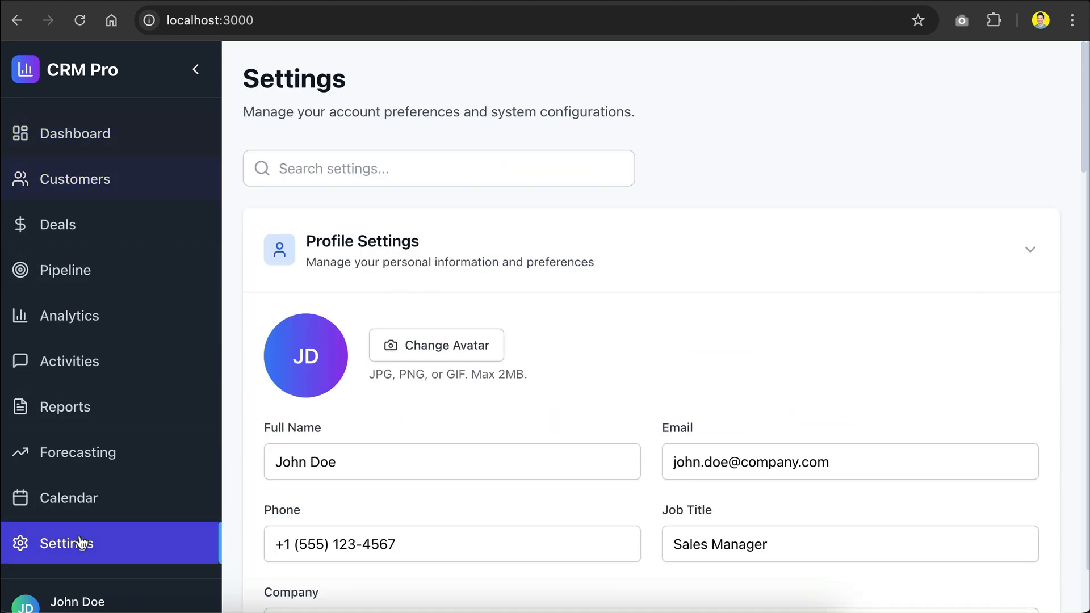
pyautogui.click(438, 168)
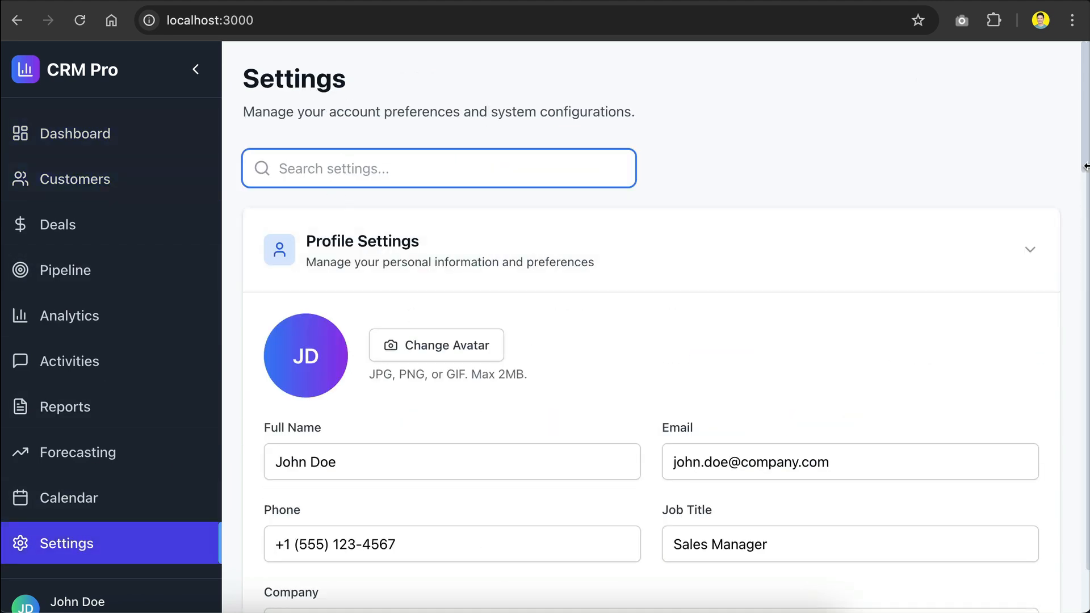
# Step: Scroll through the profile, account, notification, security, integration and team sections and back up
pyautogui.scroll(-3)
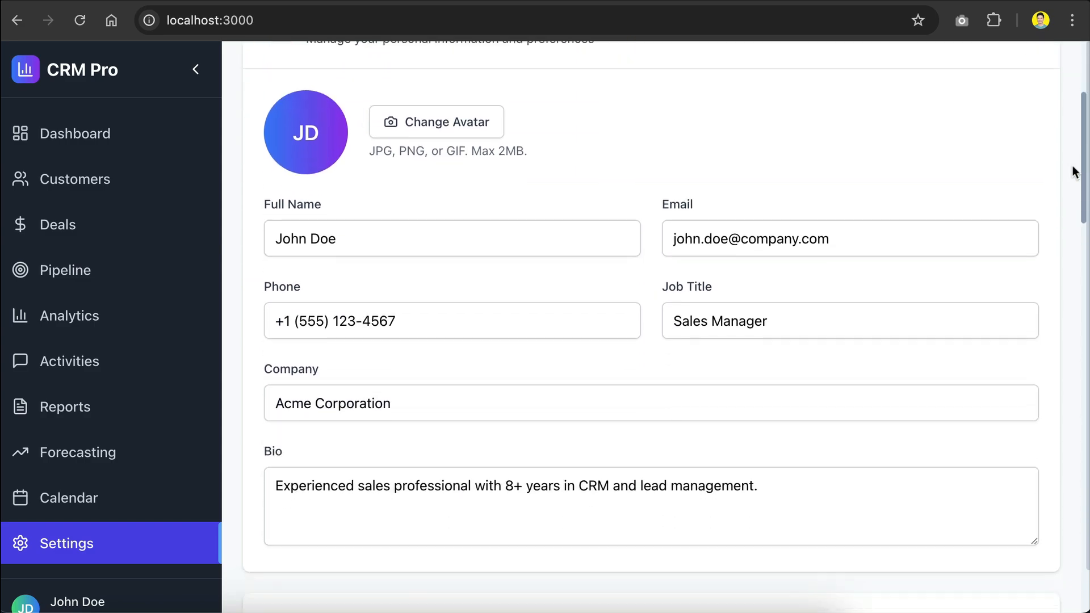
pyautogui.scroll(-3)
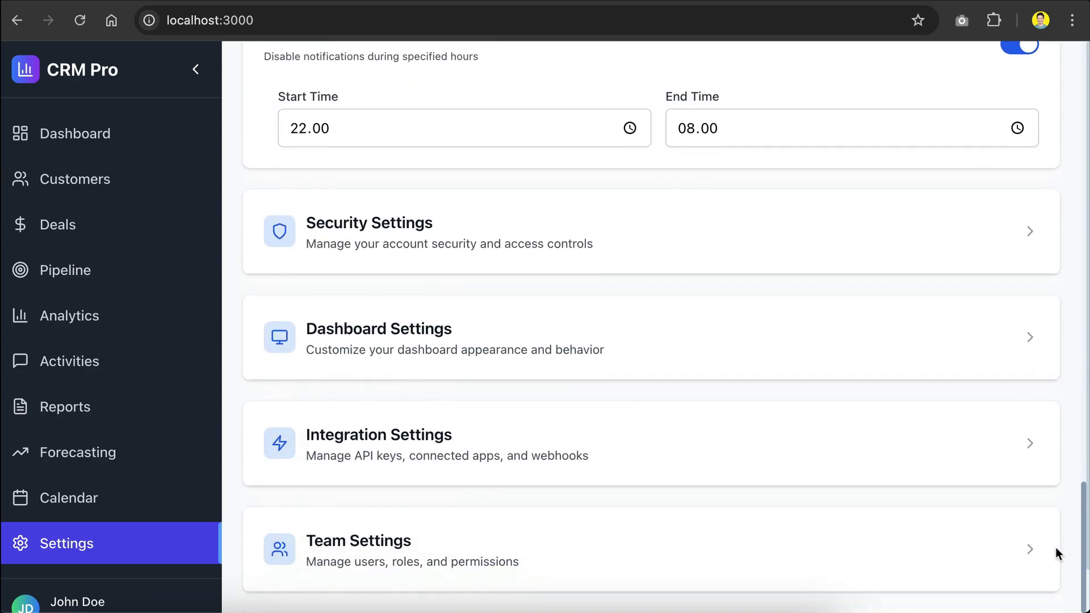
pyautogui.scroll(3)
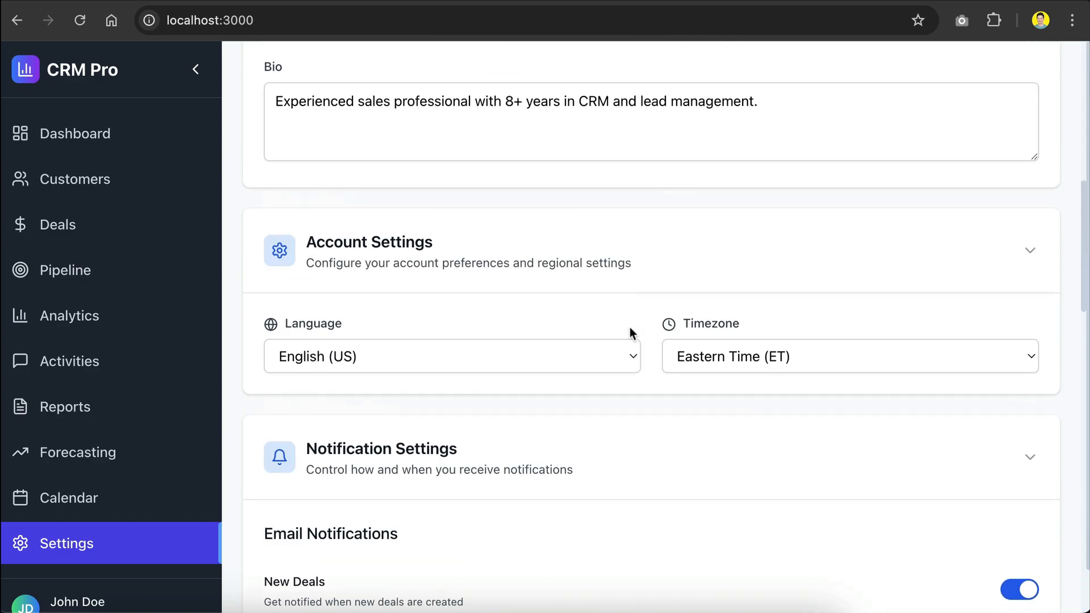
pyautogui.scroll(3)
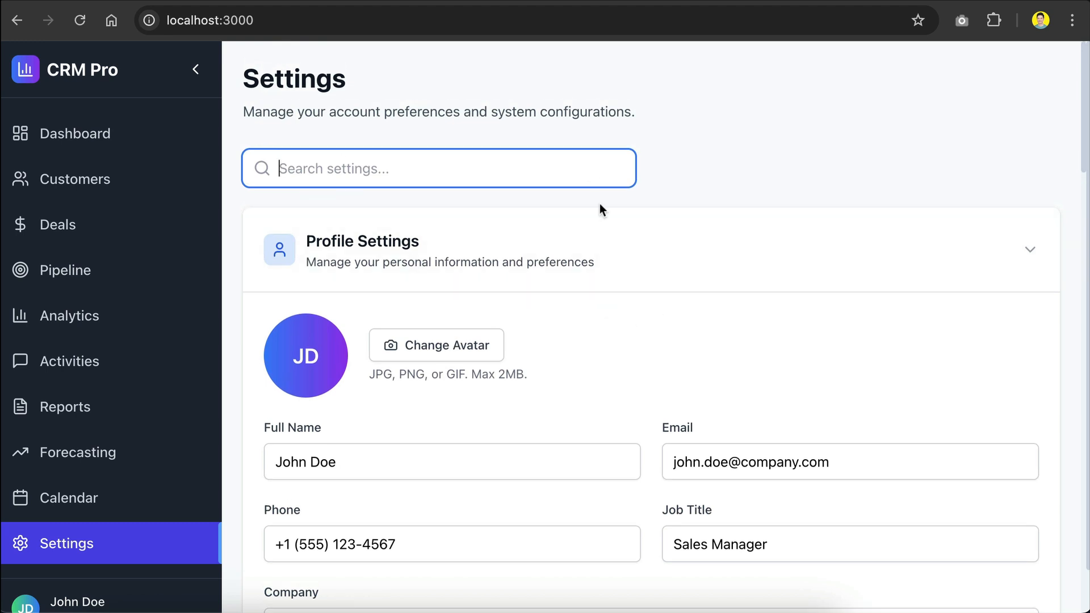
pyautogui.moveTo(713, 133)
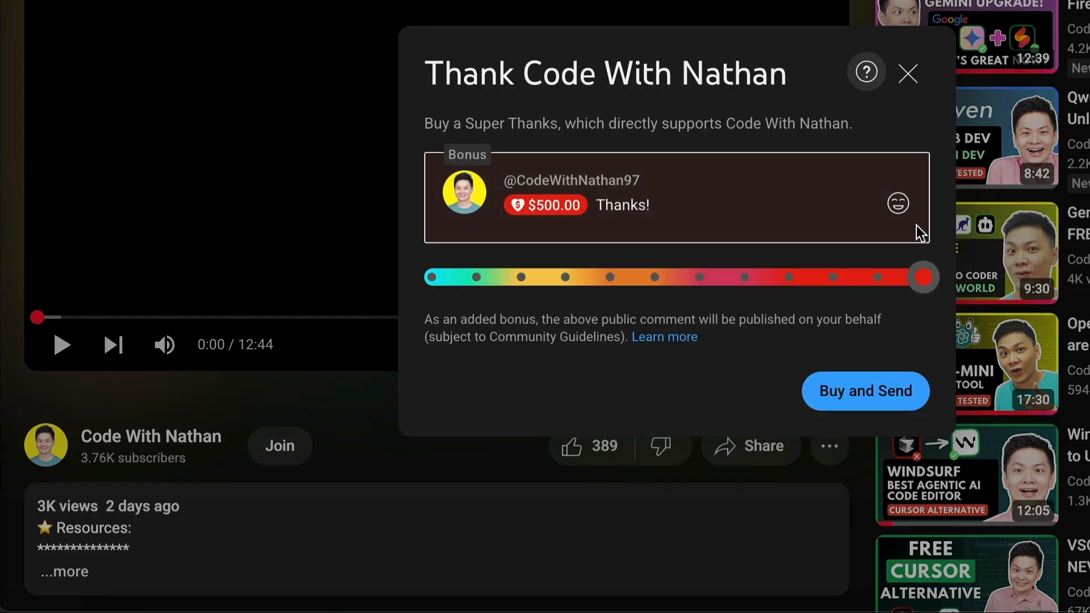
# Step: Add an emoji to the Super Thanks thank-you comment
pyautogui.click(897, 205)
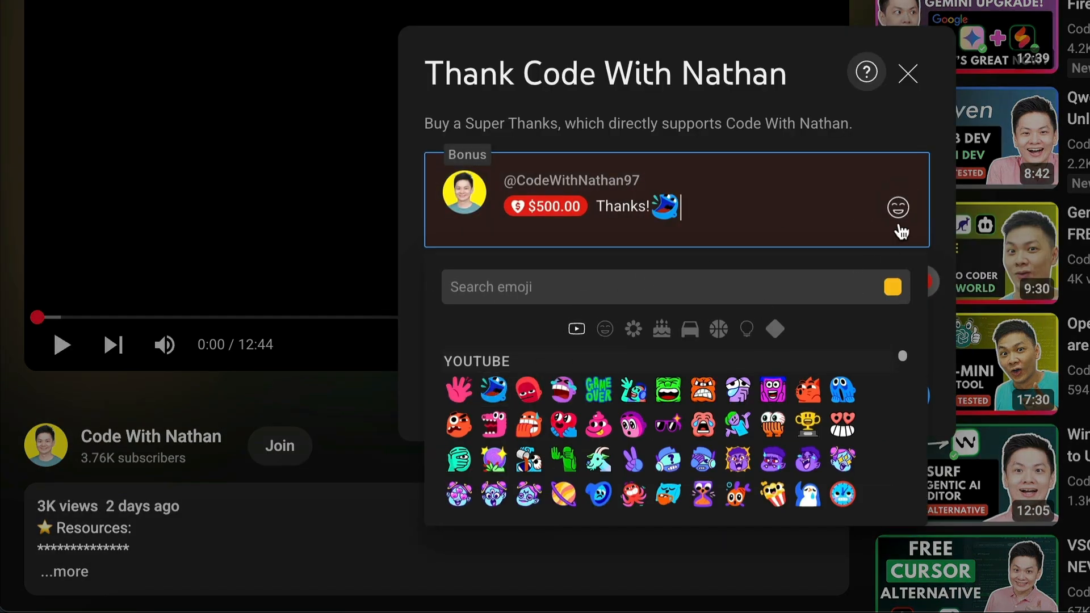
pyautogui.click(897, 207)
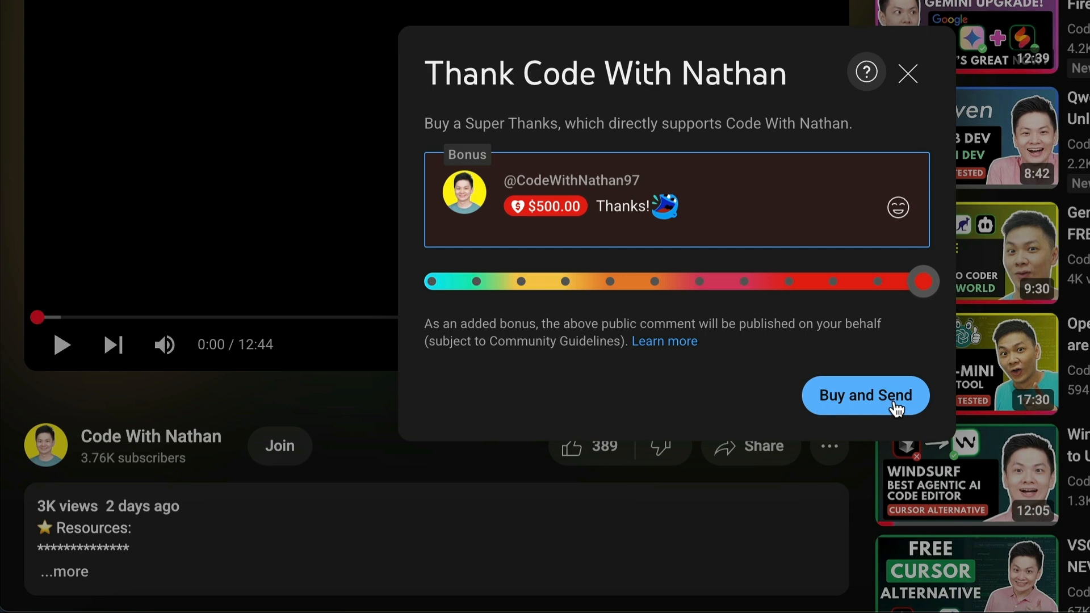
# Step: Browse the Code With Nathan membership tiers and view the Gold Members perks
pyautogui.click(280, 446)
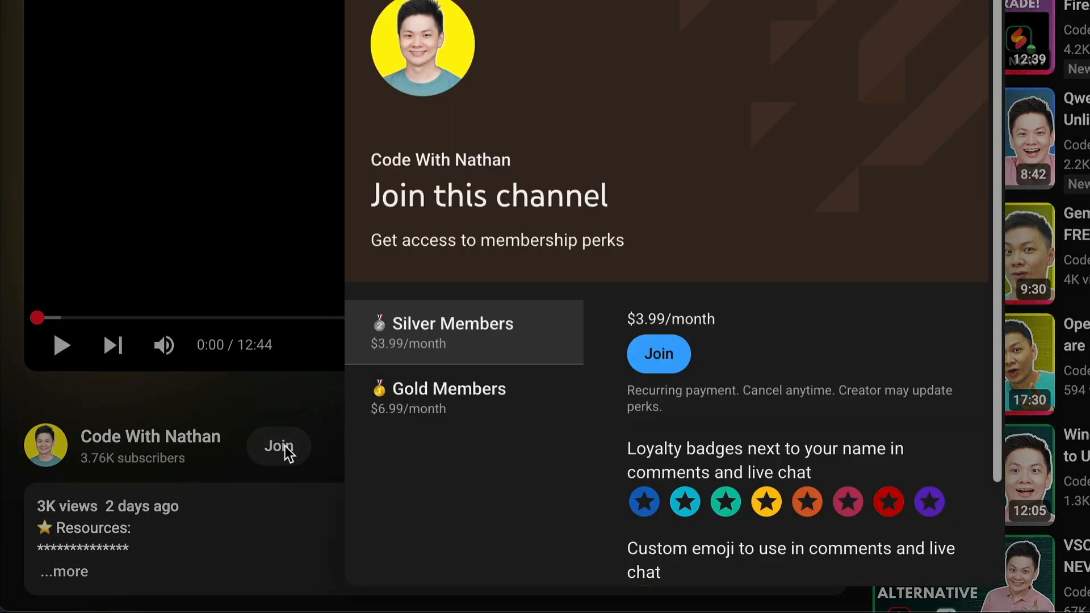
pyautogui.scroll(-3)
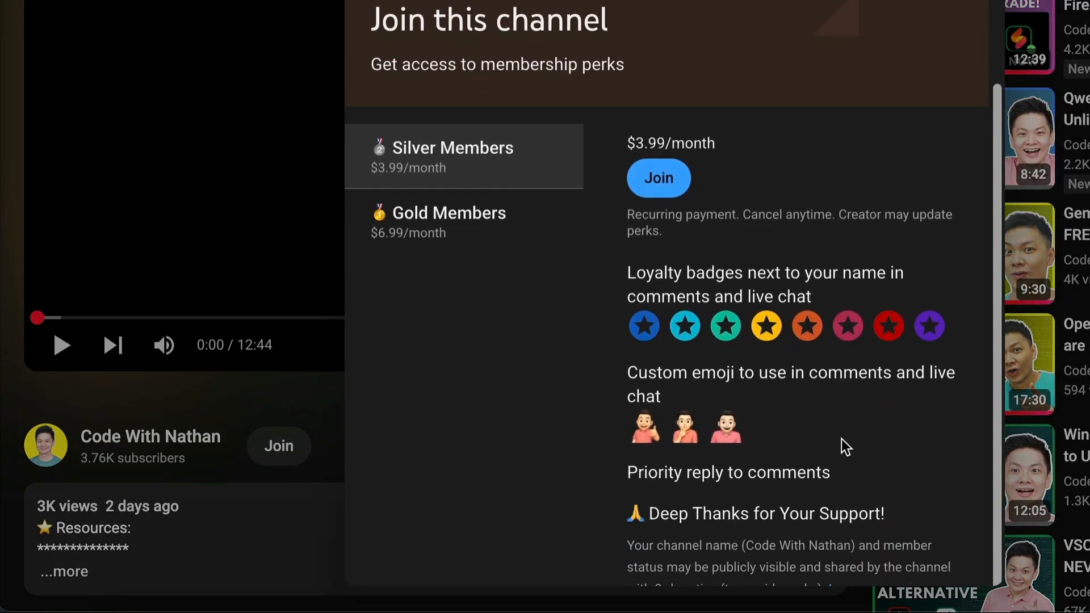
pyautogui.click(450, 222)
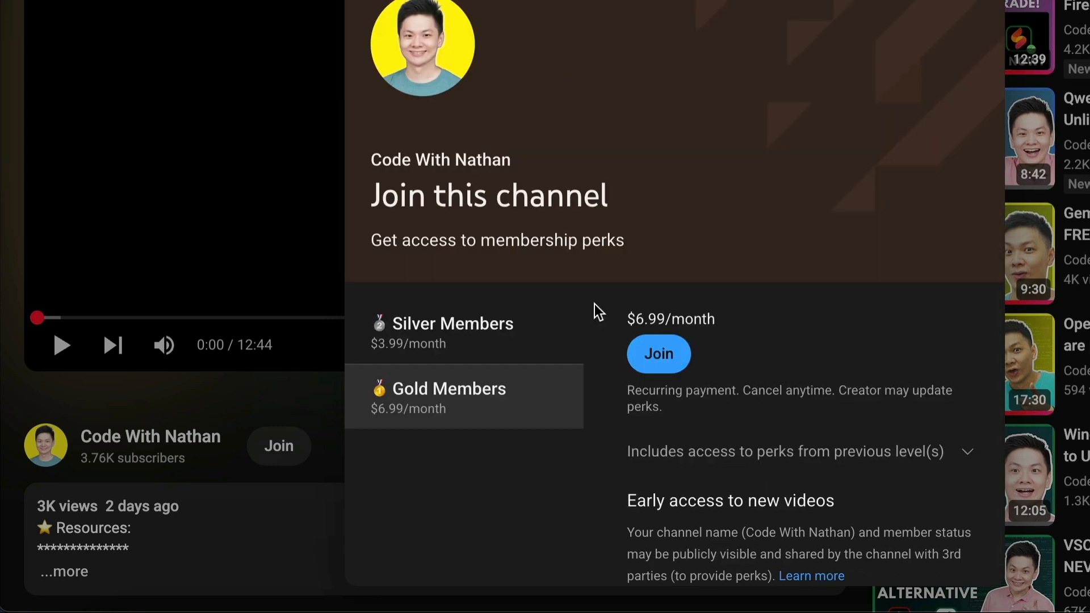
pyautogui.moveTo(659, 355)
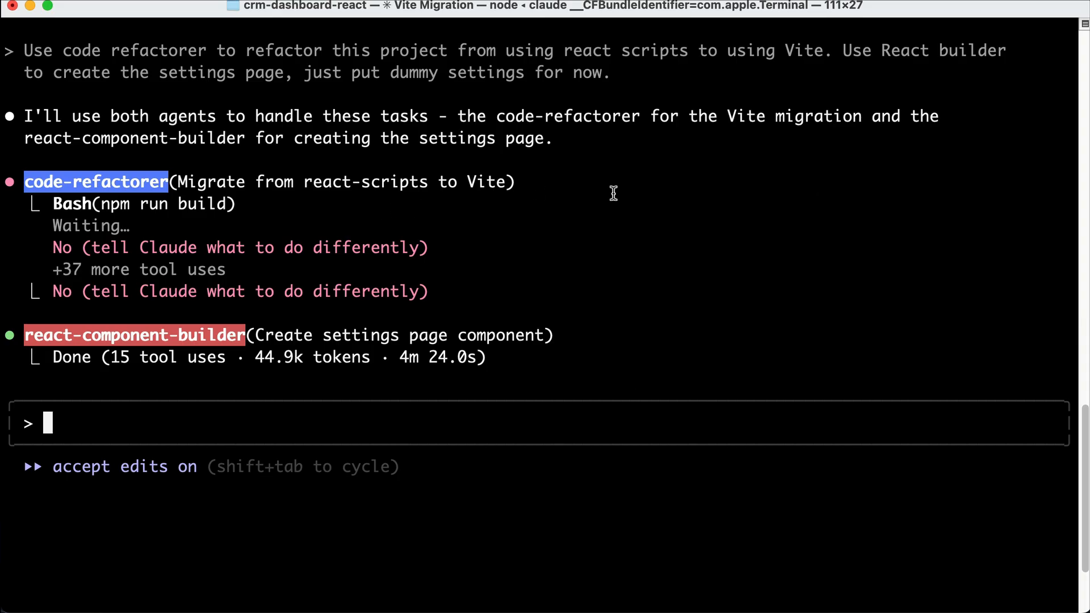
pyautogui.moveTo(550, 425)
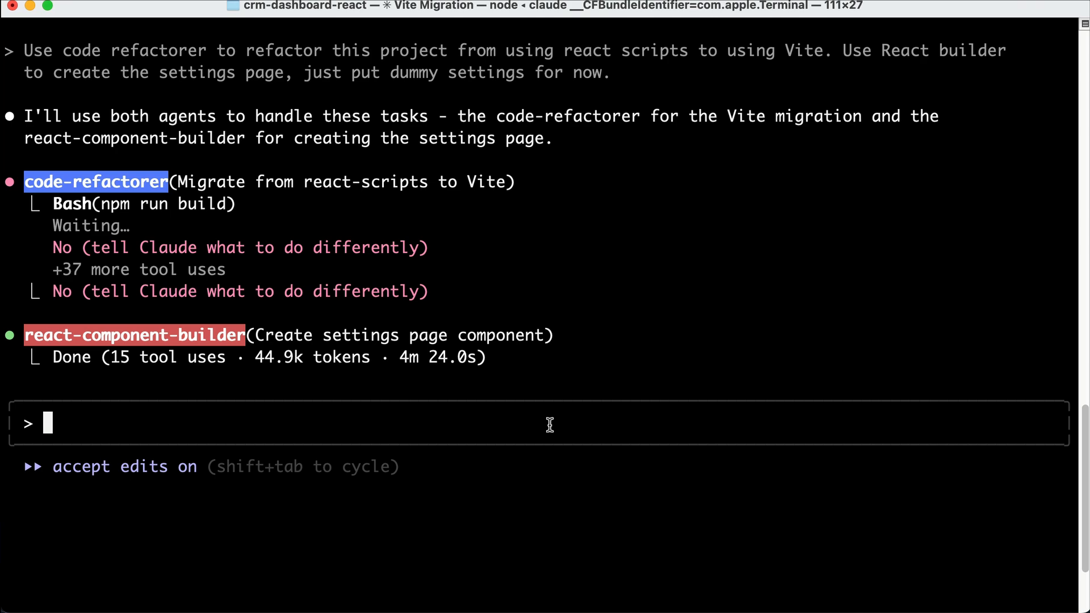
pyautogui.write('/agents')
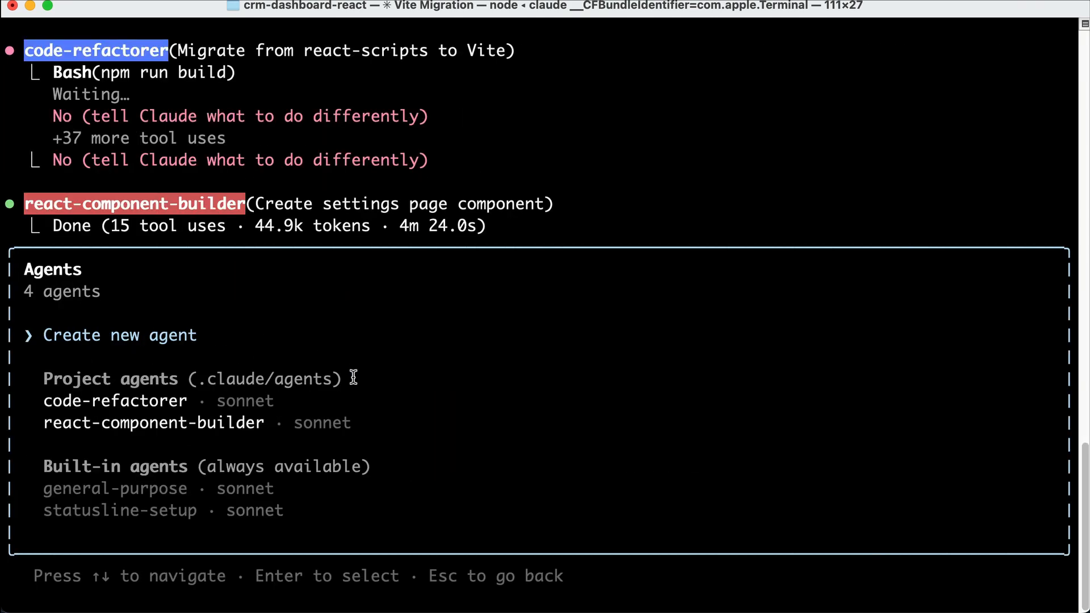
pyautogui.press('Down')
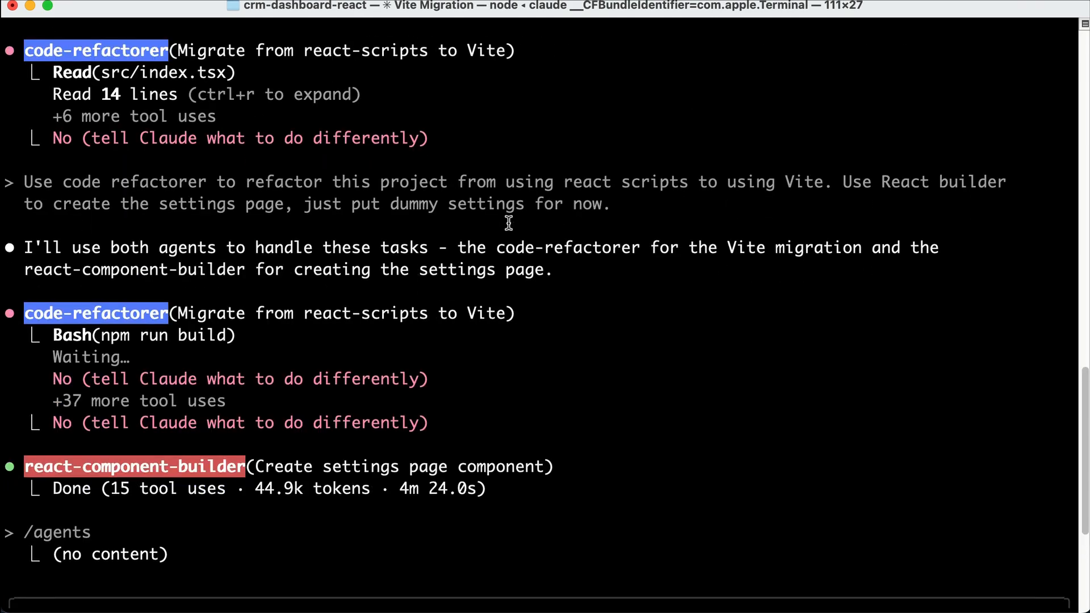
pyautogui.scroll(-3)
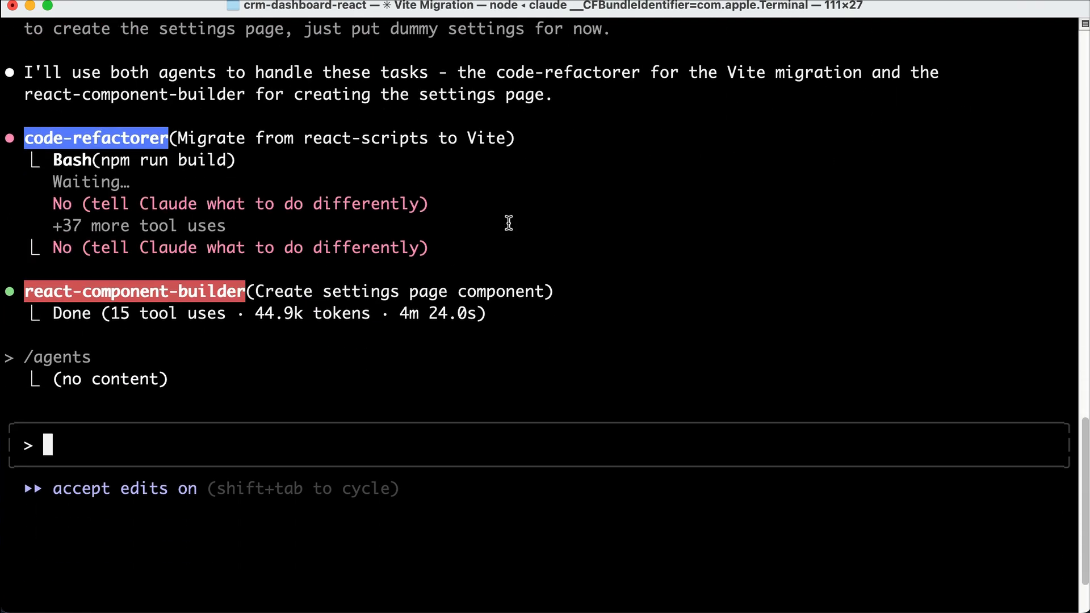